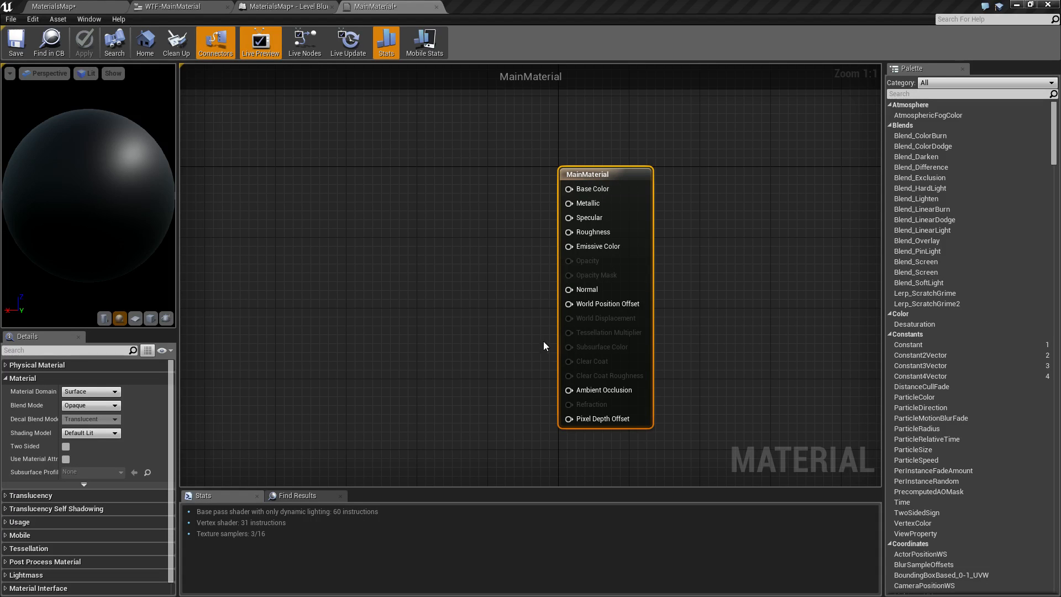
{"action": "mouse_move", "coordinate": [472, 296]}
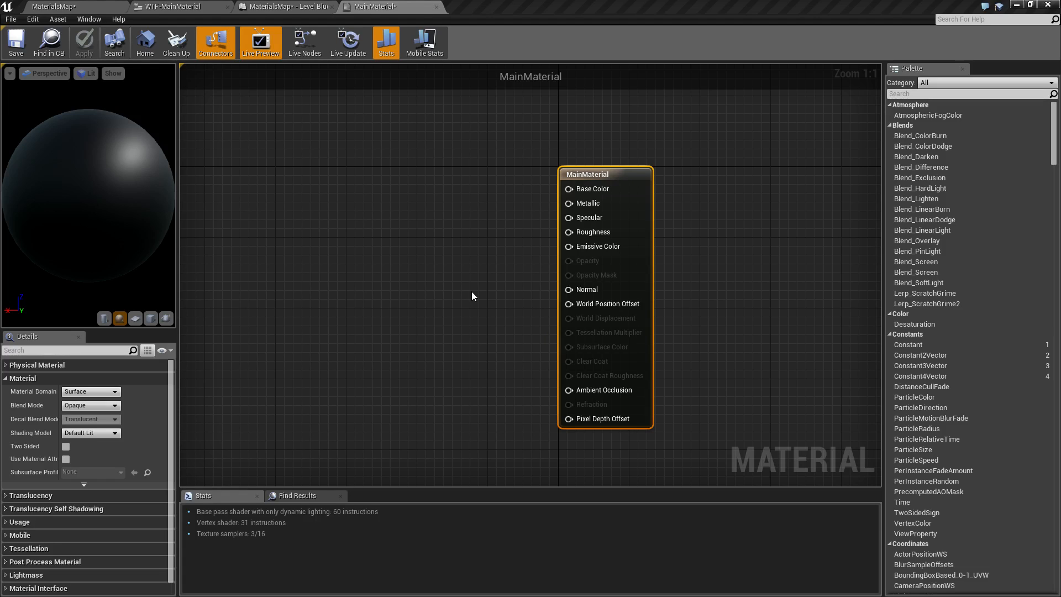
{"action": "mouse_move", "coordinate": [474, 280]}
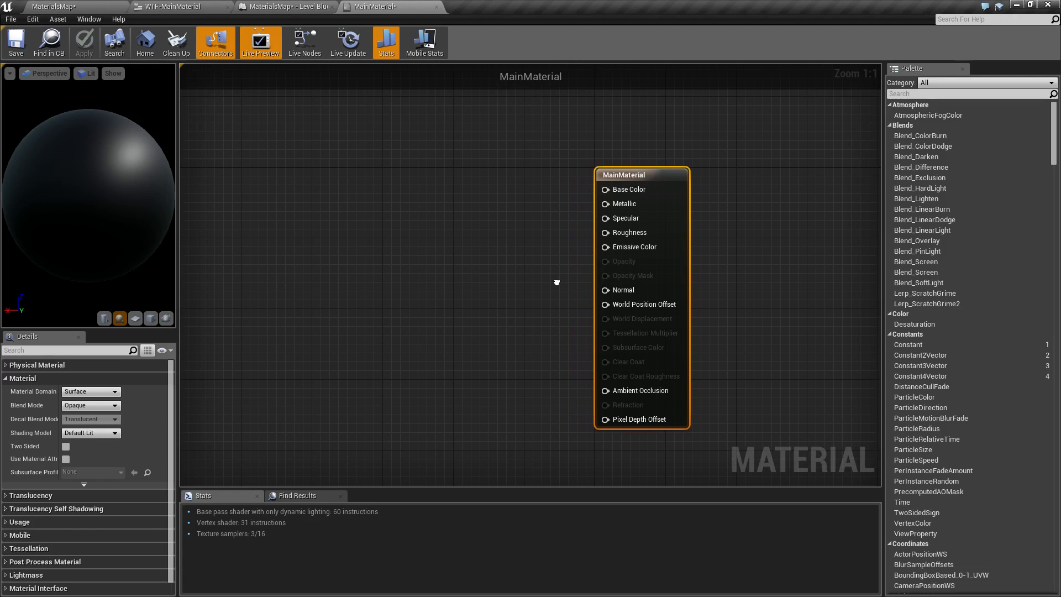
{"action": "mouse_move", "coordinate": [558, 287]}
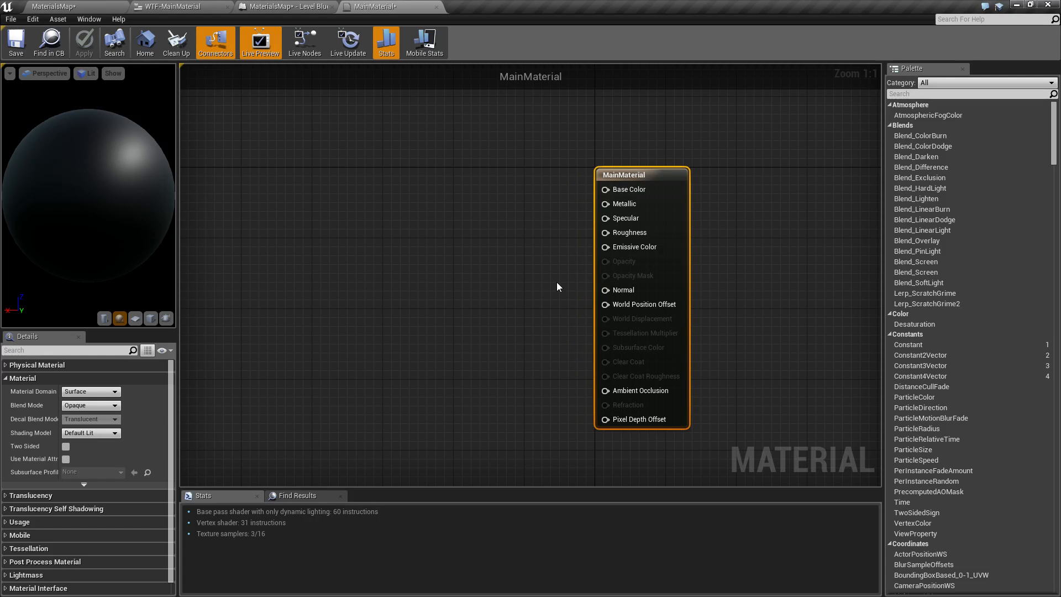
Create a new Material asset, NewMaterial, from the Content Browser and open it in its editor.
{"action": "left_click", "coordinate": [711, 545]}
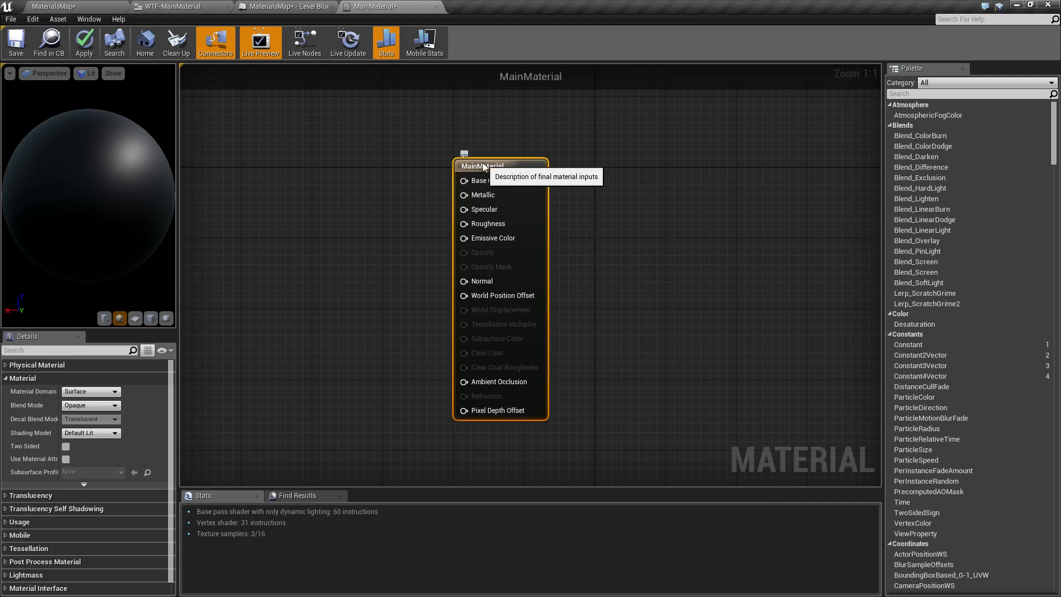
{"action": "left_click", "coordinate": [279, 6]}
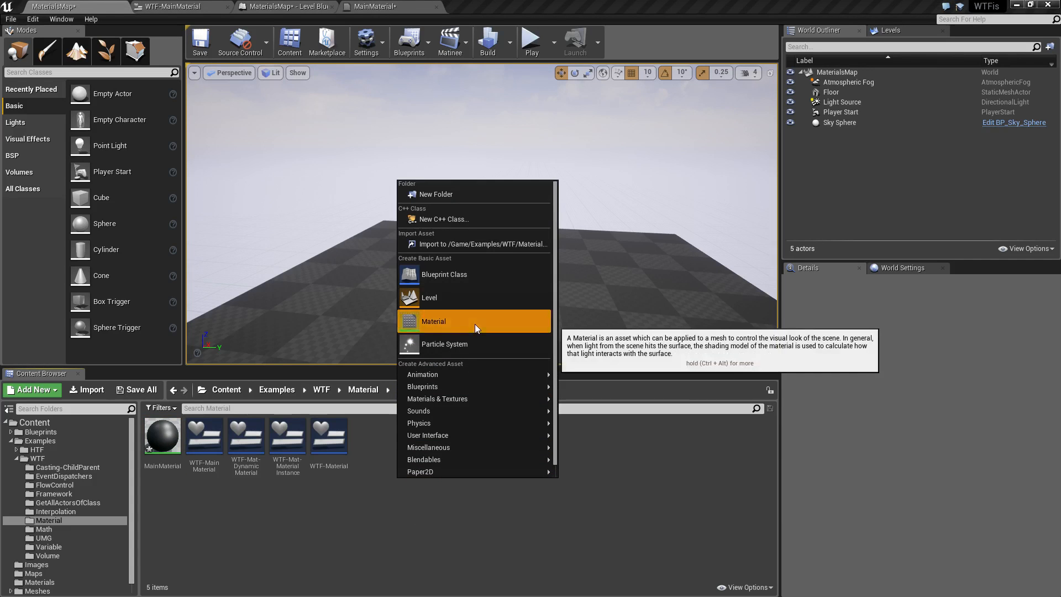
{"action": "left_click", "coordinate": [433, 320]}
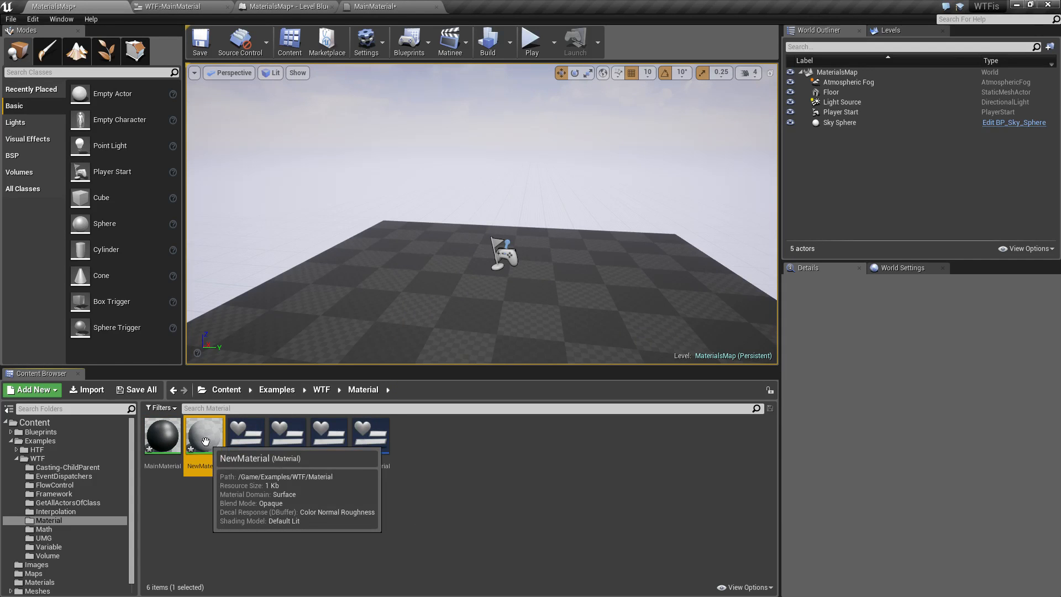
{"action": "double_click", "coordinate": [205, 432]}
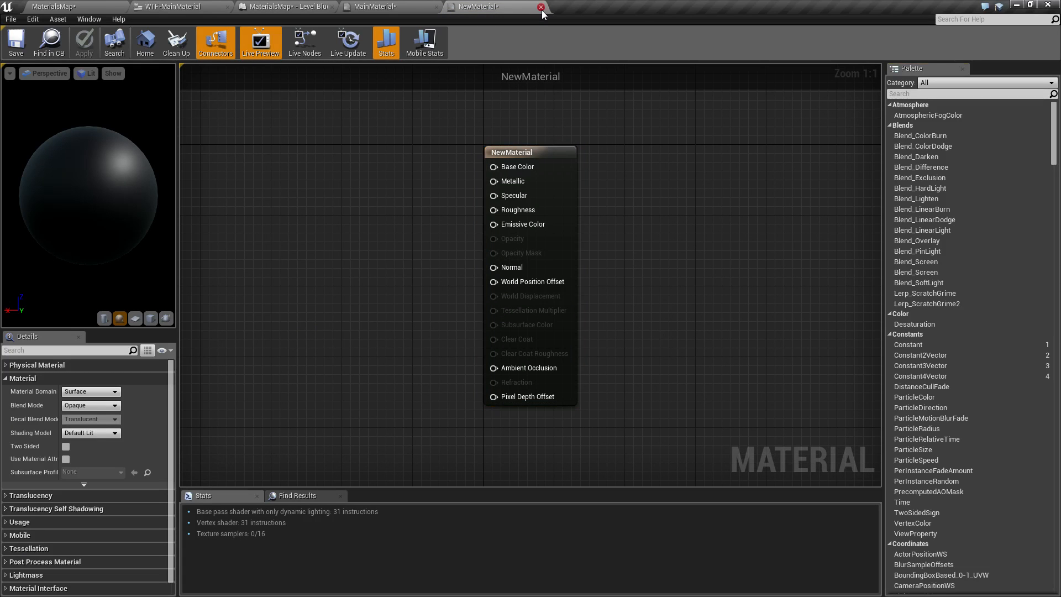
Close the NewMaterial editor and collapse MainMaterial's Material category in Details.
{"action": "left_click", "coordinate": [541, 6]}
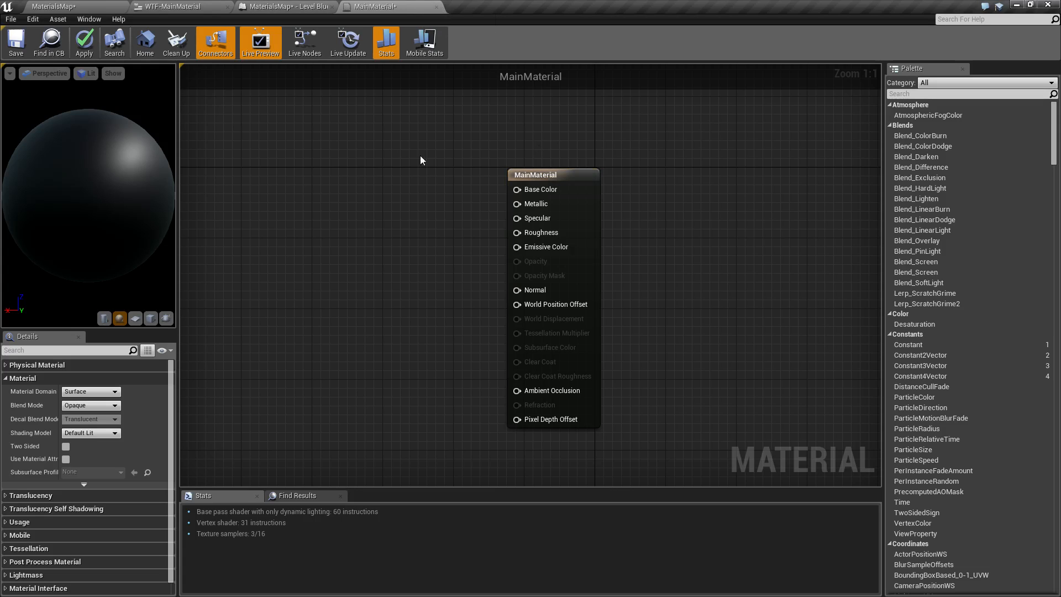
{"action": "mouse_move", "coordinate": [587, 187]}
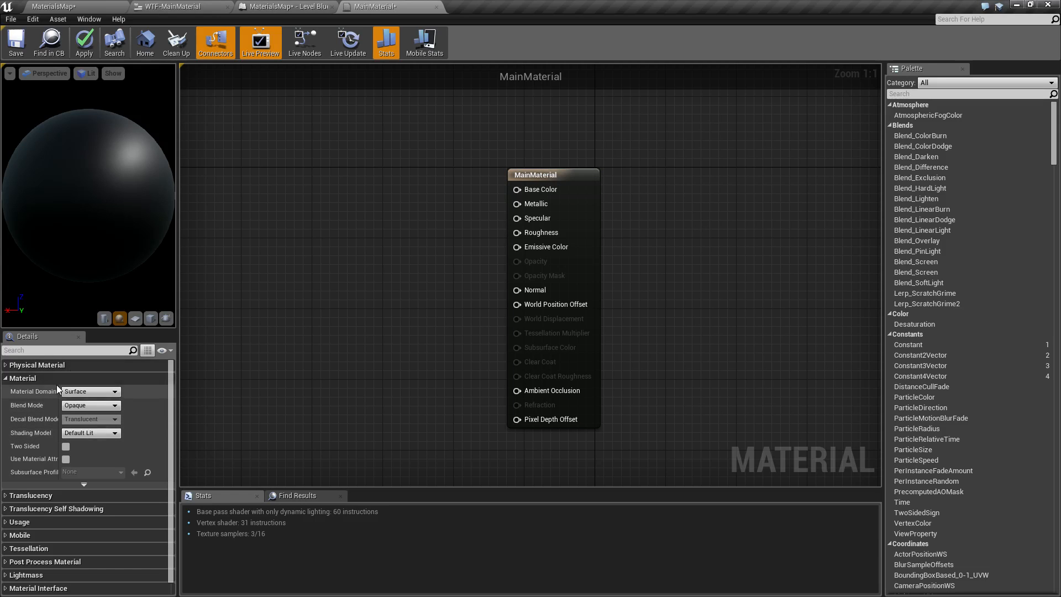
{"action": "left_click", "coordinate": [22, 378]}
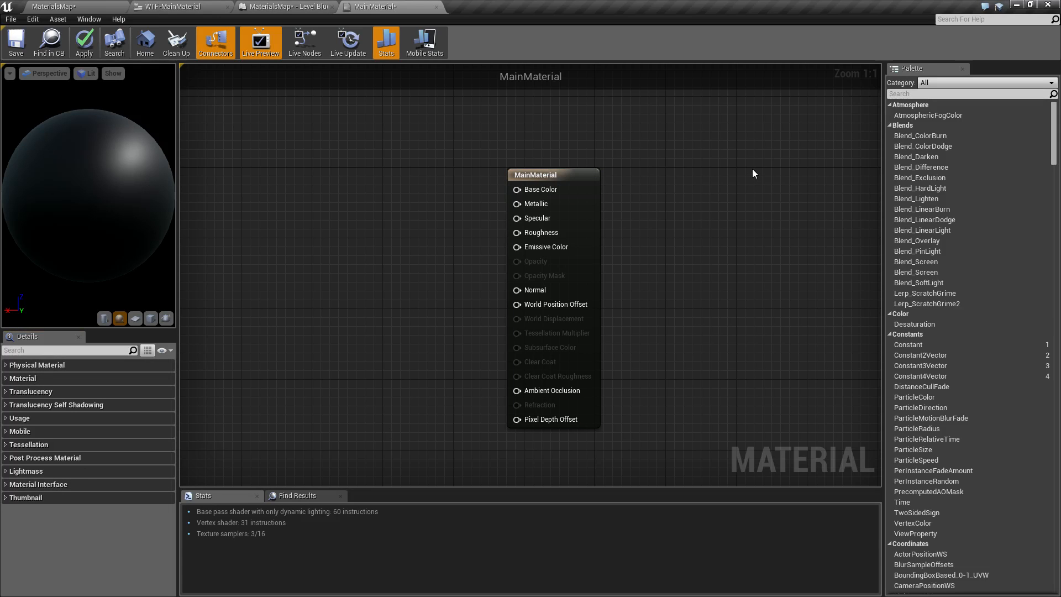
{"action": "mouse_move", "coordinate": [538, 158]}
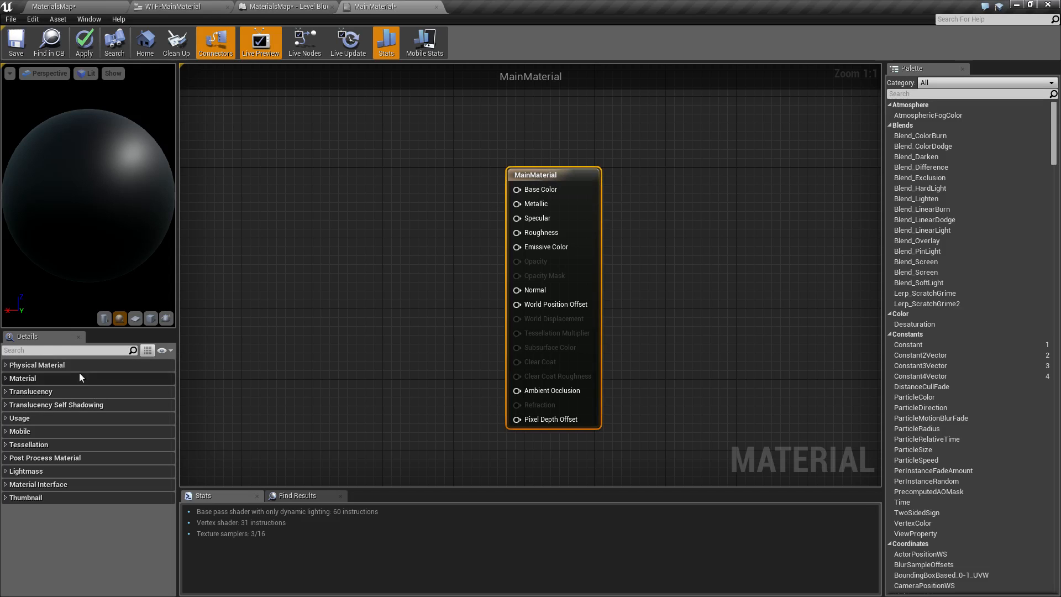
{"action": "mouse_move", "coordinate": [84, 502]}
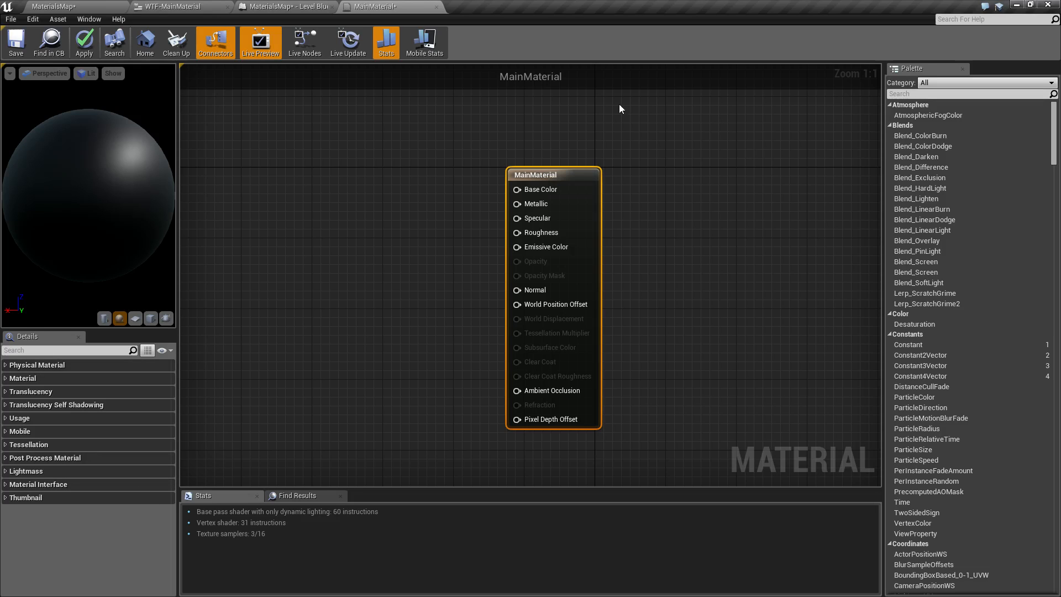
{"action": "mouse_move", "coordinate": [552, 419]}
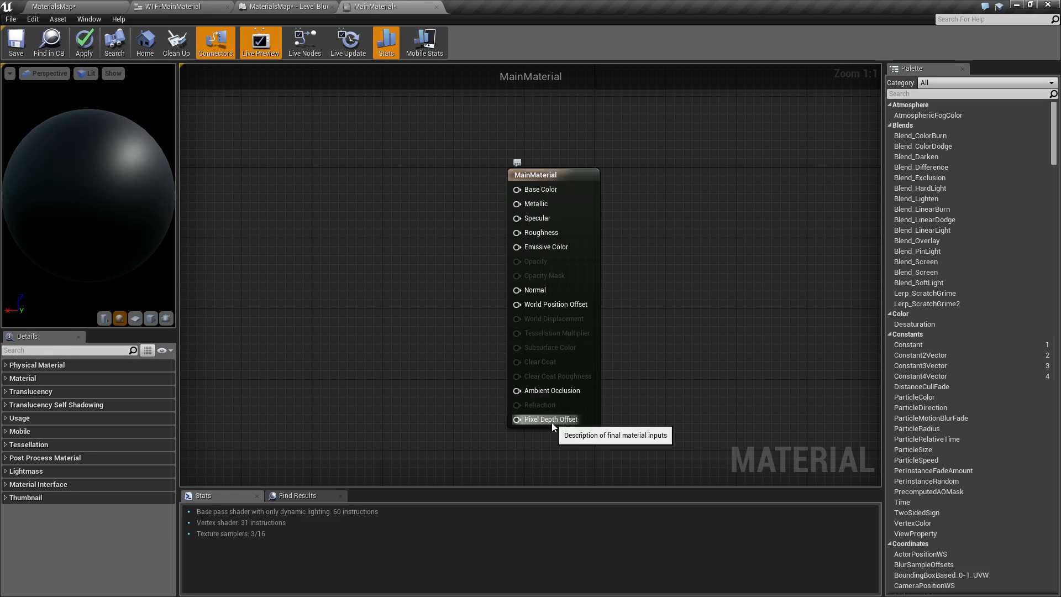
{"action": "mouse_move", "coordinate": [974, 287]}
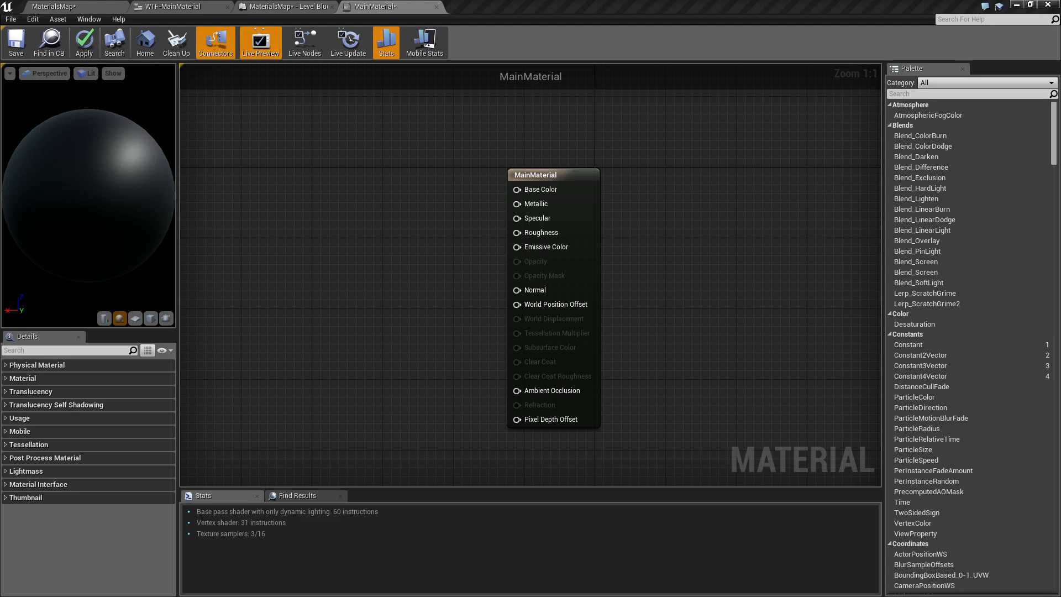
{"action": "mouse_move", "coordinate": [440, 323]}
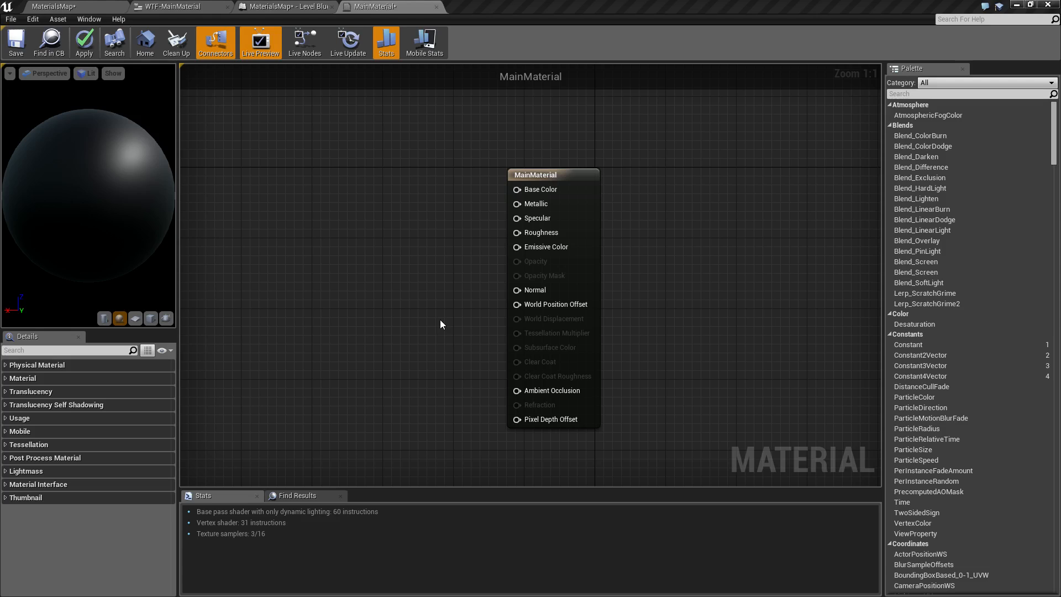
{"action": "mouse_move", "coordinate": [431, 322]}
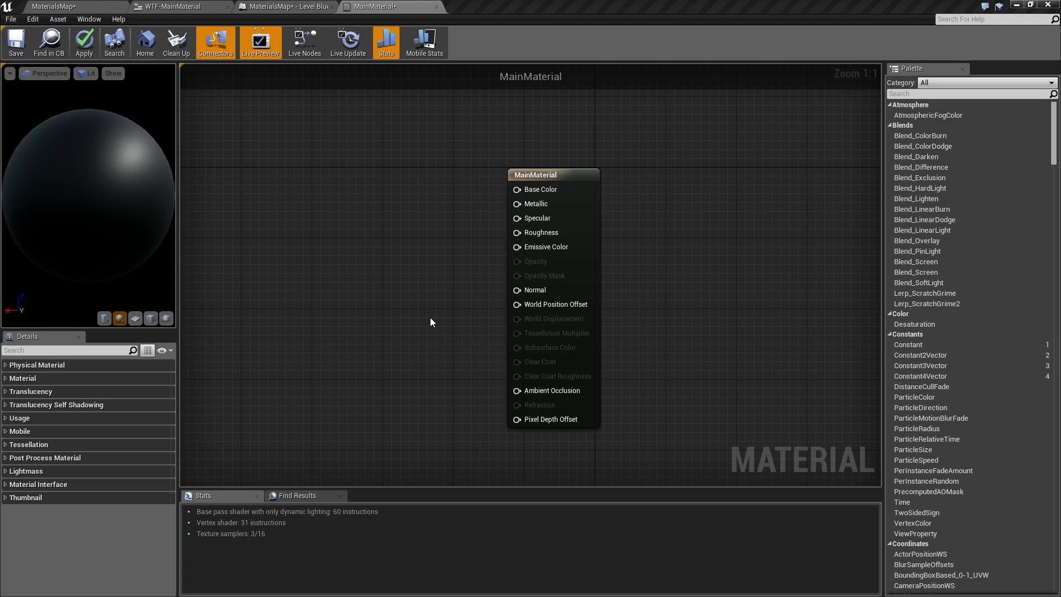
{"action": "mouse_move", "coordinate": [433, 332]}
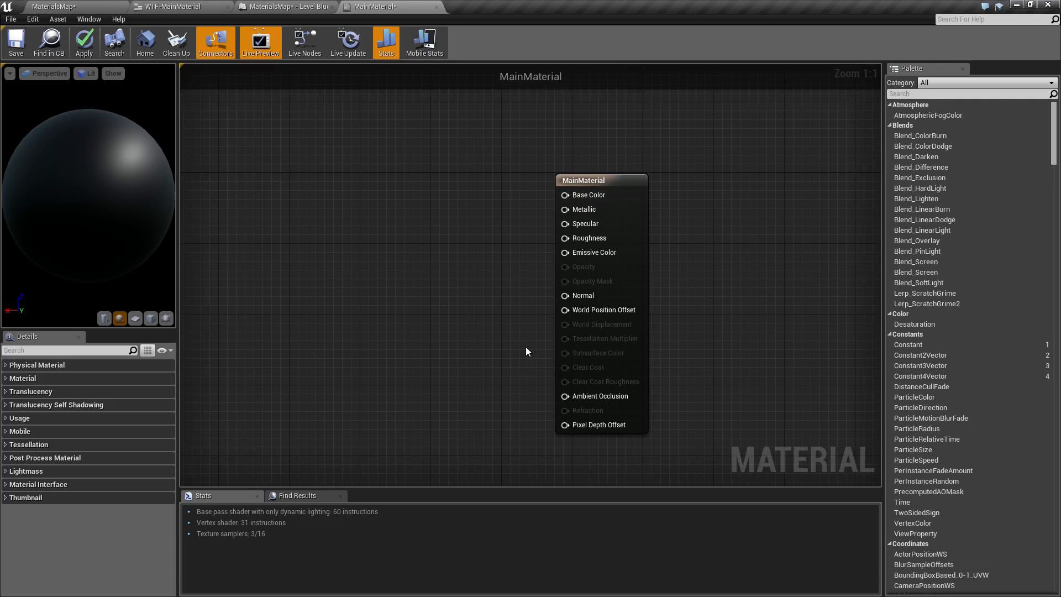
{"action": "mouse_move", "coordinate": [409, 251]}
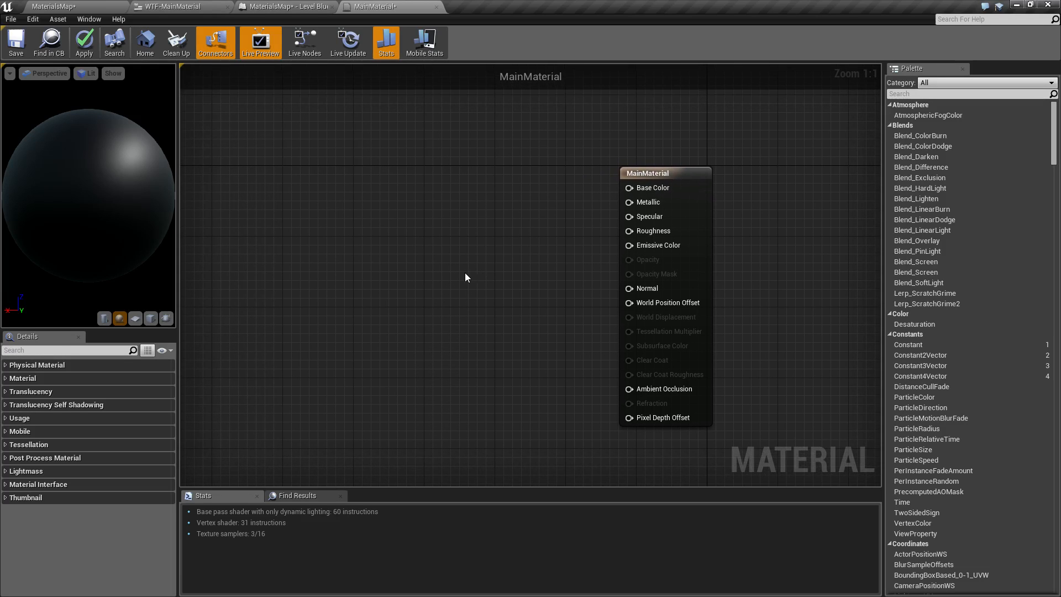
{"action": "mouse_move", "coordinate": [273, 242]}
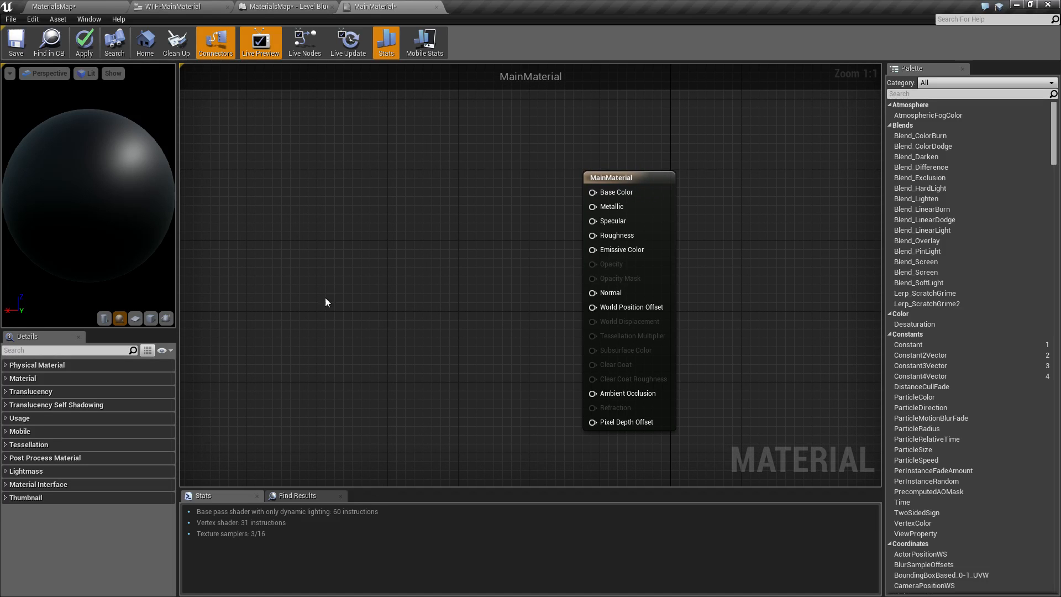
{"action": "mouse_move", "coordinate": [422, 306]}
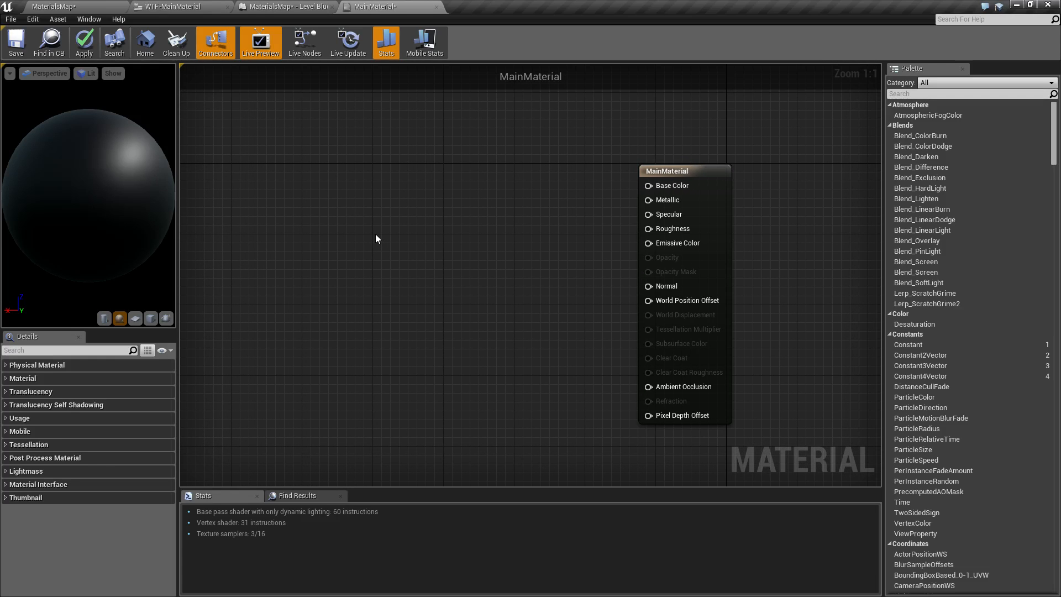
{"action": "mouse_move", "coordinate": [354, 262]}
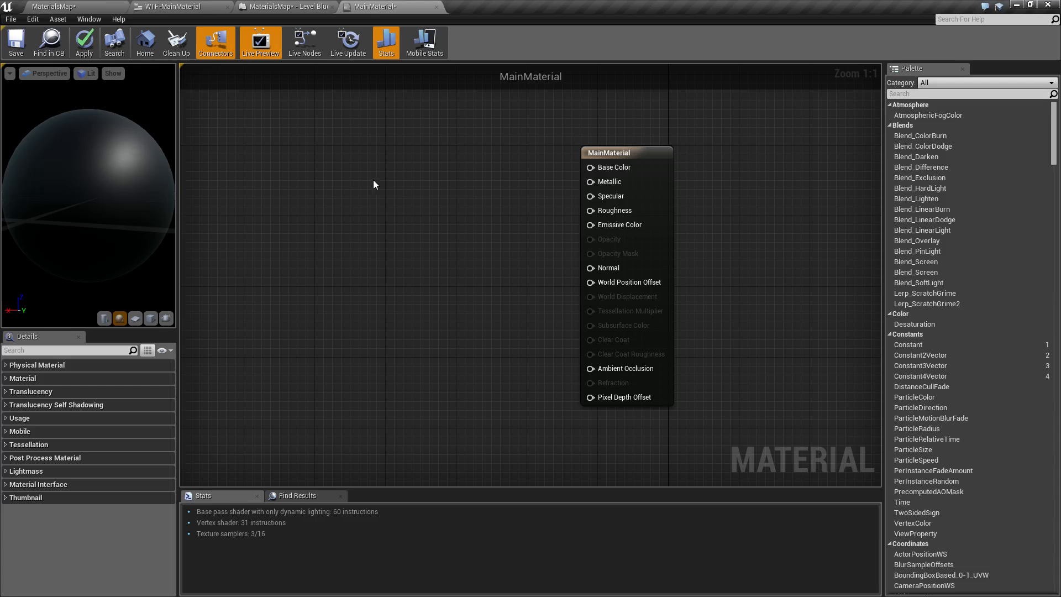
{"action": "mouse_move", "coordinate": [672, 445]}
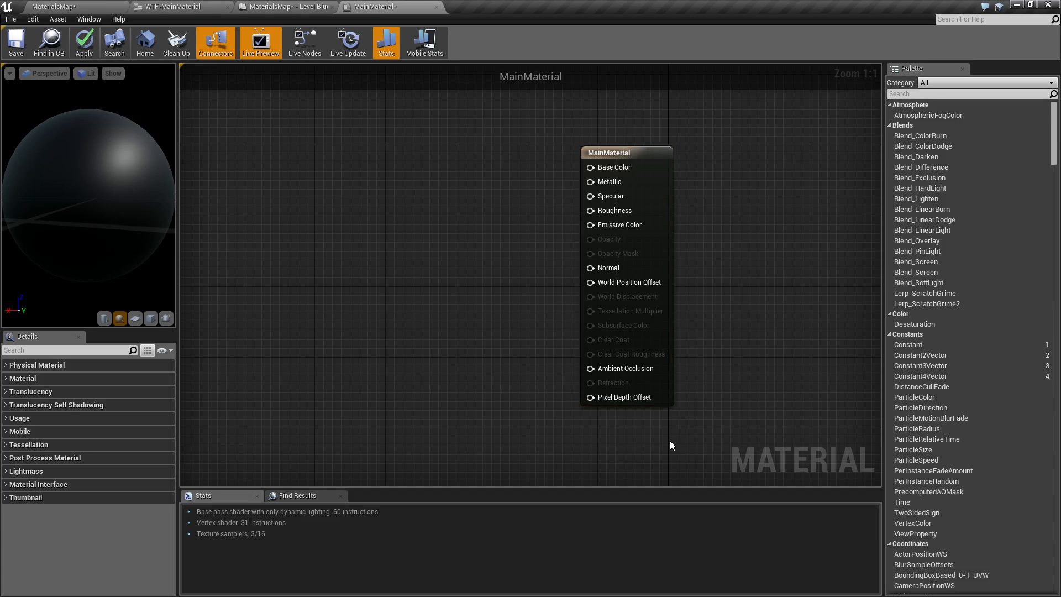
{"action": "mouse_move", "coordinate": [106, 212]}
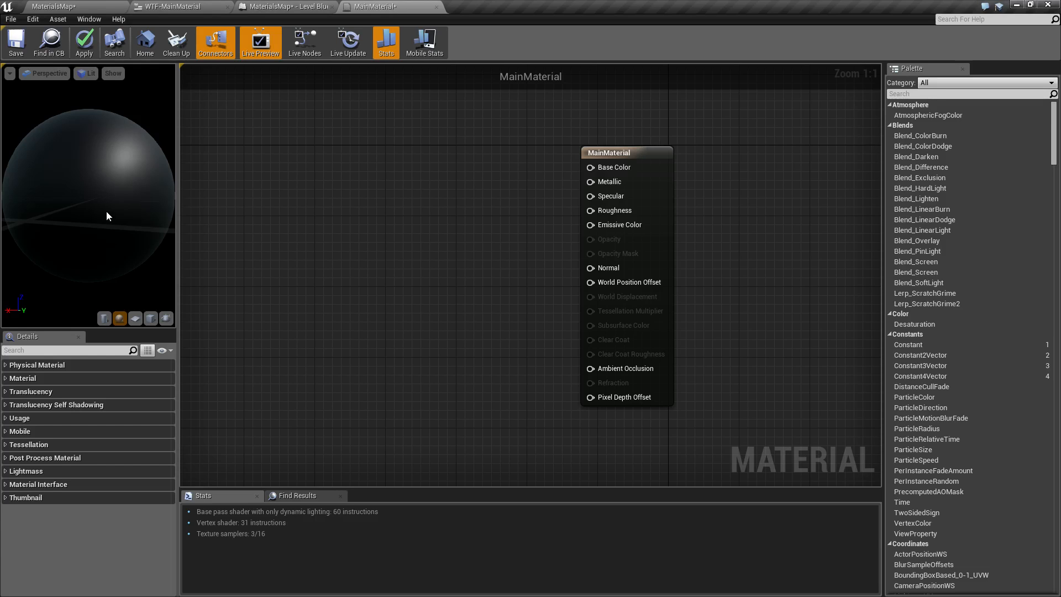
{"action": "mouse_move", "coordinate": [365, 190]}
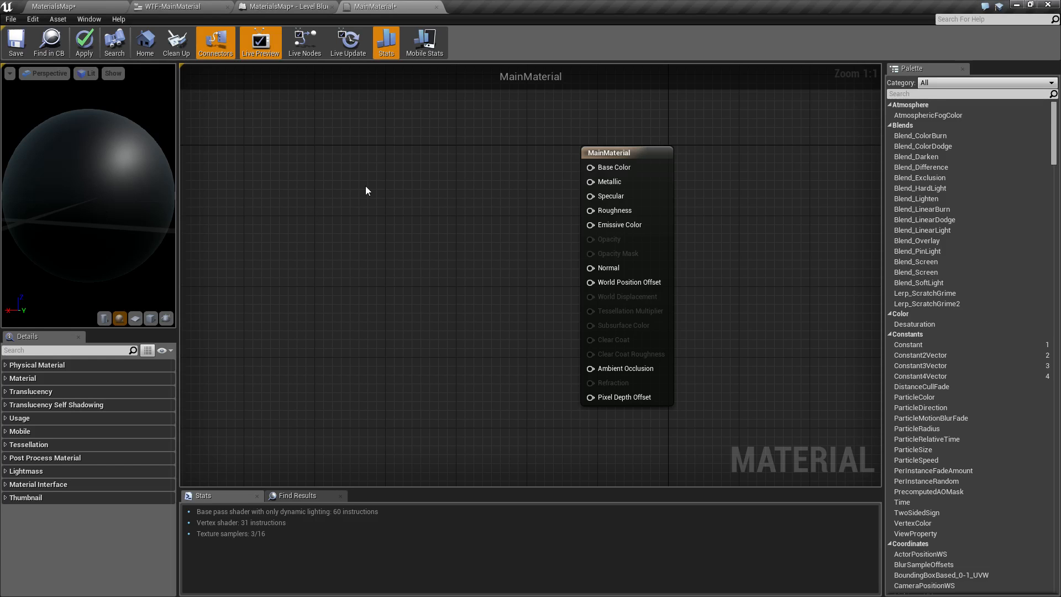
{"action": "mouse_move", "coordinate": [369, 196]}
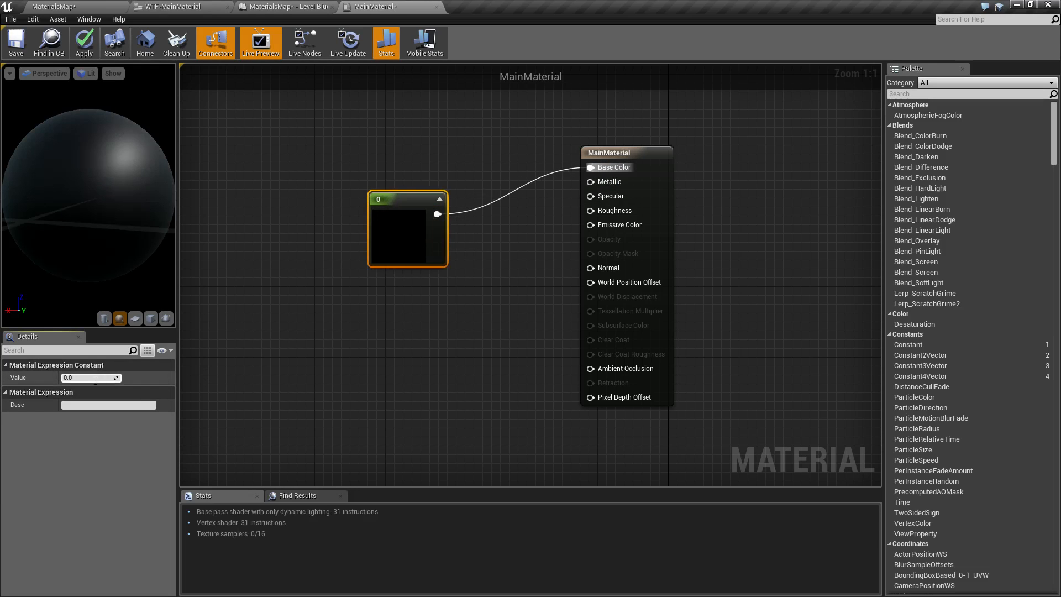
Set the Base Color constant's Value to 1.0, turning the preview sphere white.
{"action": "left_click", "coordinate": [390, 332]}
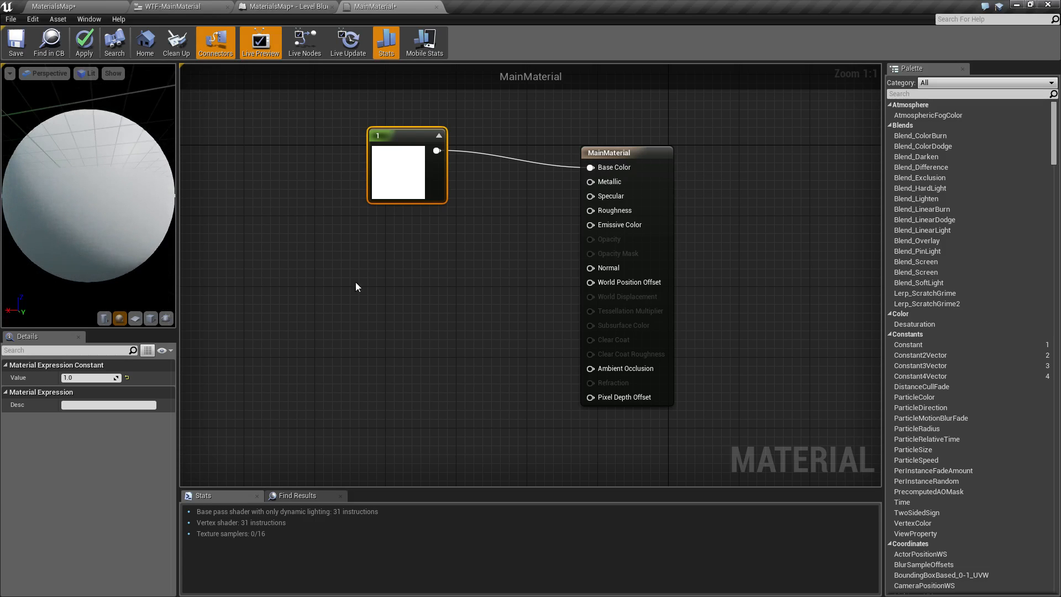
{"action": "left_click", "coordinate": [450, 289]}
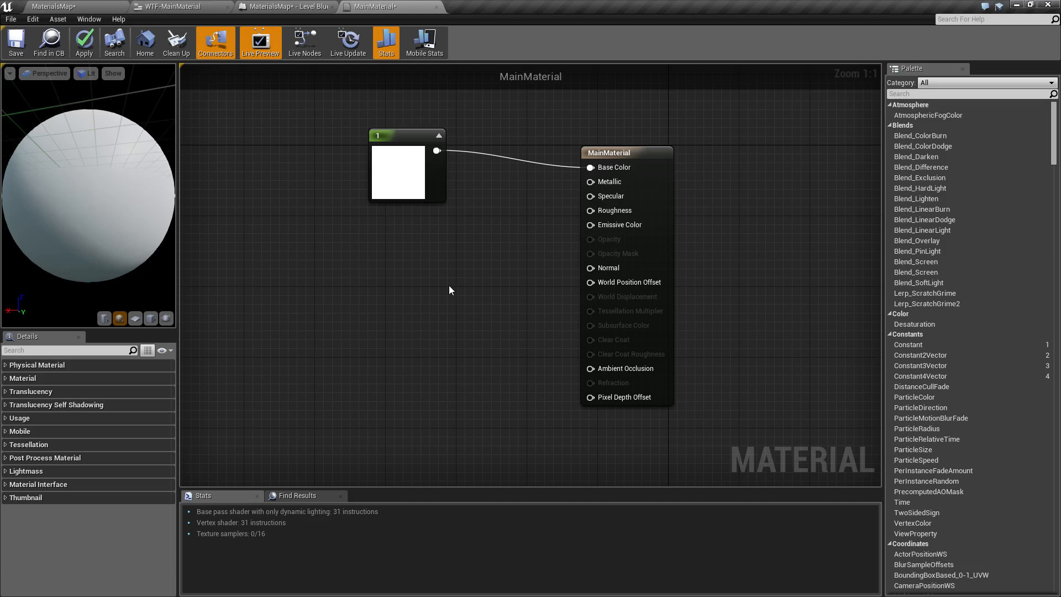
{"action": "mouse_move", "coordinate": [622, 412]}
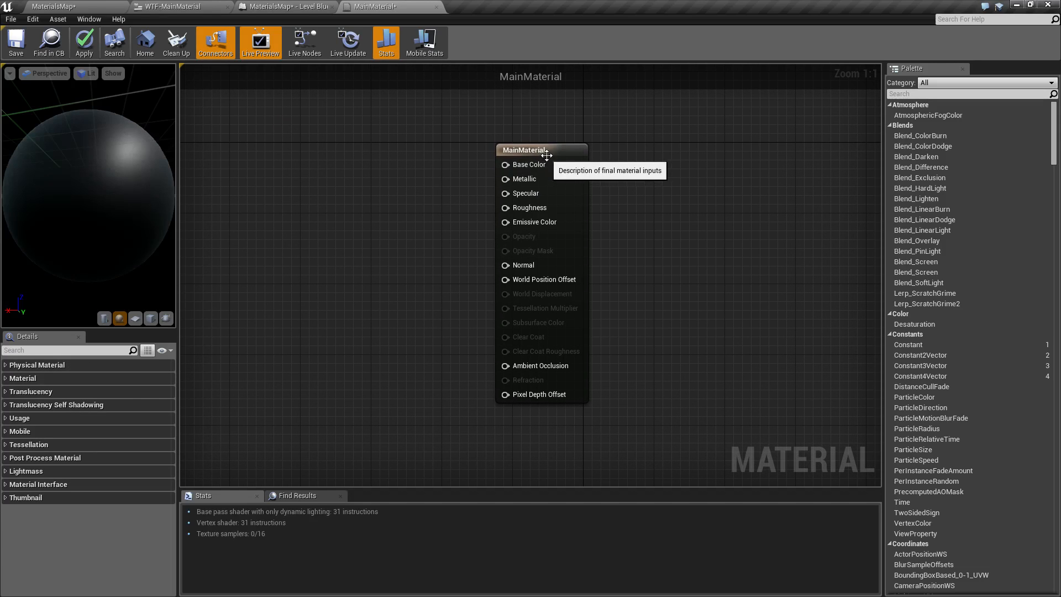
Select the MainMaterial node and save immediately via the autosave notification's Save Now.
{"action": "left_click", "coordinate": [529, 149]}
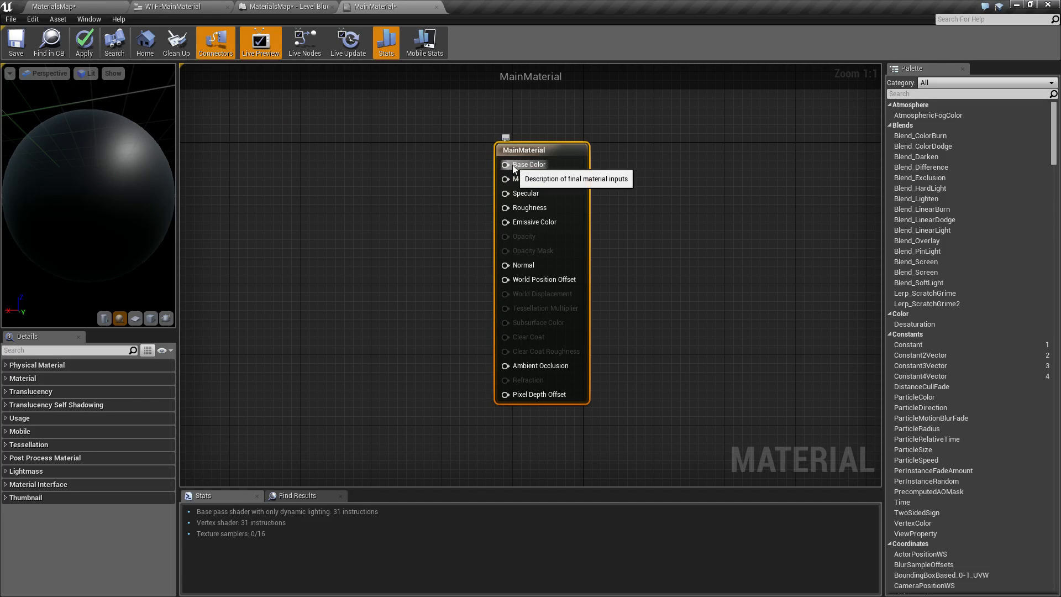
{"action": "mouse_move", "coordinate": [474, 132]}
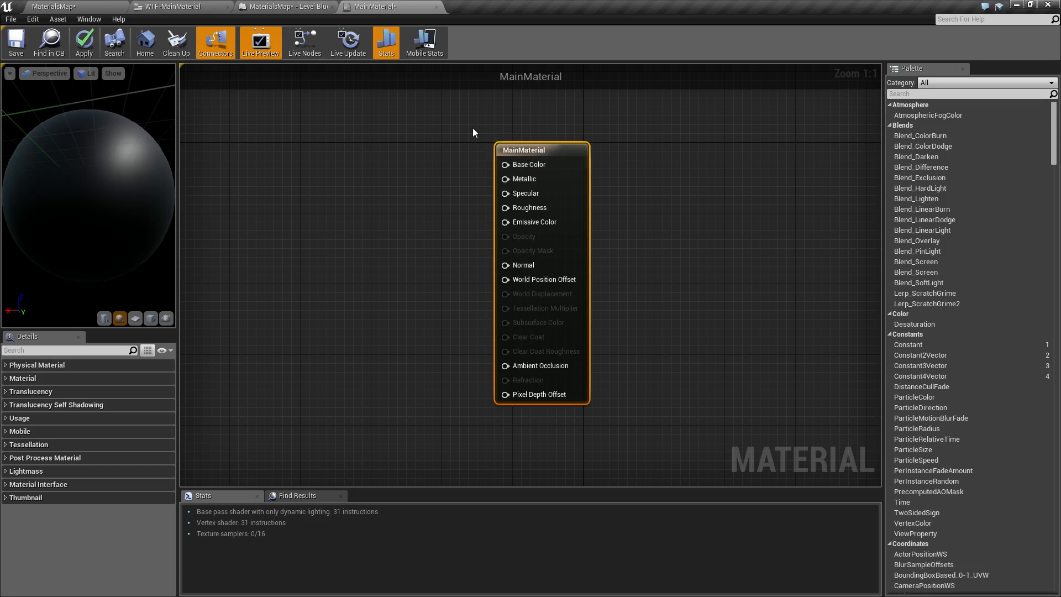
{"action": "mouse_move", "coordinate": [529, 208]}
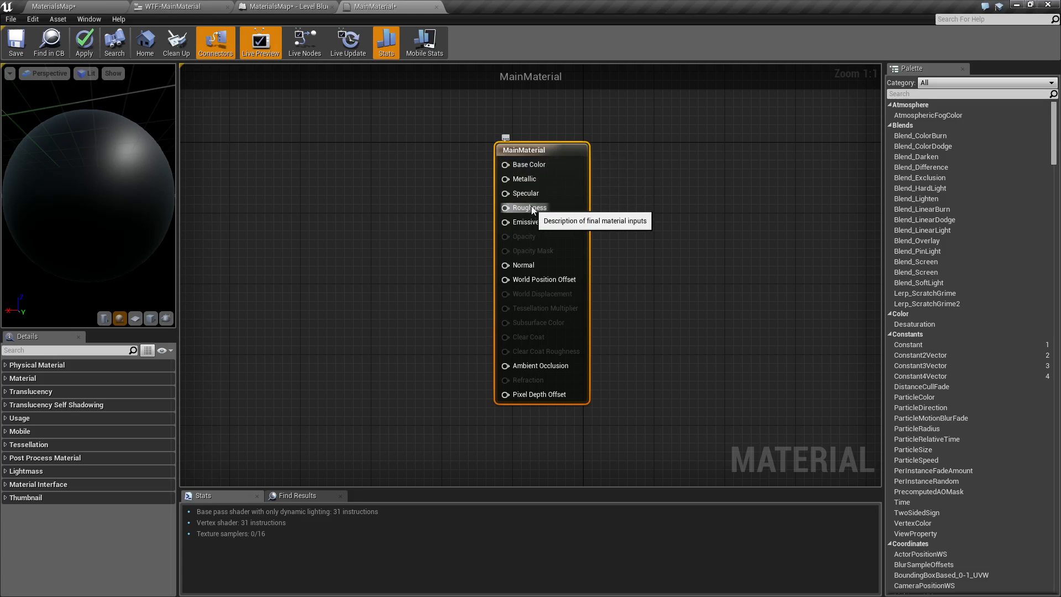
{"action": "mouse_move", "coordinate": [395, 249]}
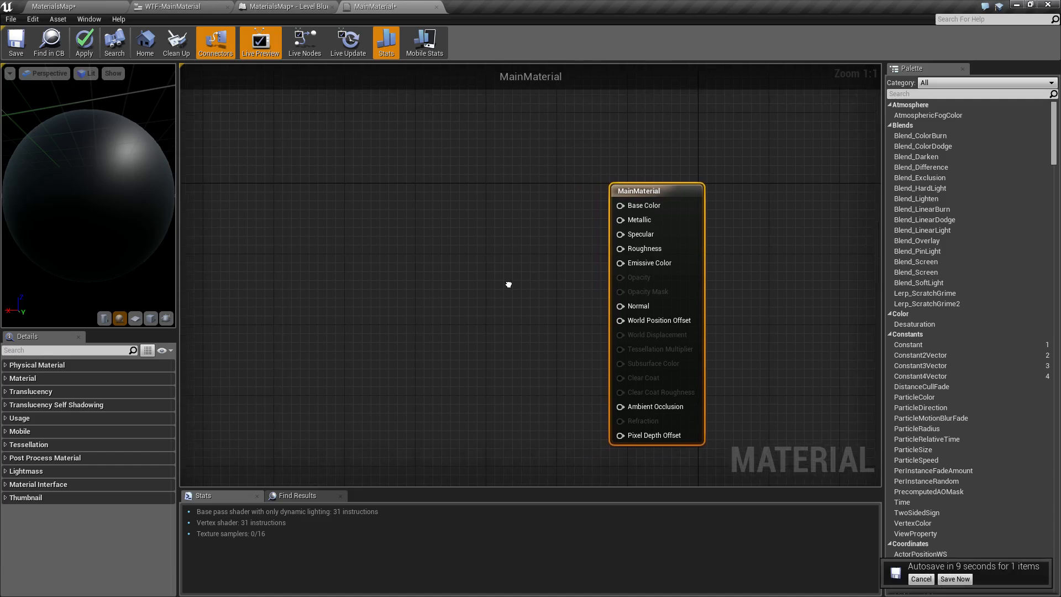
{"action": "left_click", "coordinate": [954, 579]}
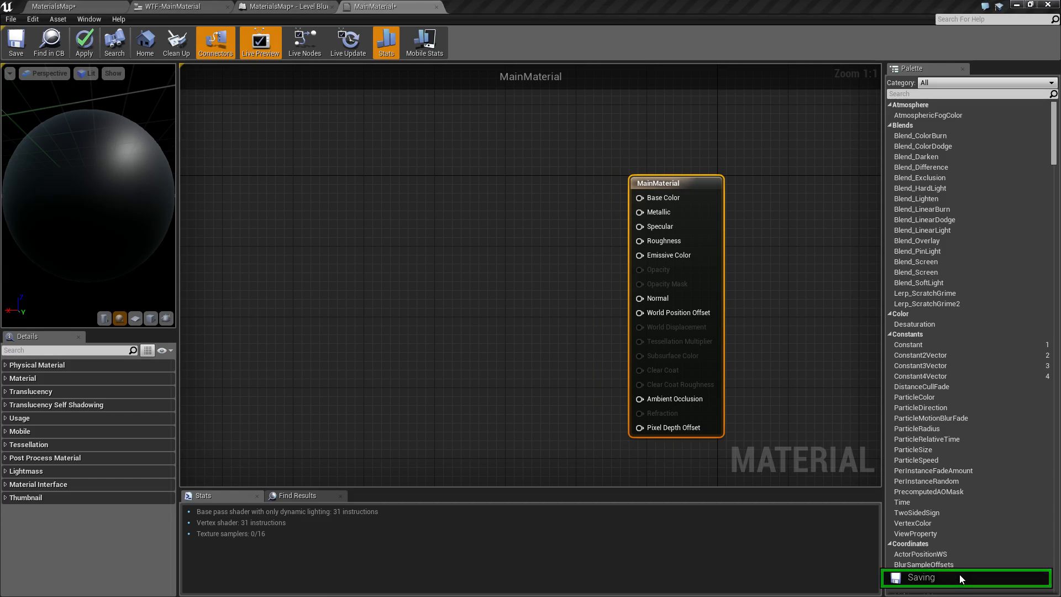
{"action": "mouse_move", "coordinate": [540, 274]}
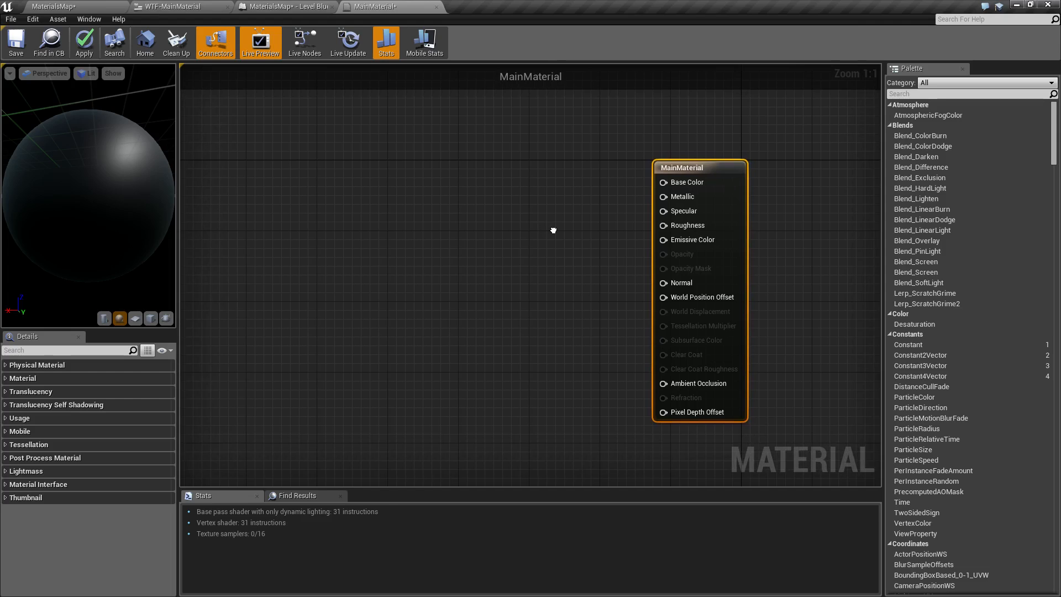
{"action": "mouse_move", "coordinate": [553, 234]}
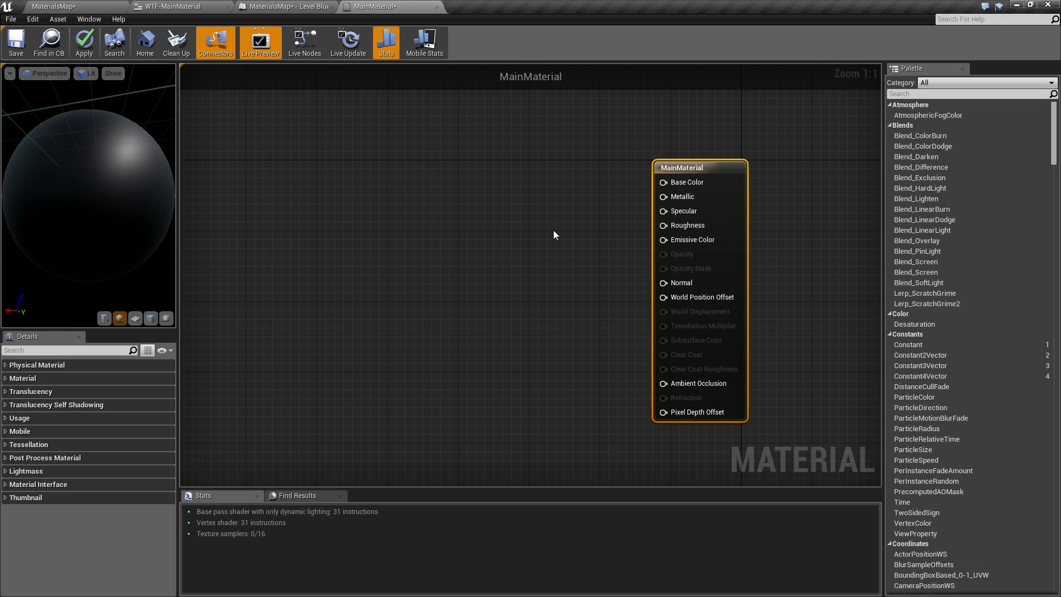
{"action": "mouse_move", "coordinate": [449, 333]}
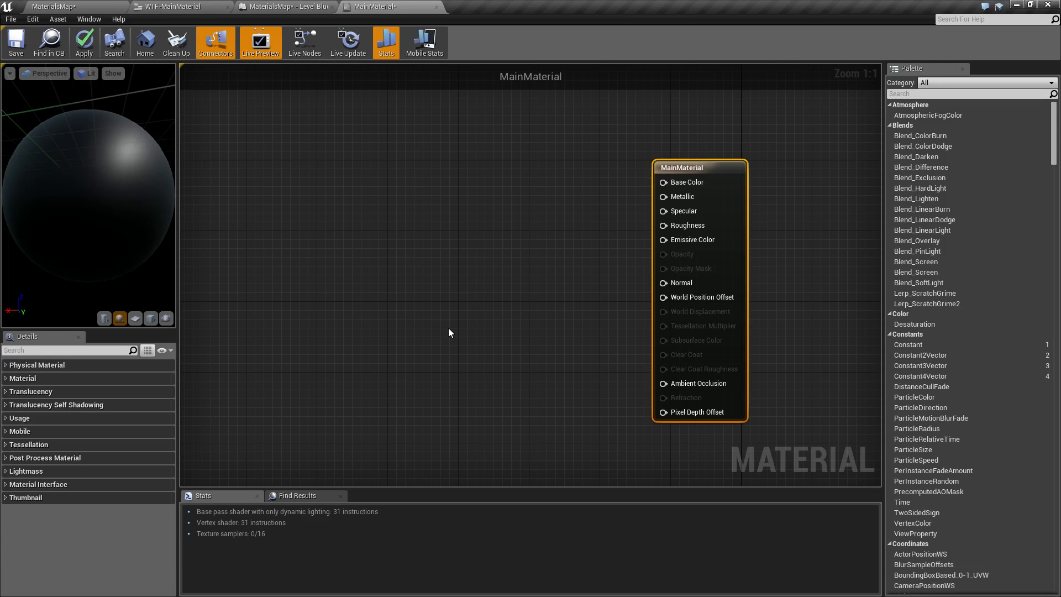
{"action": "mouse_move", "coordinate": [439, 323]}
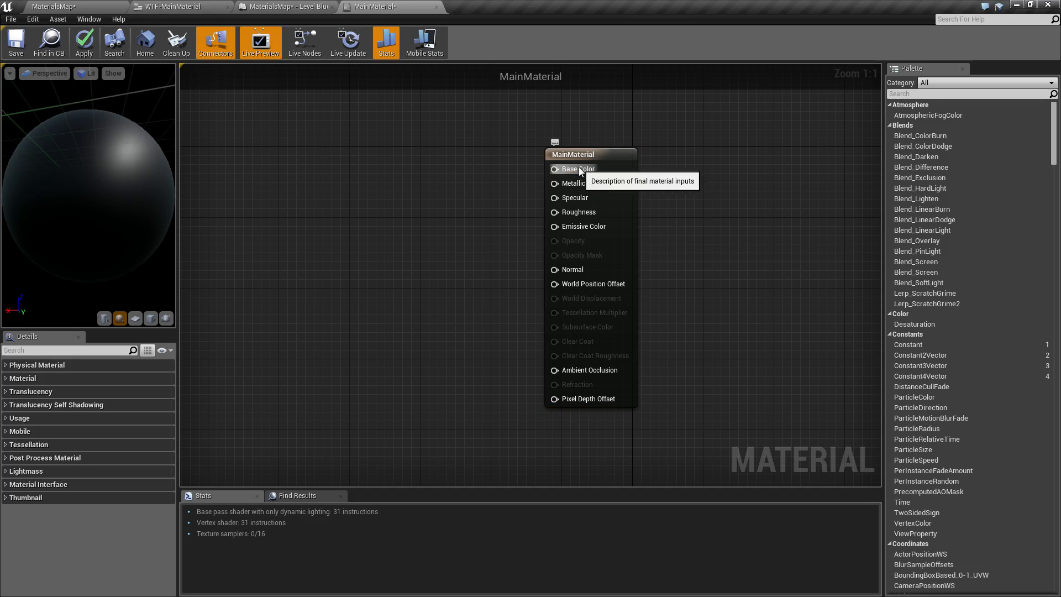
{"action": "mouse_move", "coordinate": [725, 160]}
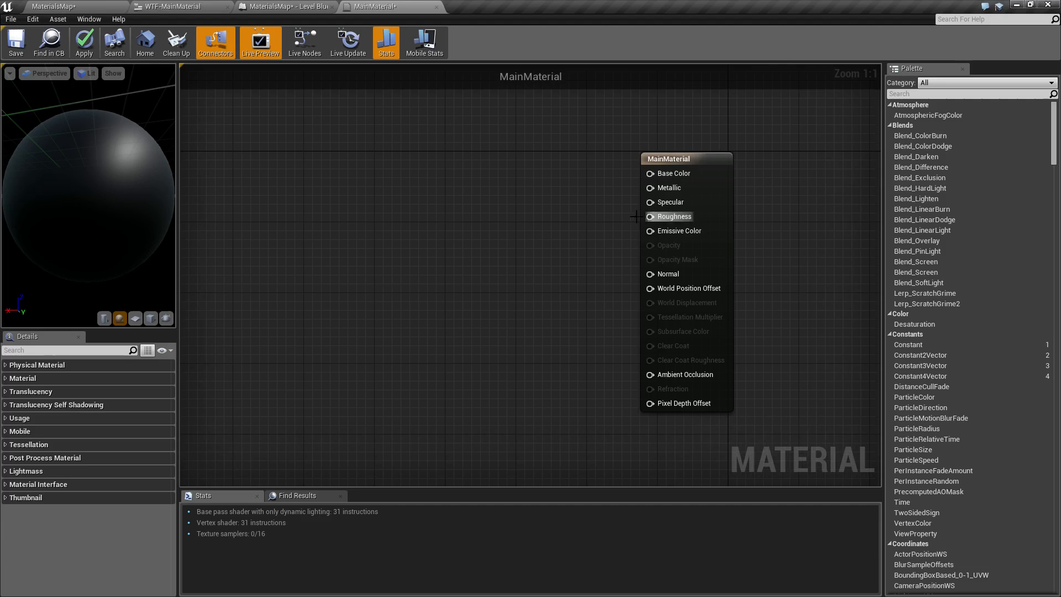
{"action": "mouse_move", "coordinate": [508, 238]}
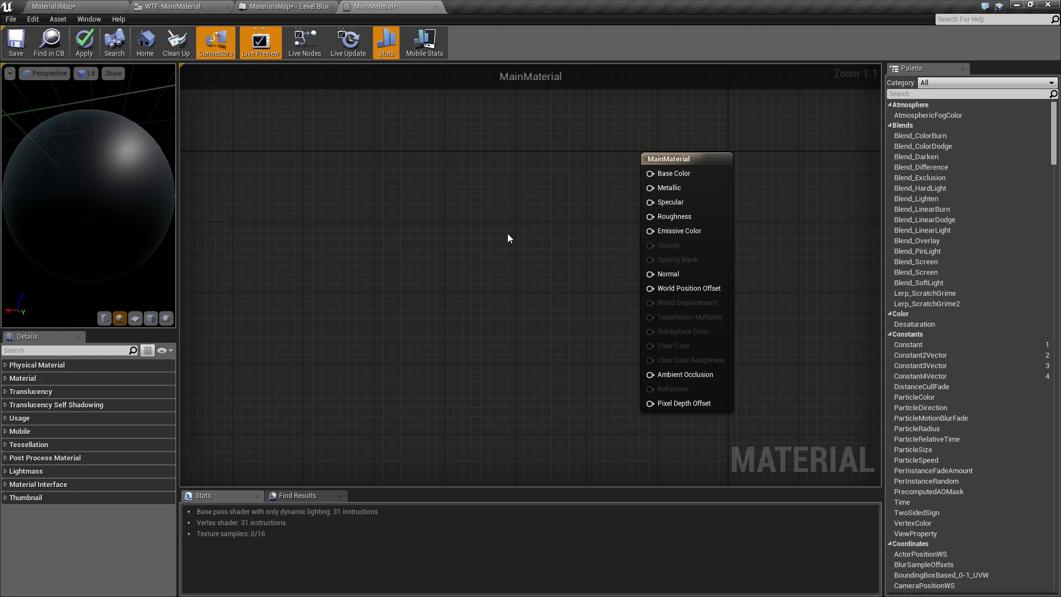
{"action": "mouse_move", "coordinate": [474, 276]}
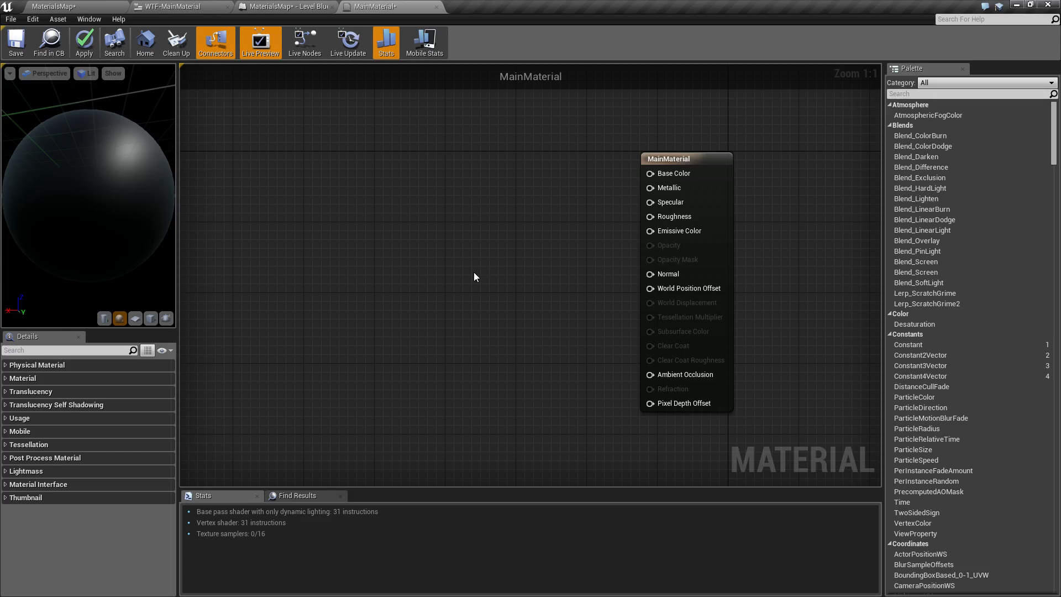
{"action": "mouse_move", "coordinate": [478, 206]}
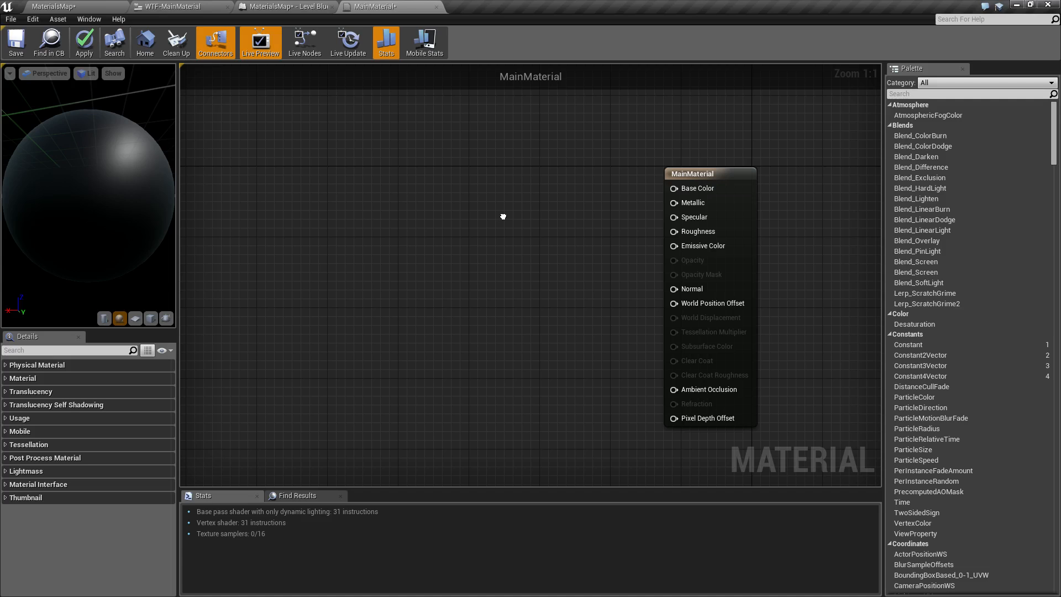
{"action": "mouse_move", "coordinate": [823, 390]}
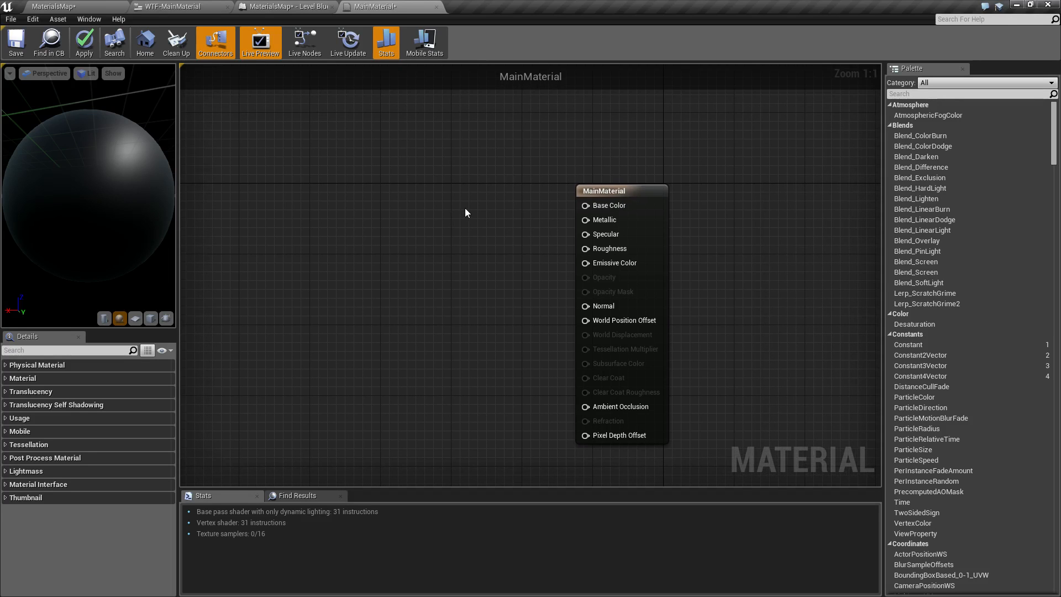
{"action": "mouse_move", "coordinate": [559, 159]}
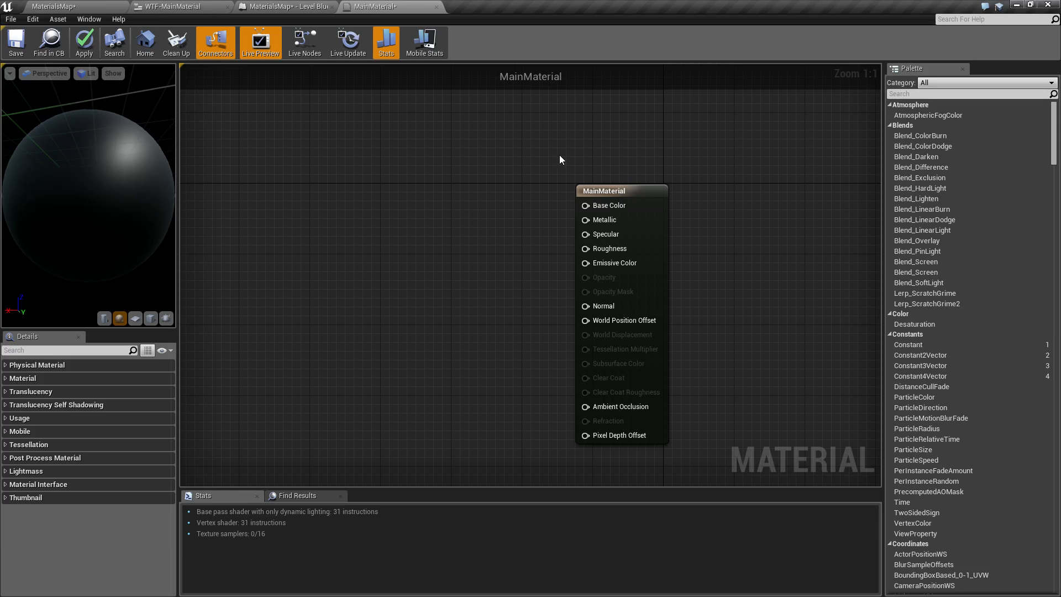
{"action": "mouse_move", "coordinate": [607, 228]}
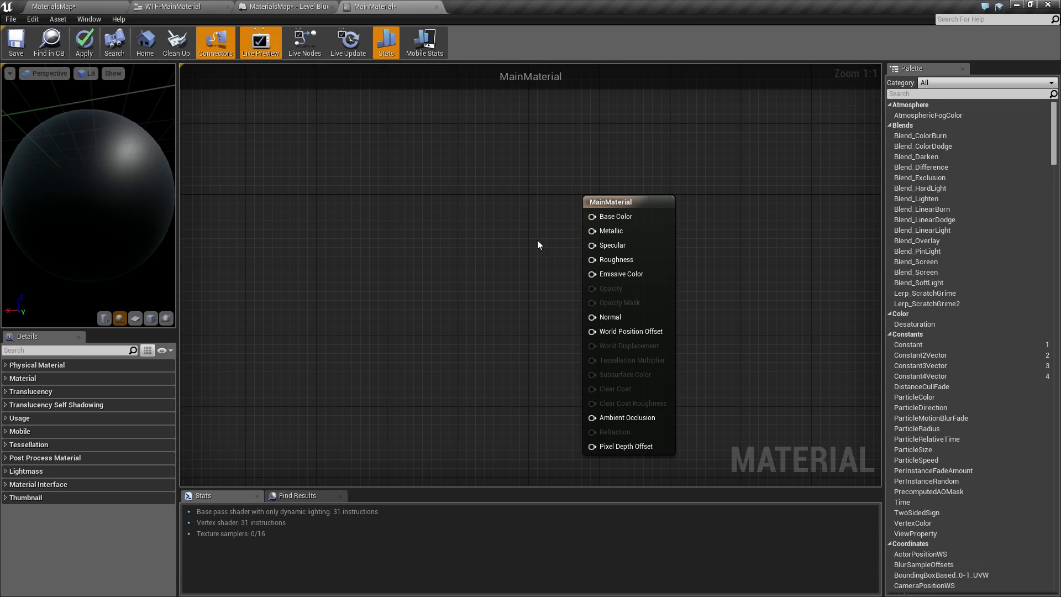
{"action": "mouse_move", "coordinate": [534, 242]}
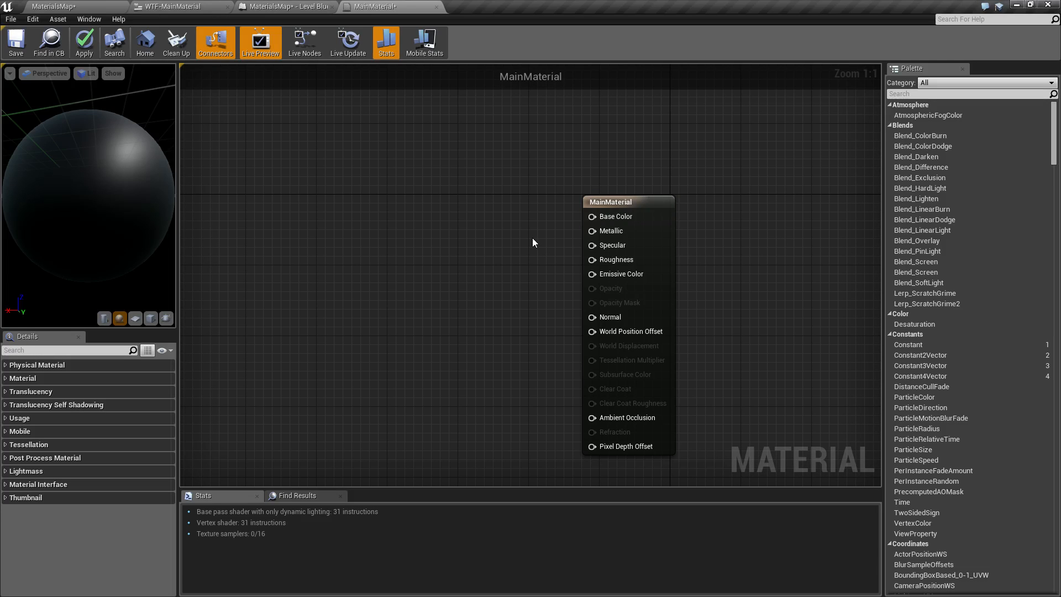
{"action": "mouse_move", "coordinate": [542, 236]}
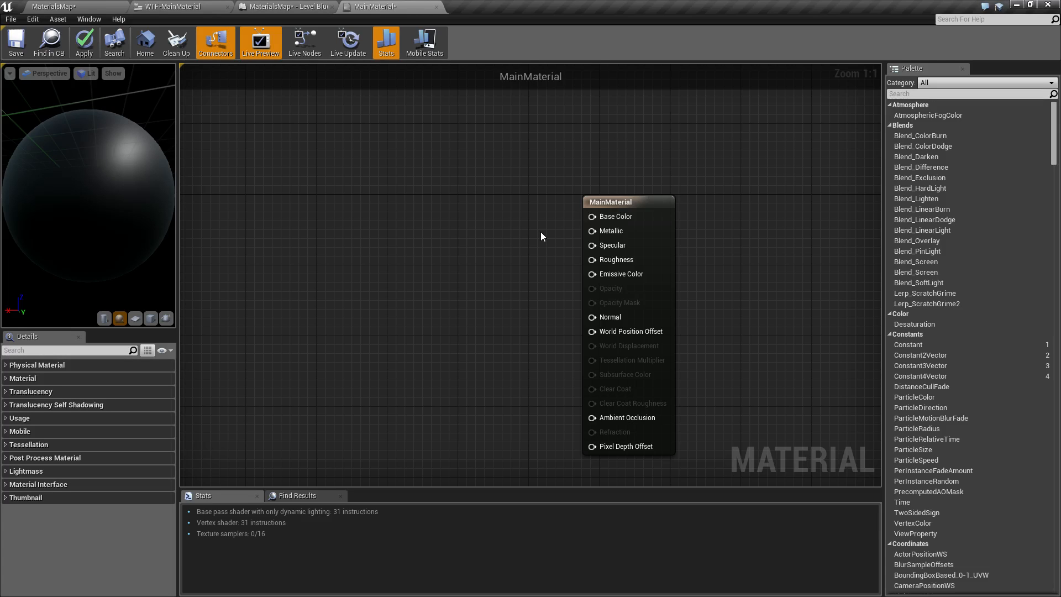
{"action": "mouse_move", "coordinate": [550, 257]}
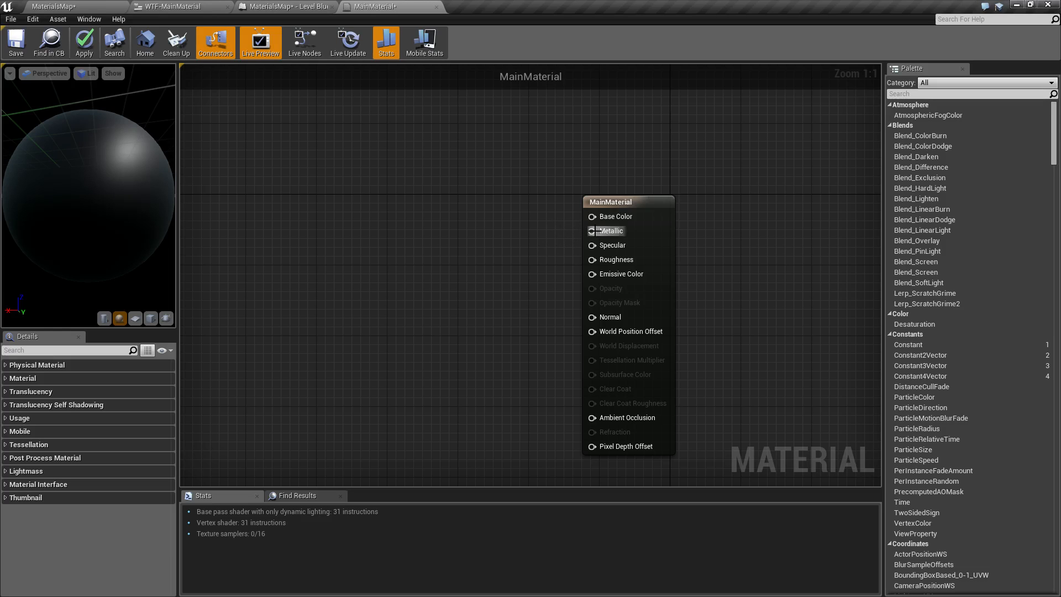
{"action": "mouse_move", "coordinate": [593, 229]}
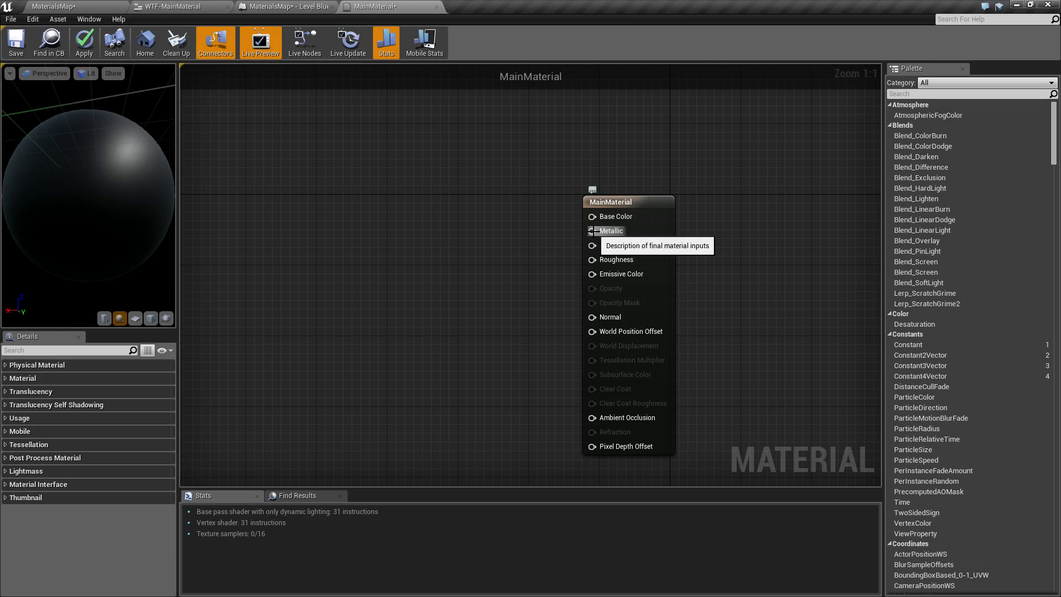
{"action": "mouse_move", "coordinate": [548, 232]}
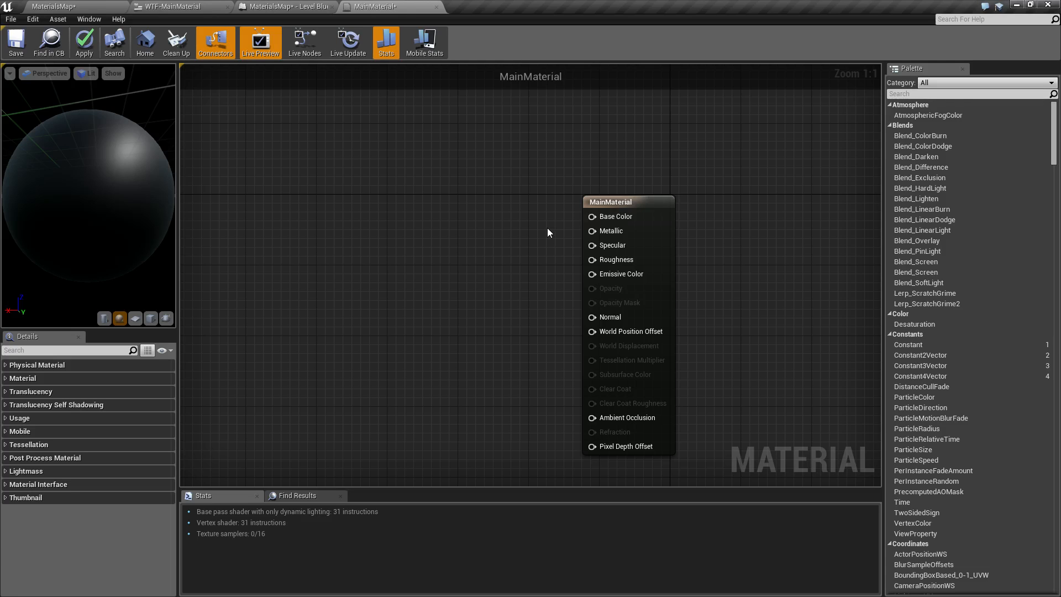
{"action": "mouse_move", "coordinate": [558, 234]}
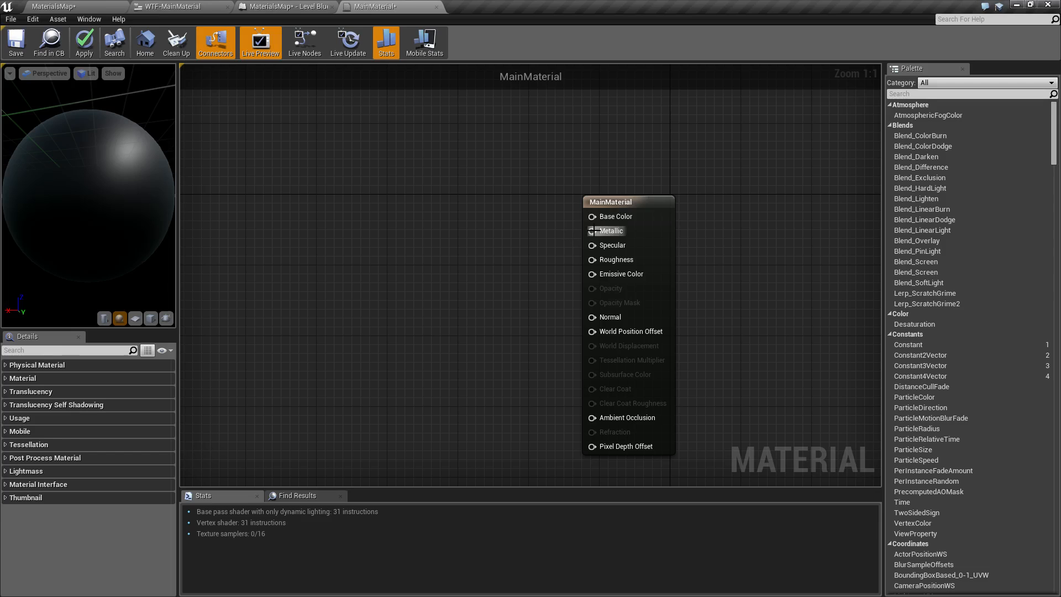
{"action": "mouse_move", "coordinate": [599, 231]}
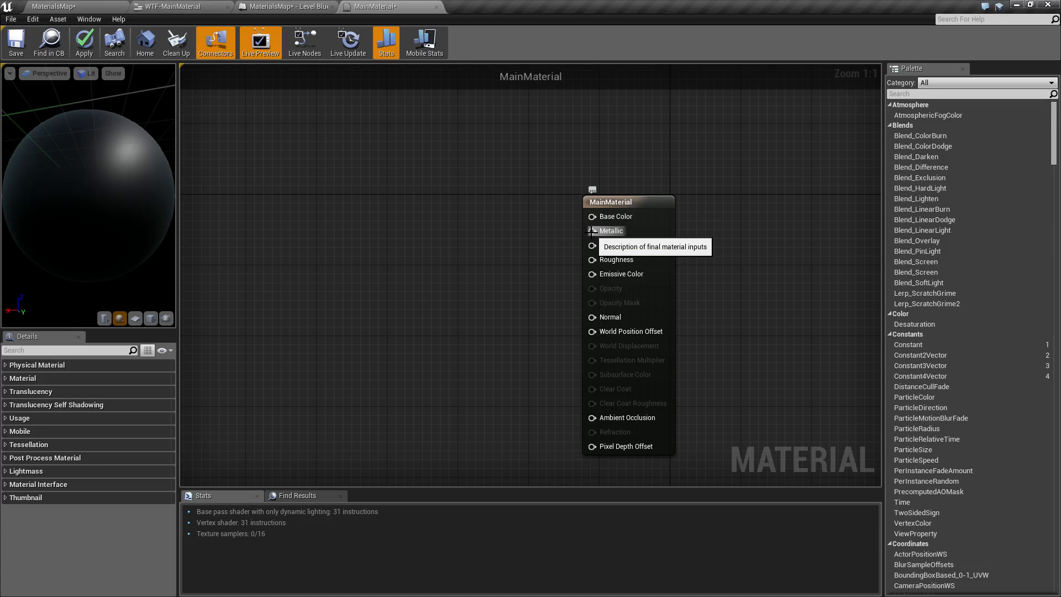
{"action": "mouse_move", "coordinate": [559, 228]}
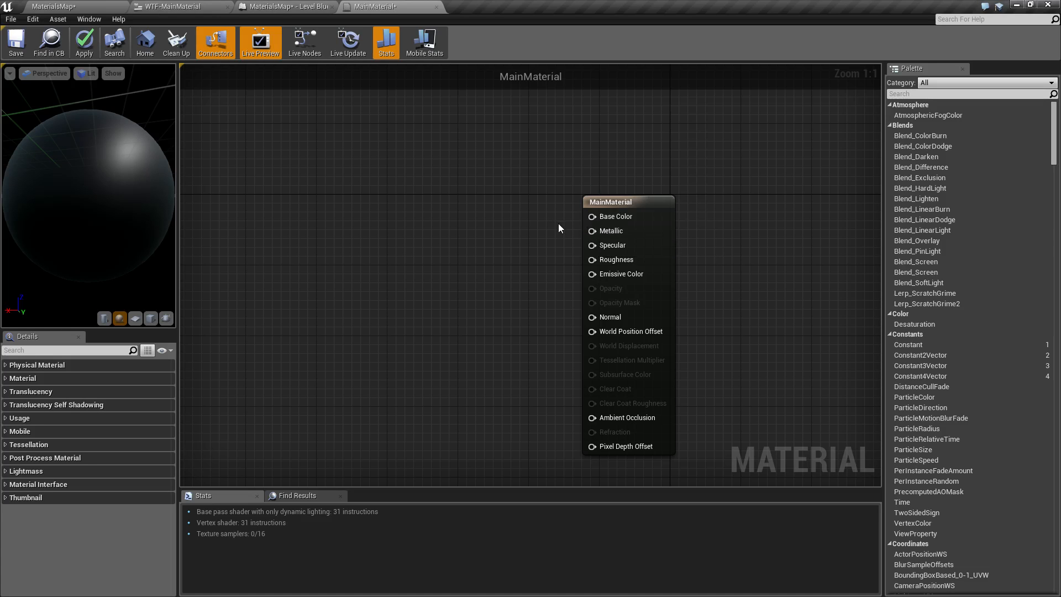
{"action": "mouse_move", "coordinate": [746, 314]}
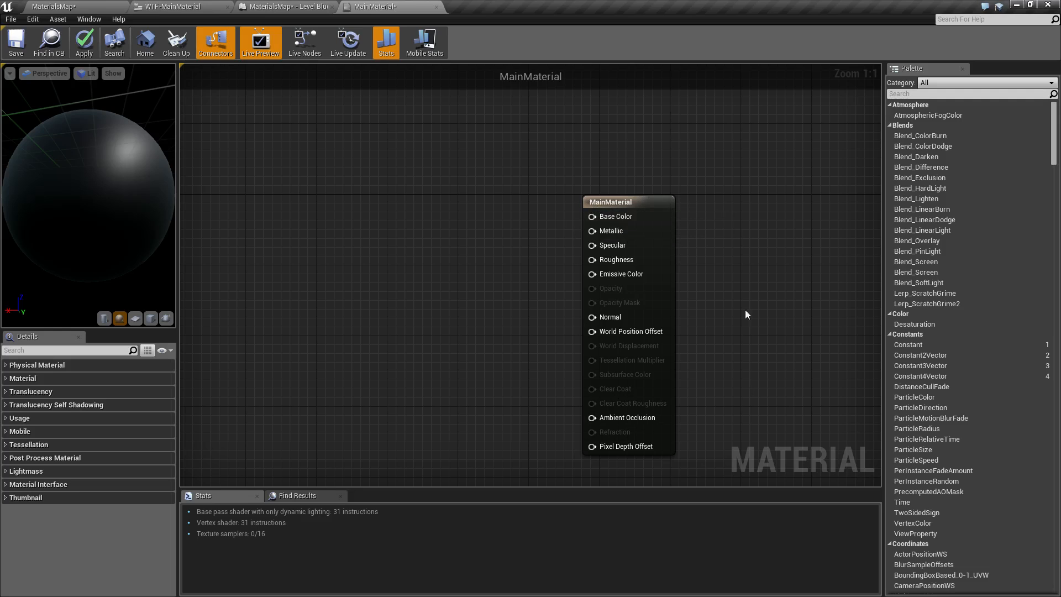
{"action": "mouse_move", "coordinate": [734, 287]}
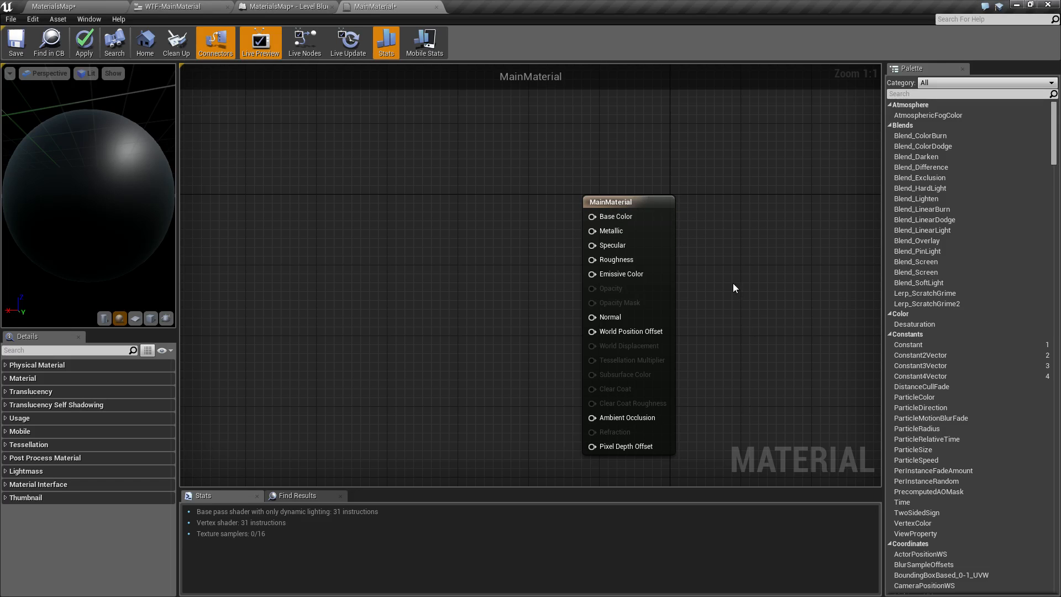
{"action": "mouse_move", "coordinate": [722, 283]}
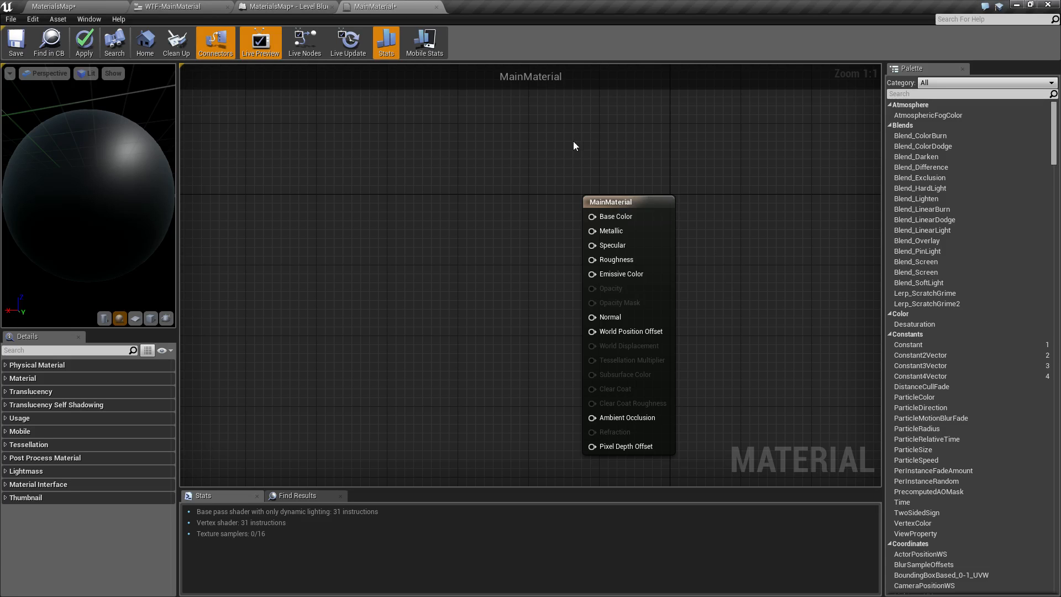
{"action": "mouse_move", "coordinate": [725, 264]}
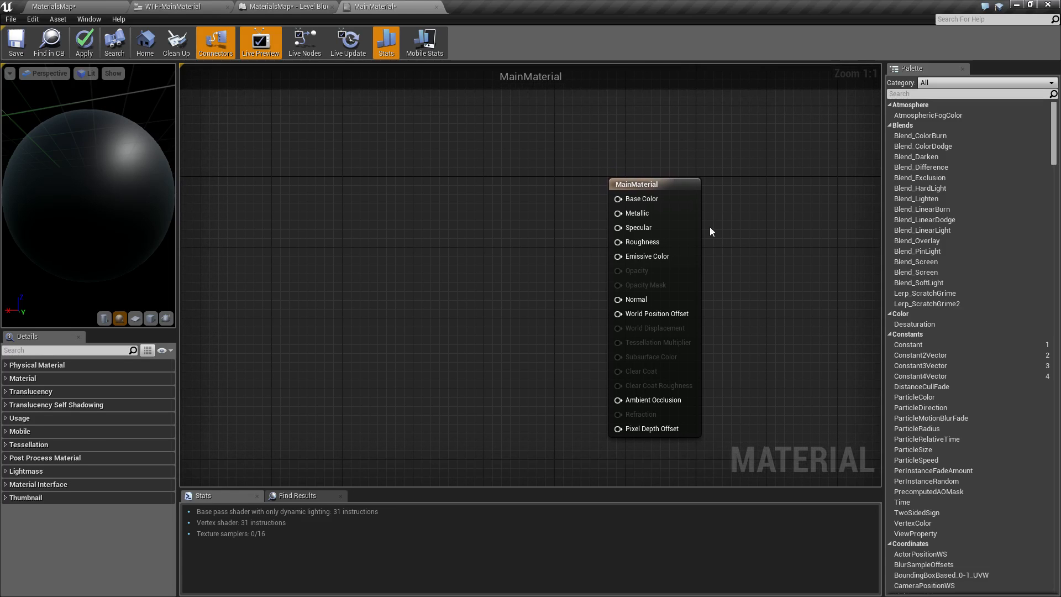
{"action": "mouse_move", "coordinate": [640, 242]}
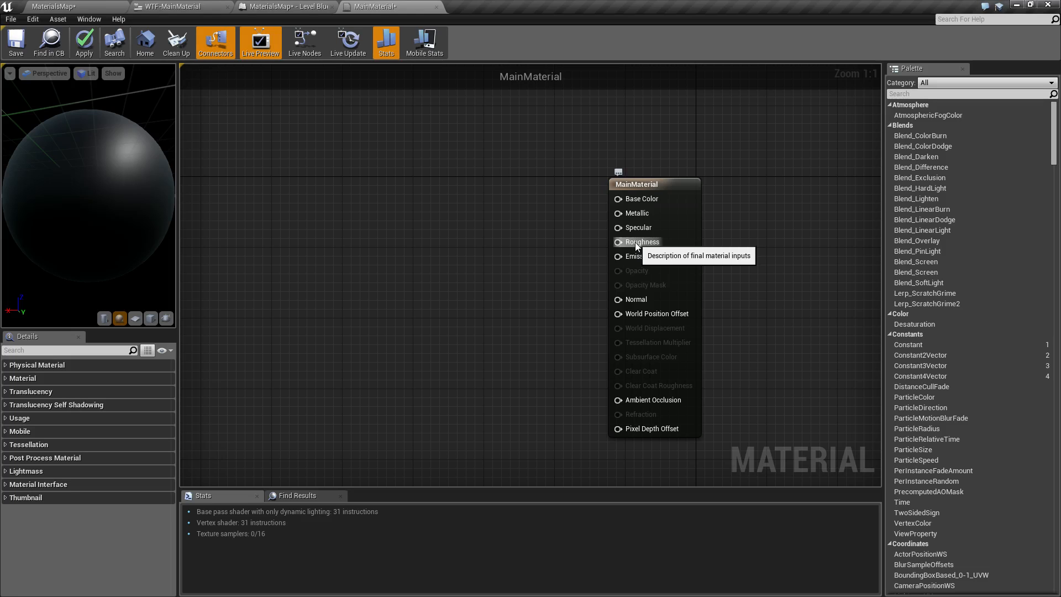
{"action": "mouse_move", "coordinate": [634, 243]}
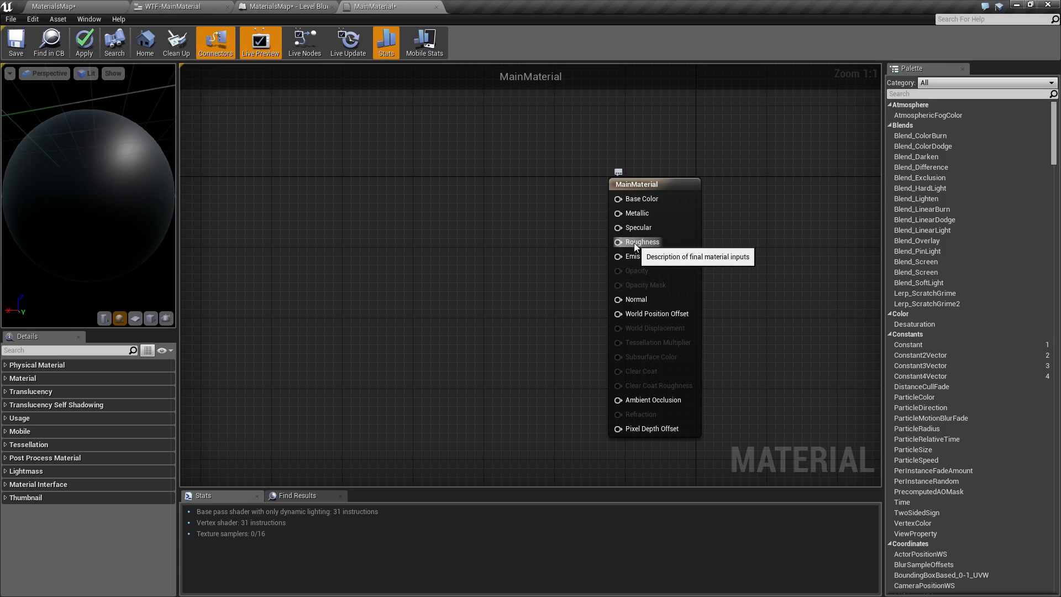
{"action": "mouse_move", "coordinate": [641, 247]}
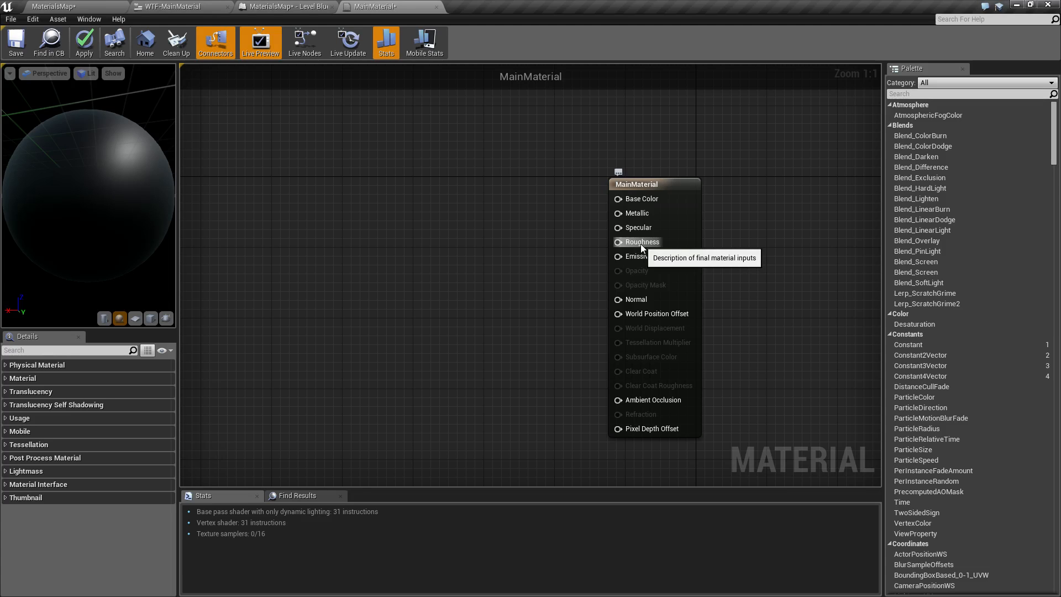
{"action": "mouse_move", "coordinate": [573, 266]}
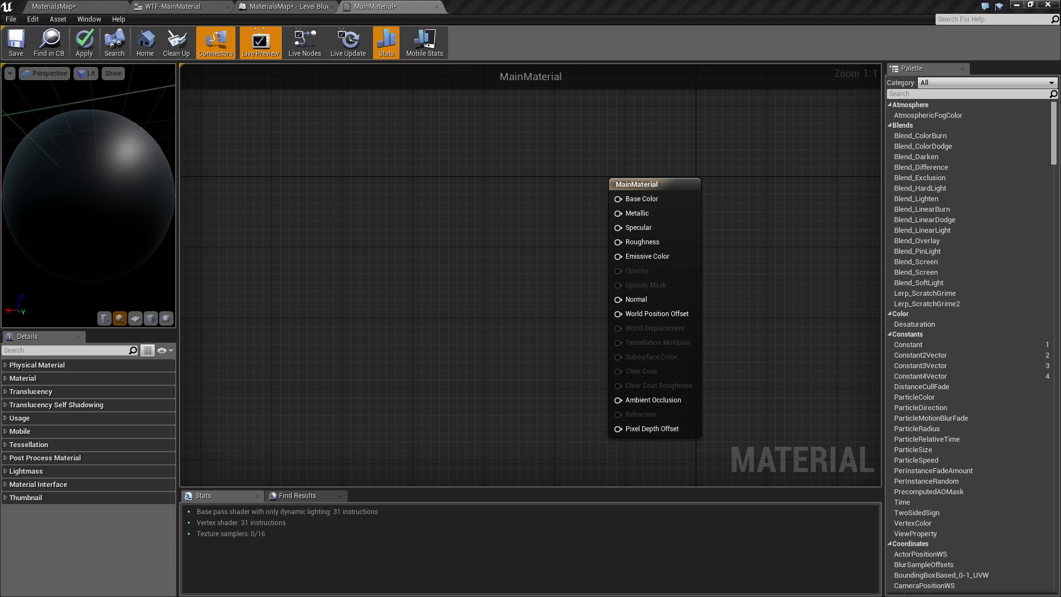
{"action": "mouse_move", "coordinate": [821, 303]}
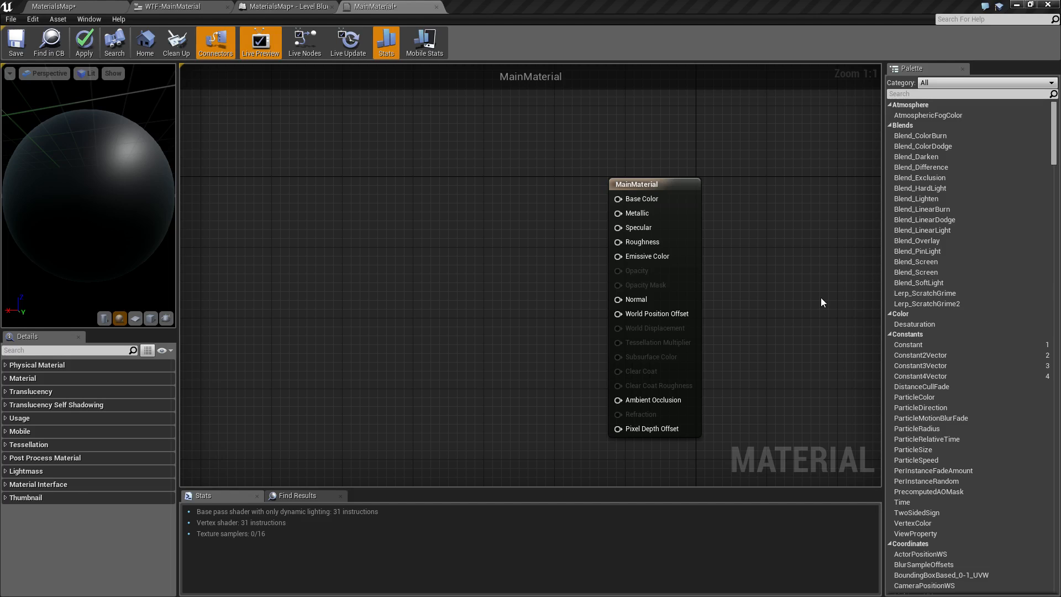
{"action": "mouse_move", "coordinate": [818, 270]}
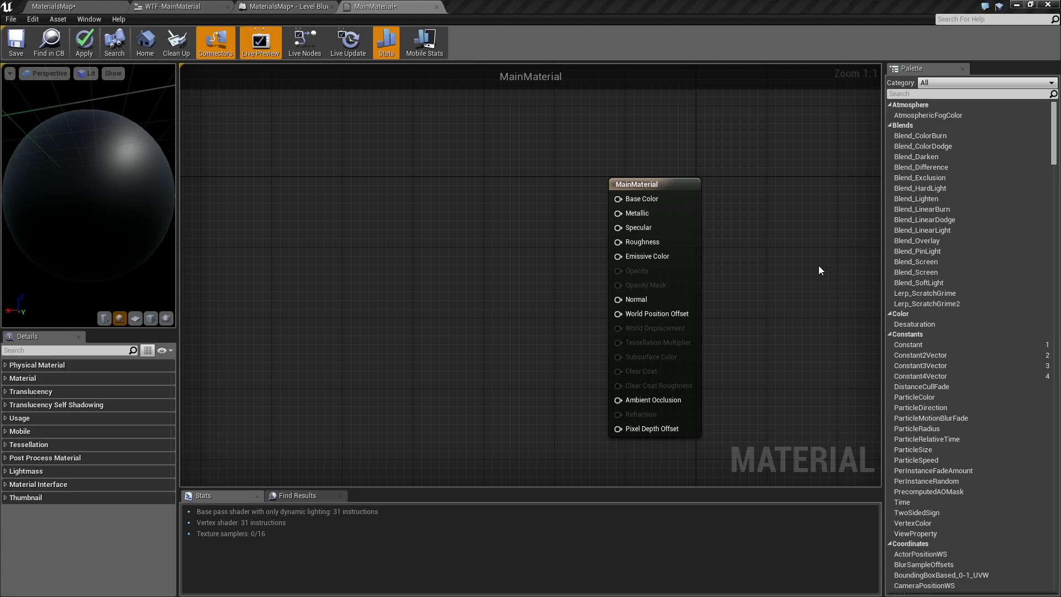
{"action": "mouse_move", "coordinate": [730, 266]}
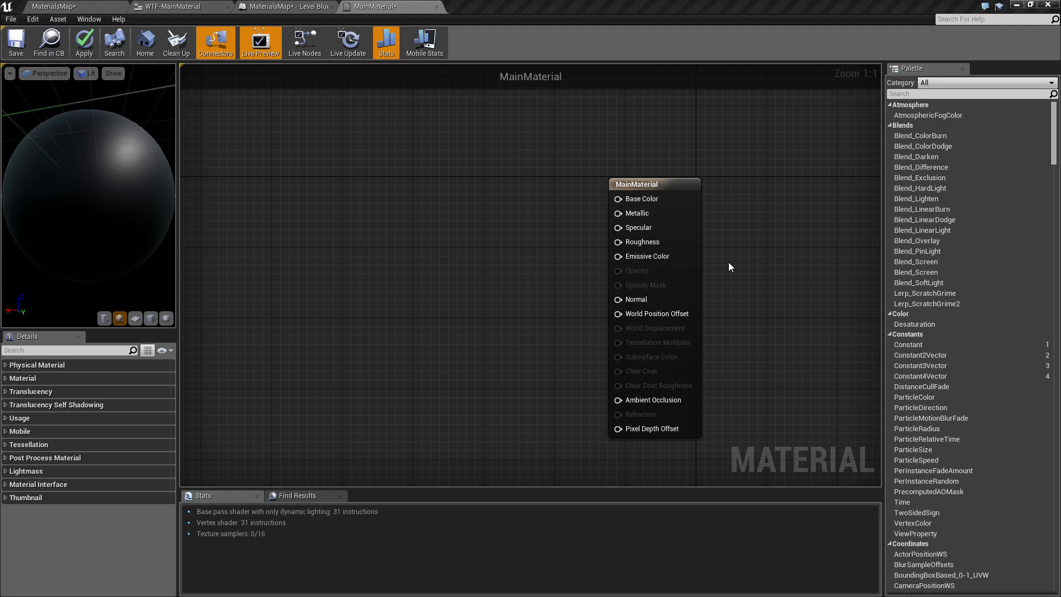
{"action": "mouse_move", "coordinate": [632, 228]}
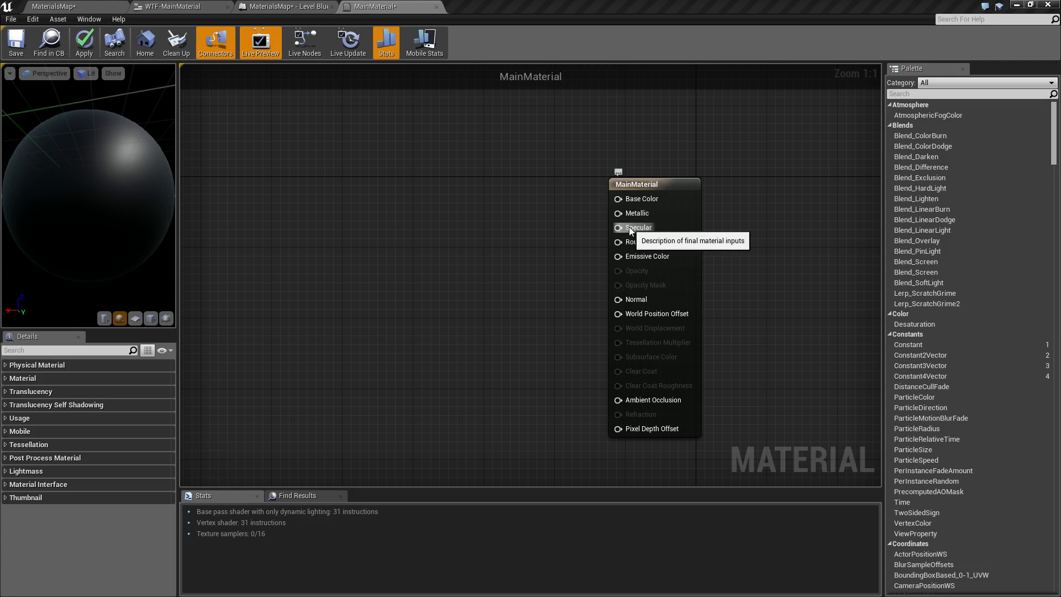
{"action": "mouse_move", "coordinate": [578, 253]}
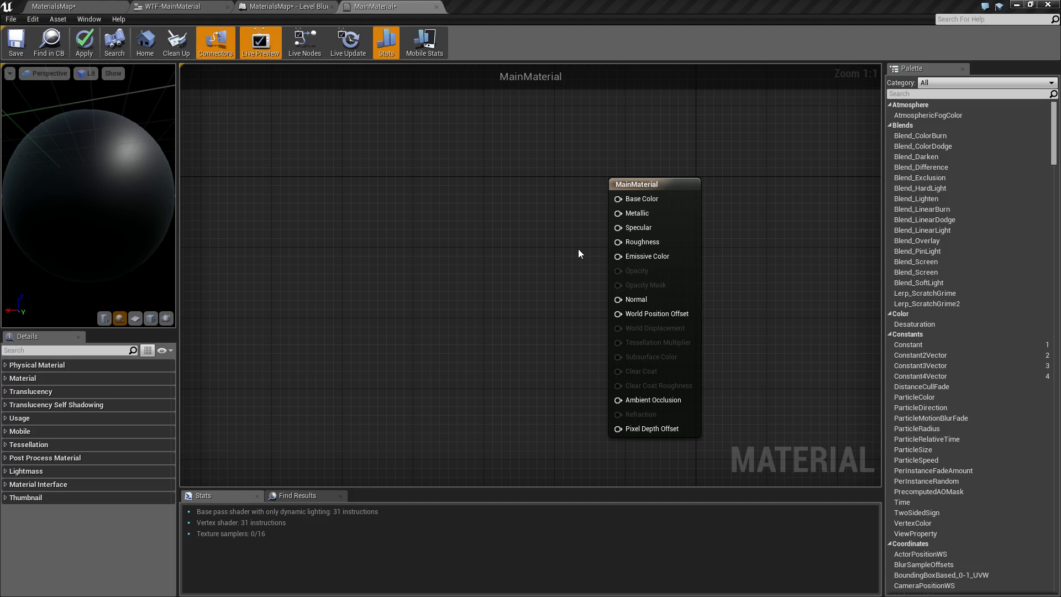
{"action": "mouse_move", "coordinate": [537, 275]}
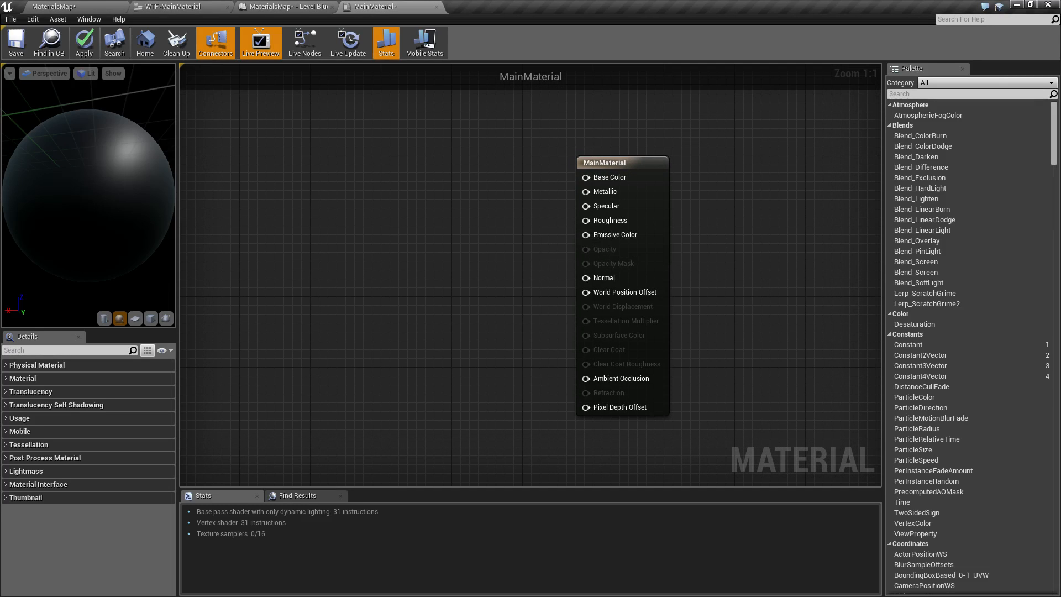
{"action": "mouse_move", "coordinate": [722, 274]}
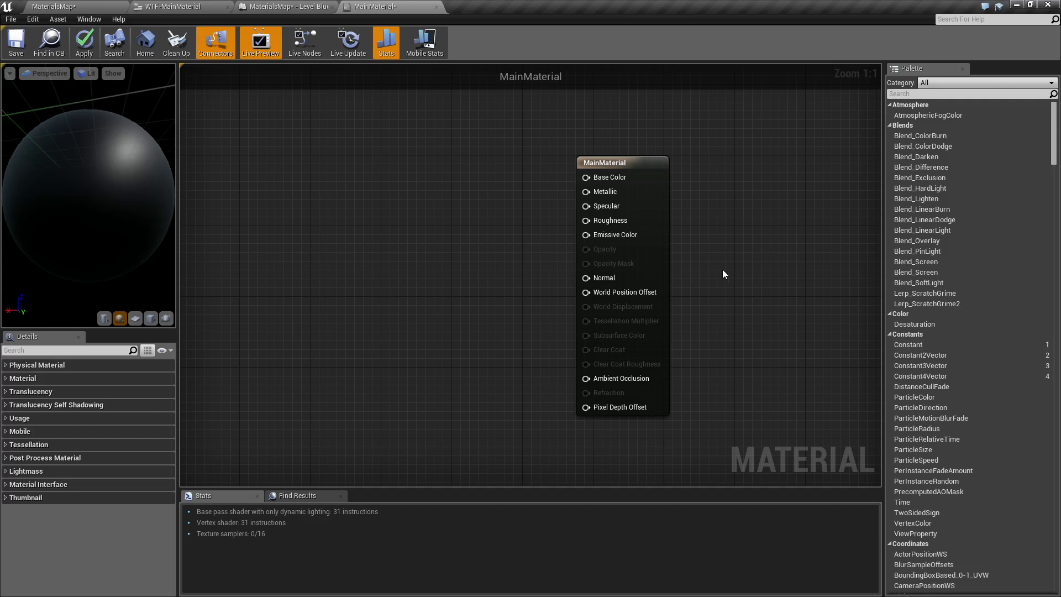
{"action": "mouse_move", "coordinate": [711, 270]}
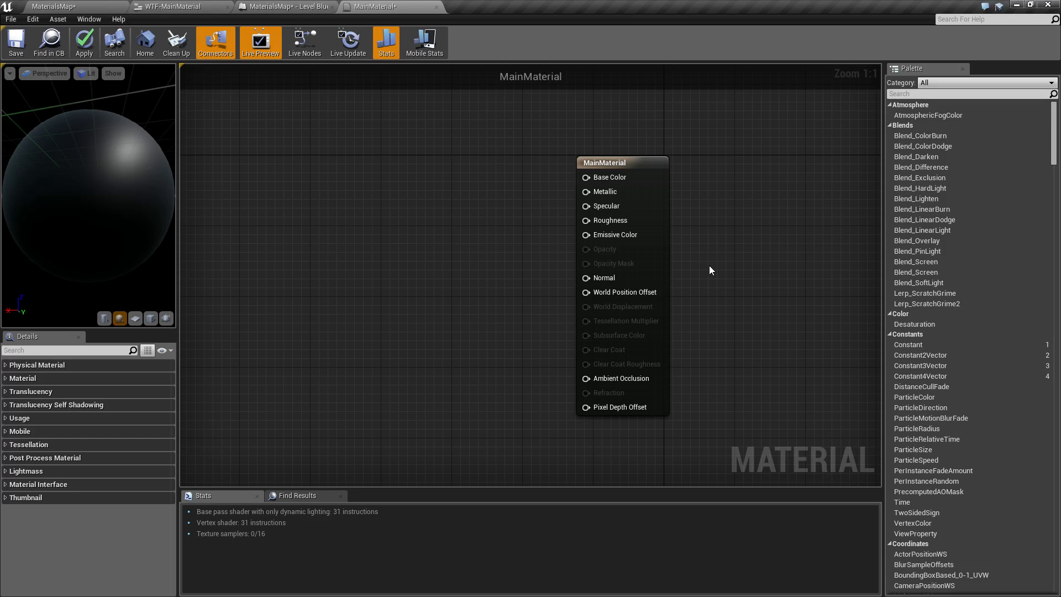
{"action": "mouse_move", "coordinate": [621, 234]}
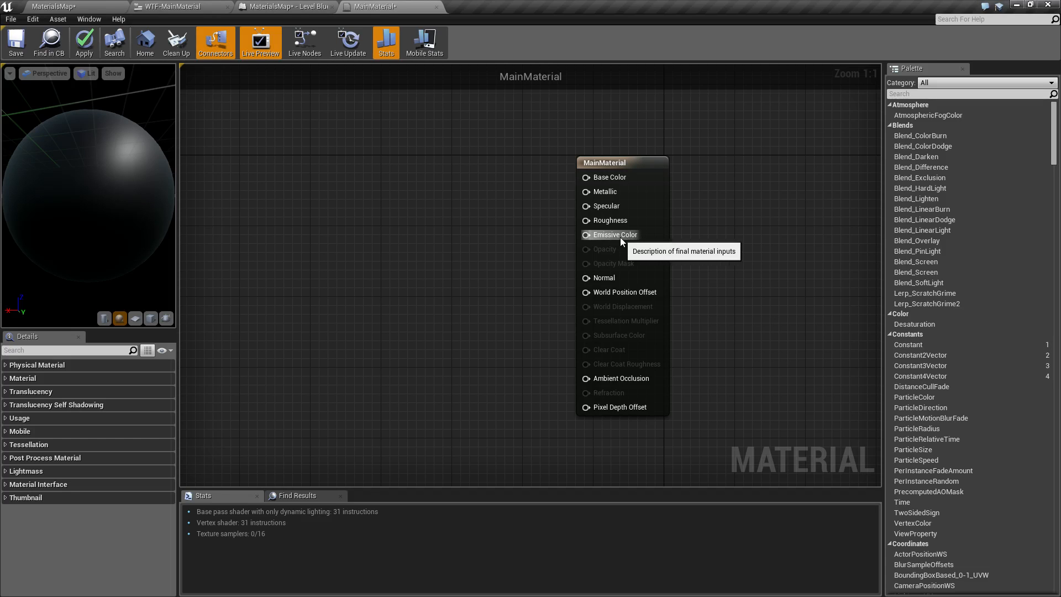
{"action": "mouse_move", "coordinate": [595, 230]}
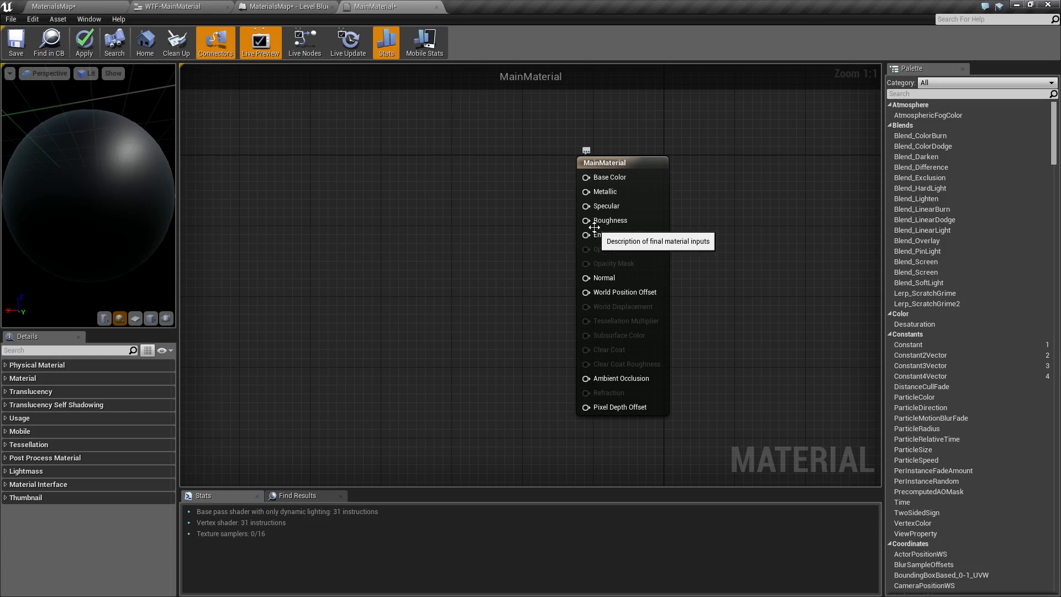
{"action": "mouse_move", "coordinate": [612, 234]}
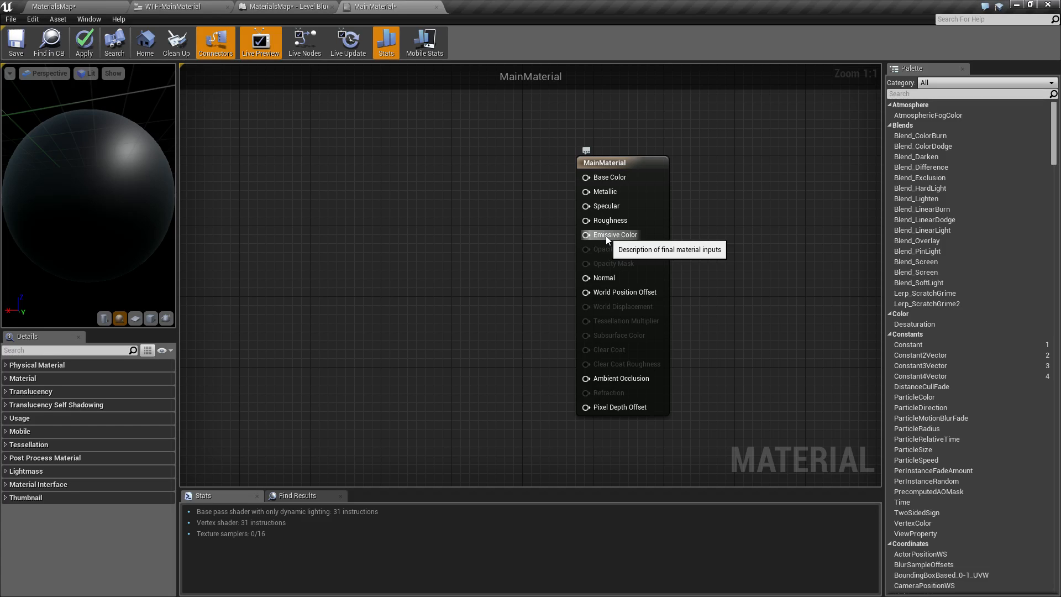
{"action": "mouse_move", "coordinate": [457, 240]}
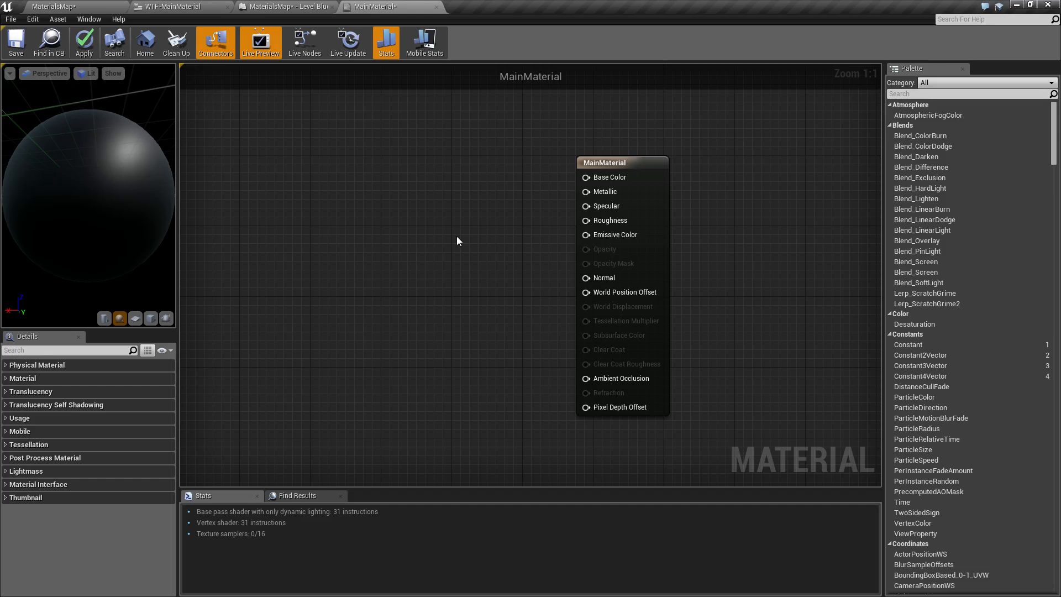
{"action": "mouse_move", "coordinate": [607, 110]}
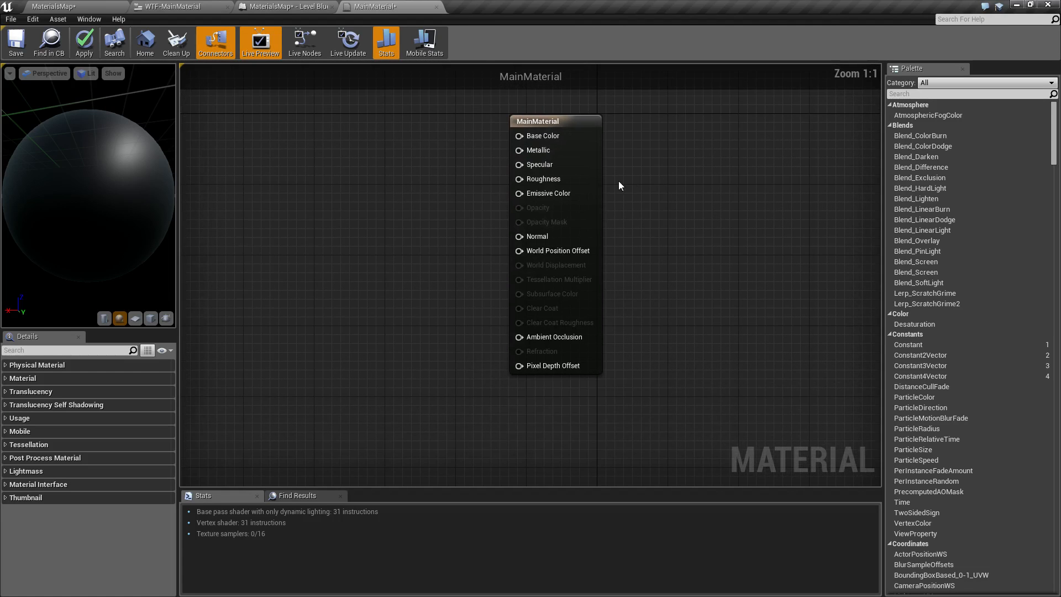
{"action": "mouse_move", "coordinate": [554, 197]}
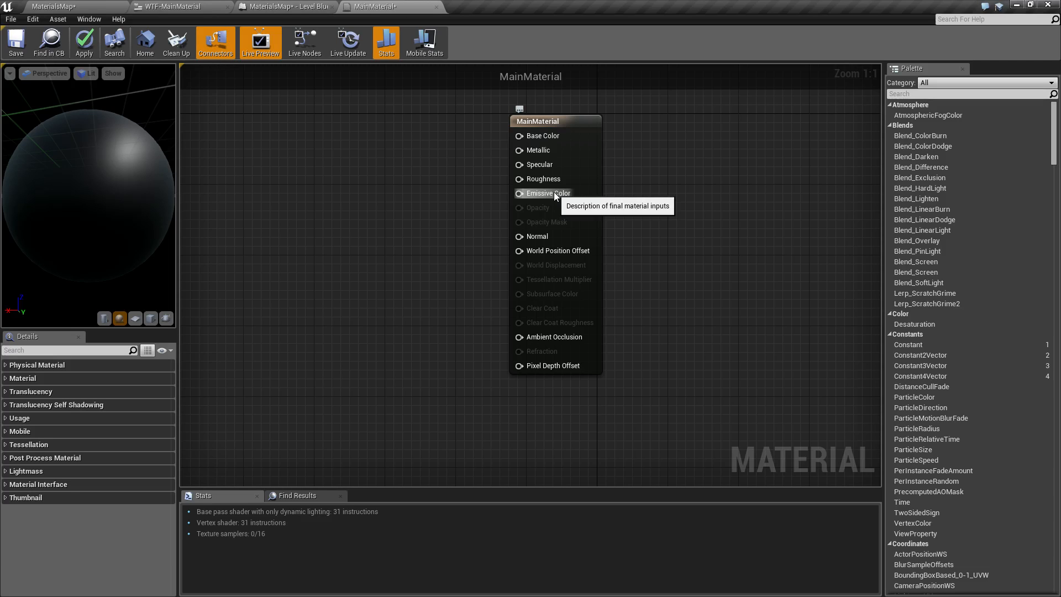
{"action": "mouse_move", "coordinate": [538, 208]}
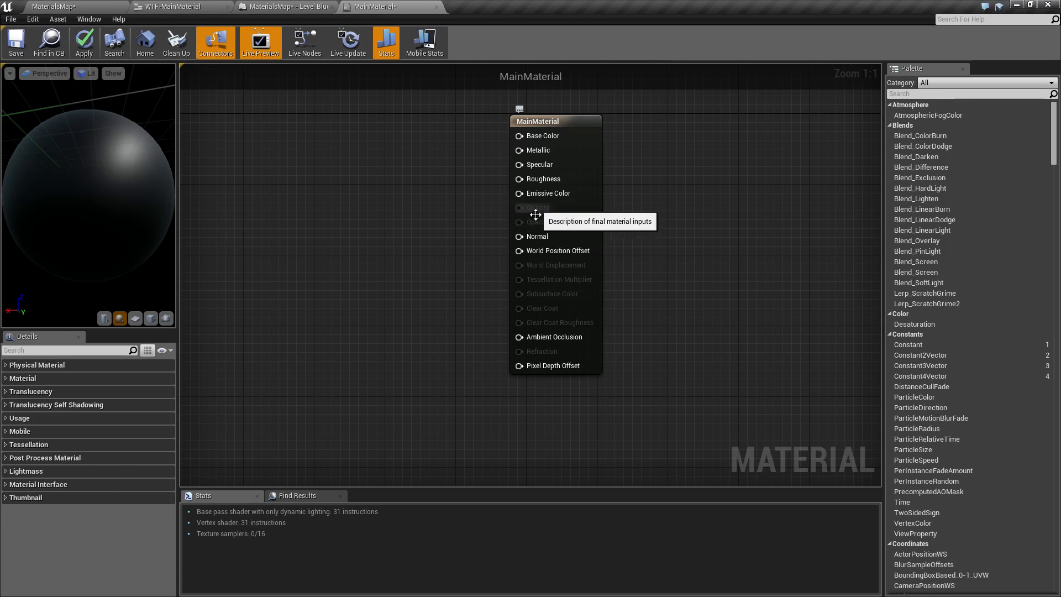
{"action": "left_click", "coordinate": [22, 378]}
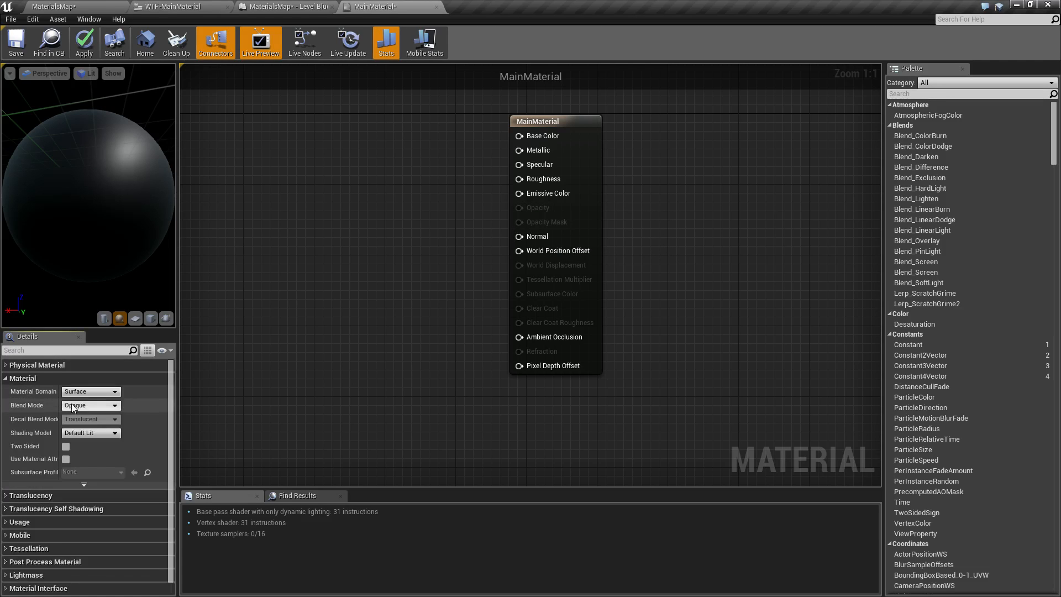
{"action": "left_click", "coordinate": [88, 404]}
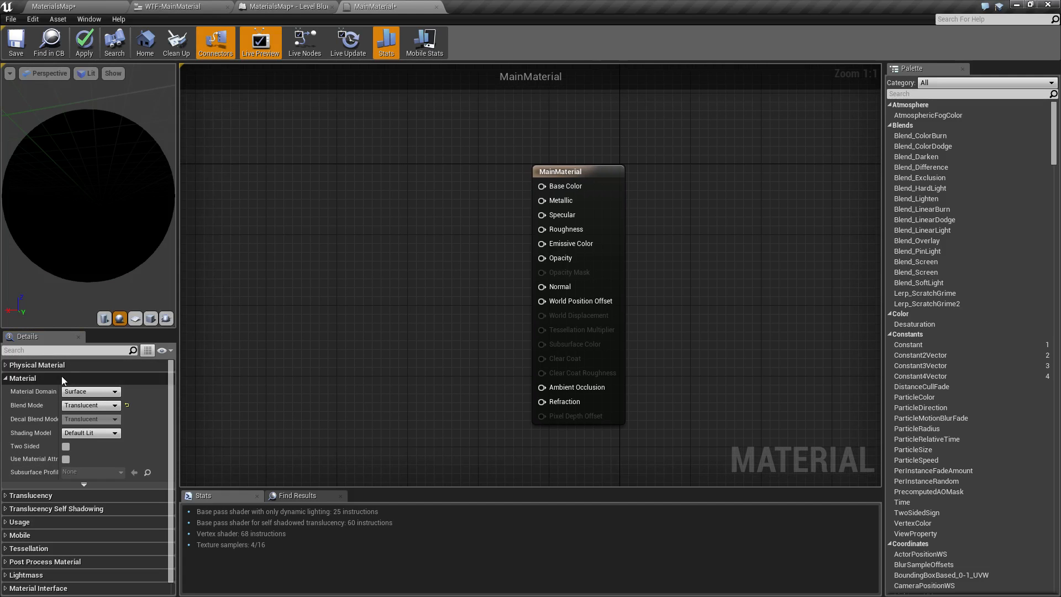
{"action": "mouse_move", "coordinate": [35, 411]}
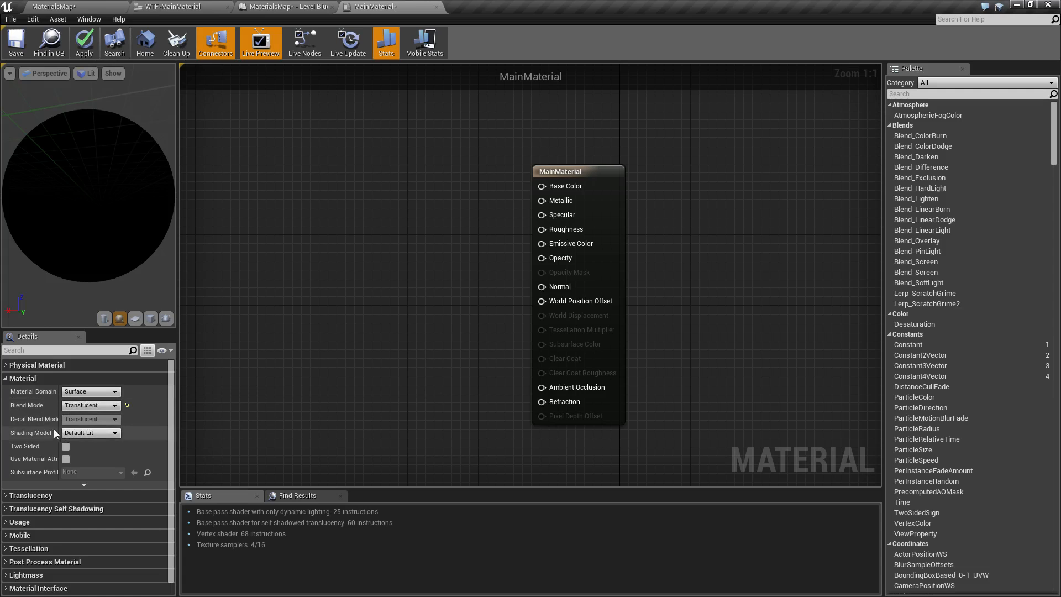
{"action": "mouse_move", "coordinate": [41, 437]}
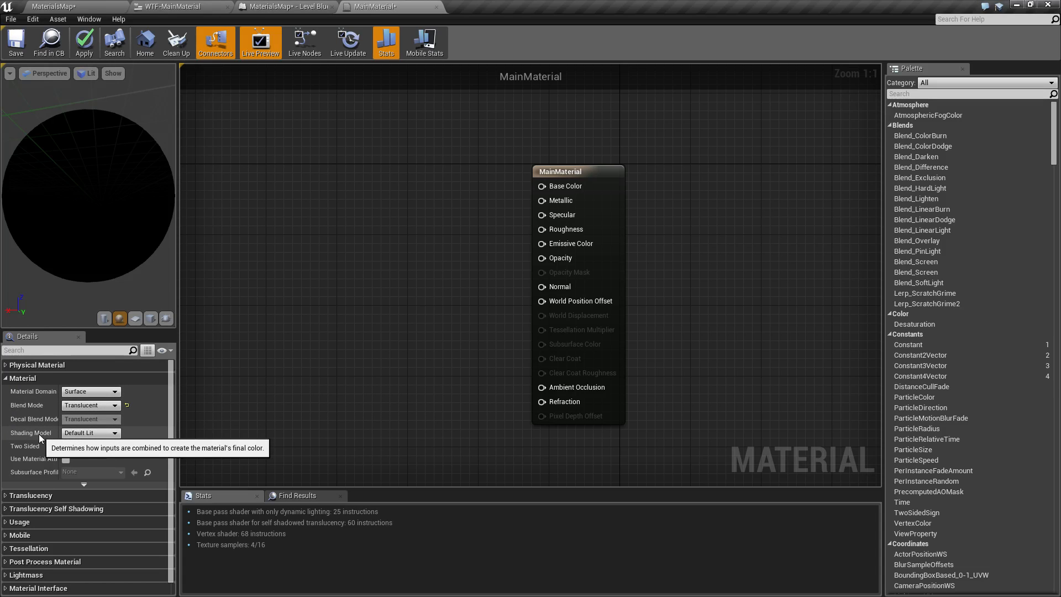
{"action": "mouse_move", "coordinate": [500, 373]}
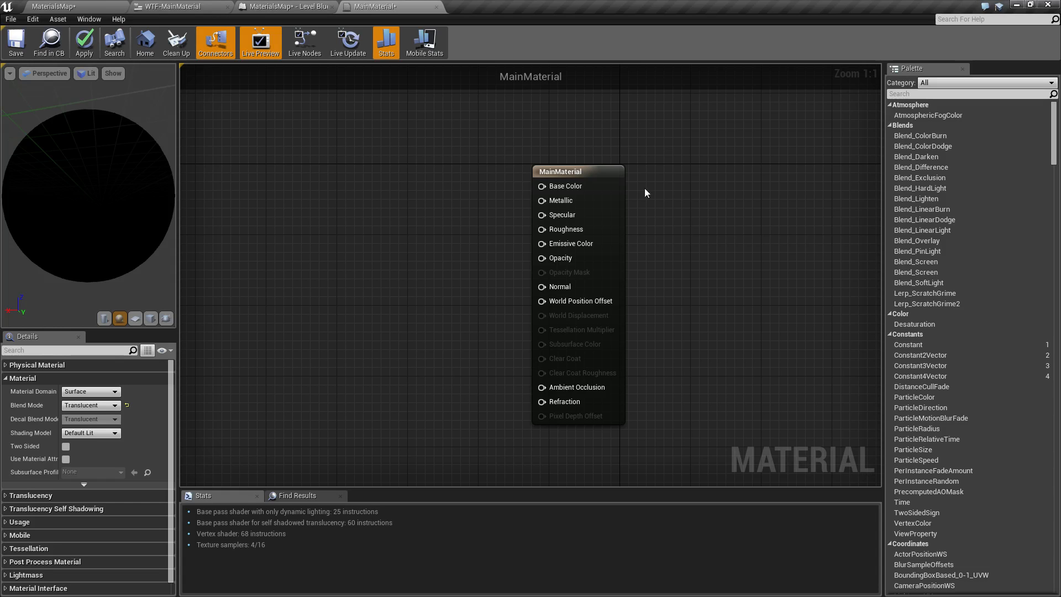
{"action": "mouse_move", "coordinate": [560, 258]}
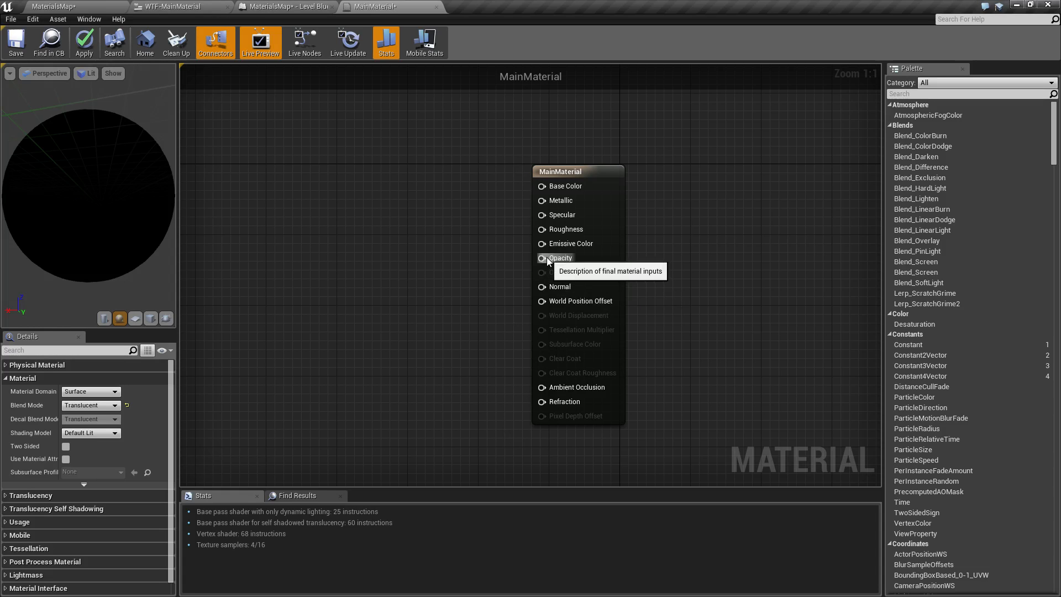
{"action": "mouse_move", "coordinate": [526, 120]}
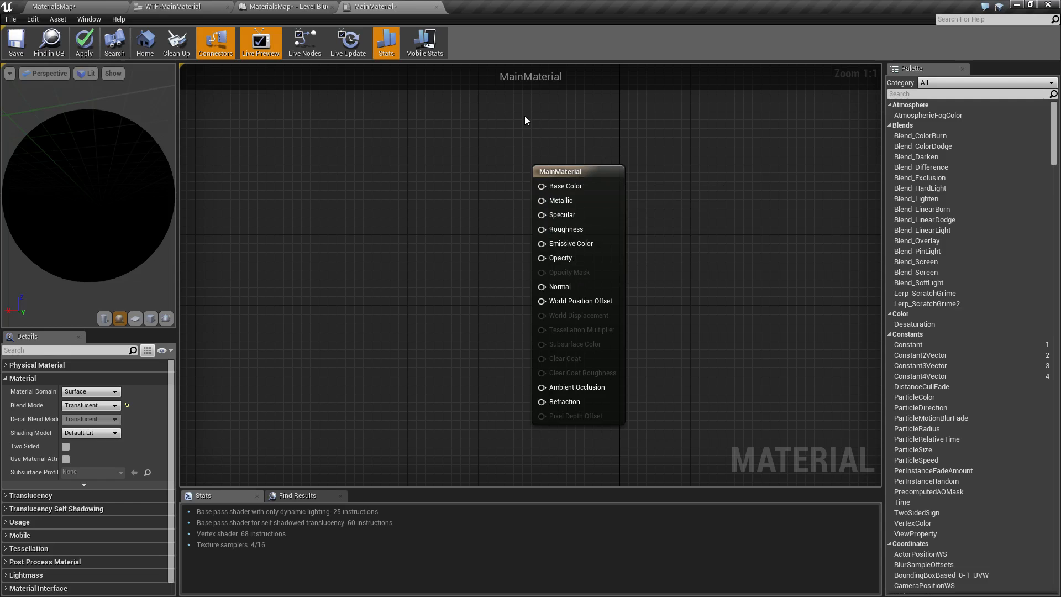
{"action": "mouse_move", "coordinate": [580, 277]}
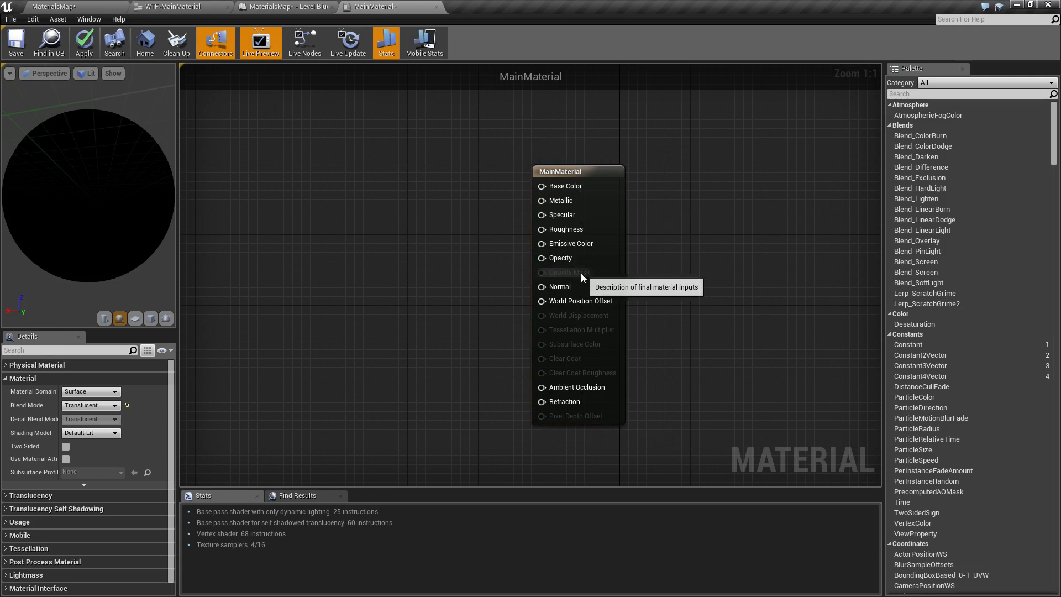
{"action": "mouse_move", "coordinate": [567, 379]}
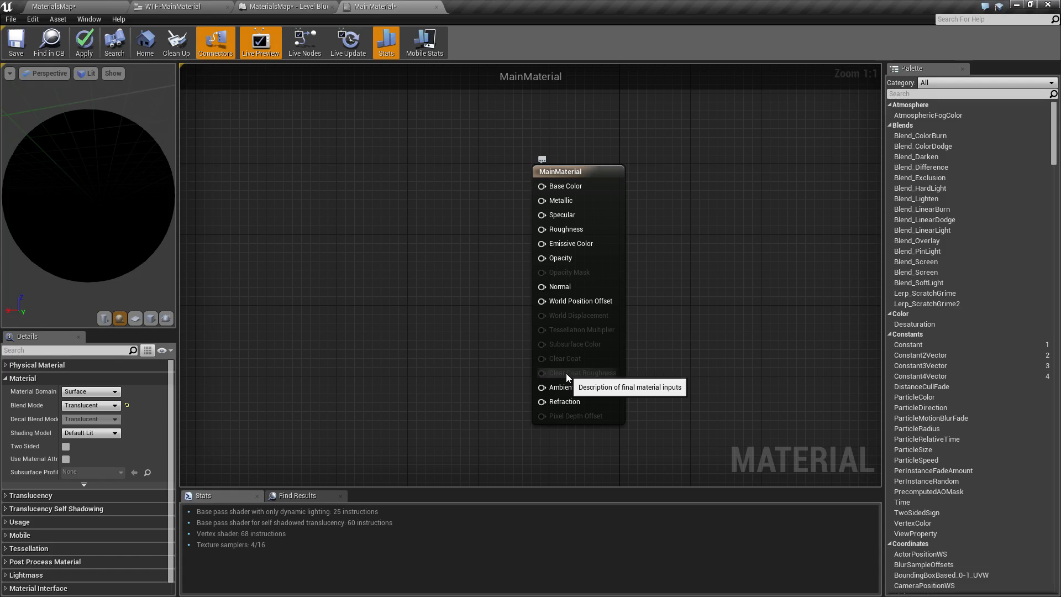
{"action": "left_click", "coordinate": [91, 404]}
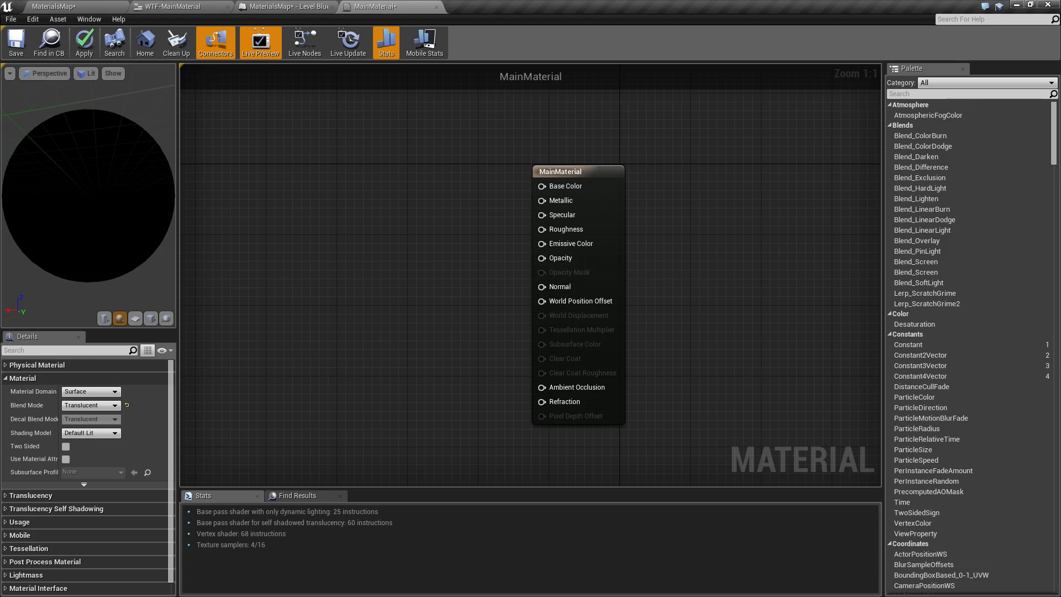
{"action": "mouse_move", "coordinate": [405, 342]}
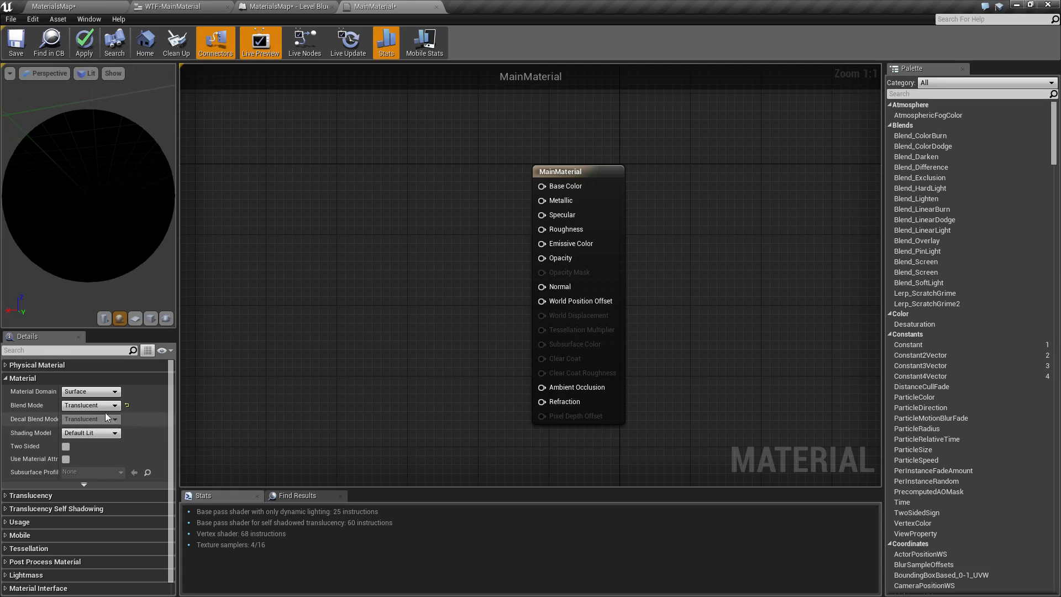
{"action": "left_click", "coordinate": [89, 405]}
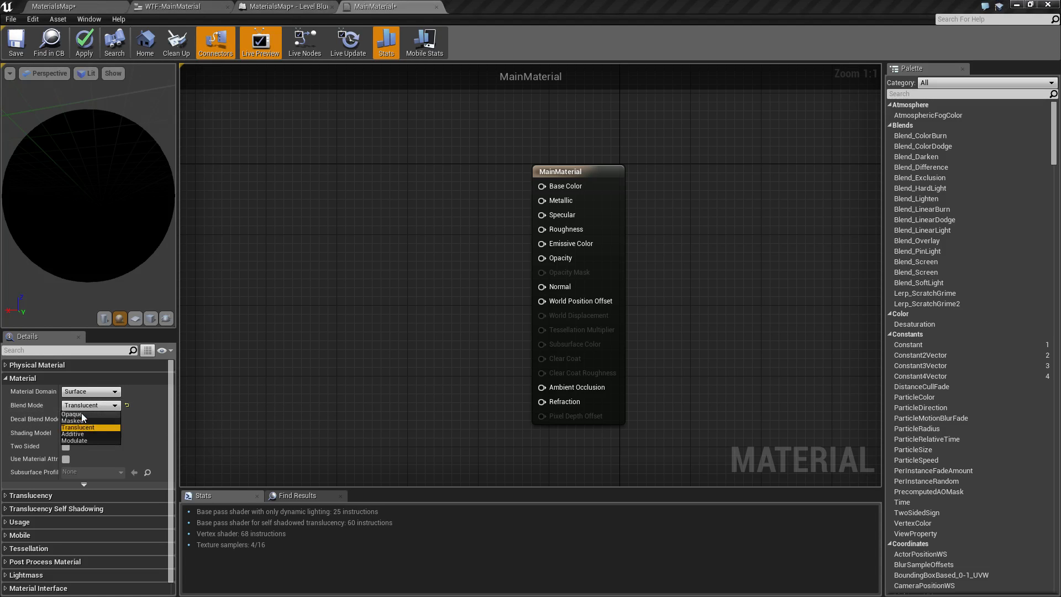
{"action": "left_click", "coordinate": [70, 414]}
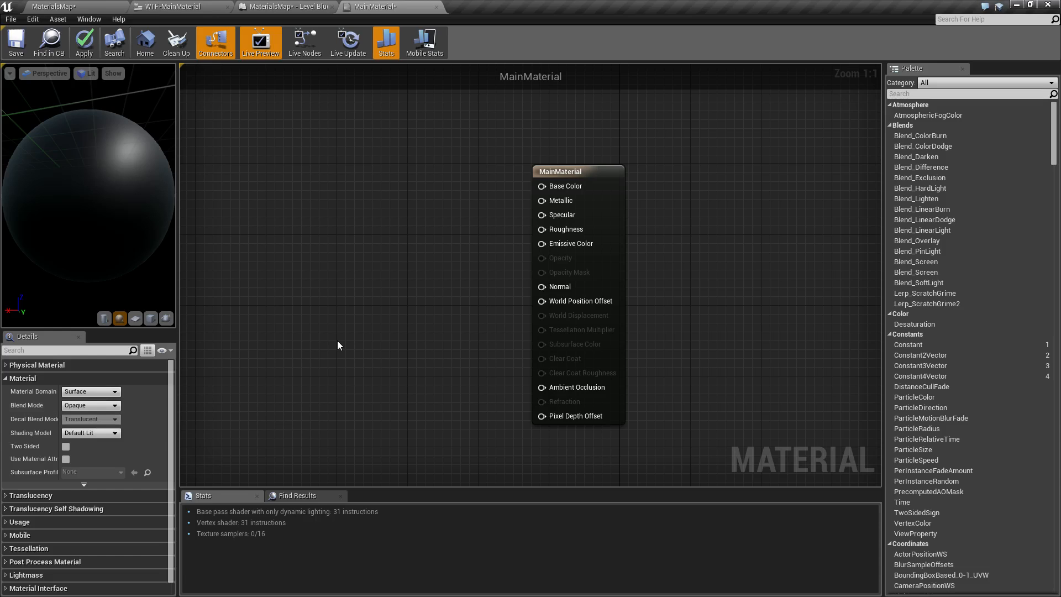
{"action": "mouse_move", "coordinate": [522, 349]}
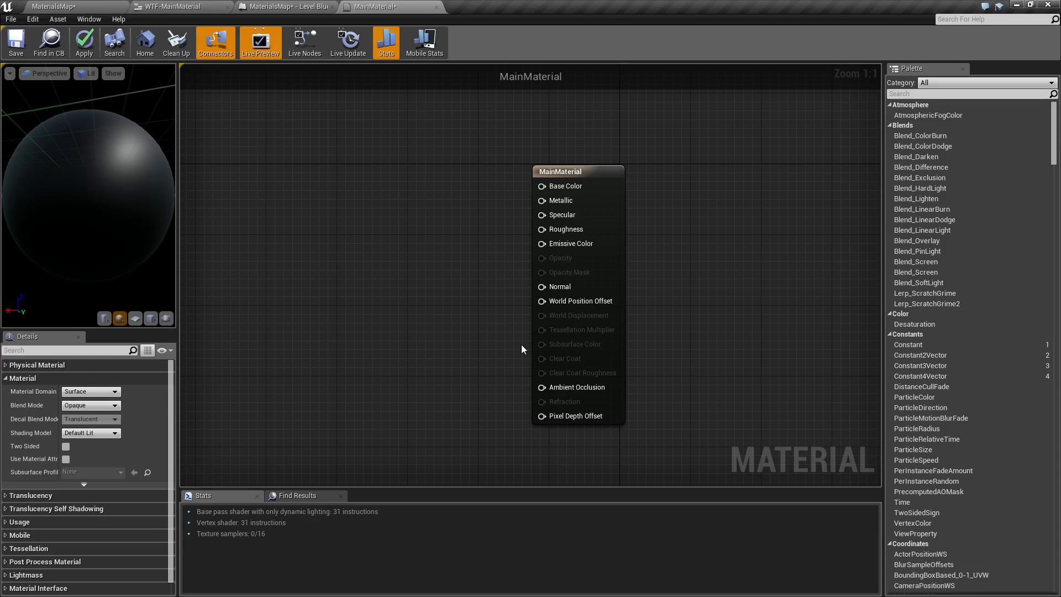
{"action": "mouse_move", "coordinate": [556, 259]}
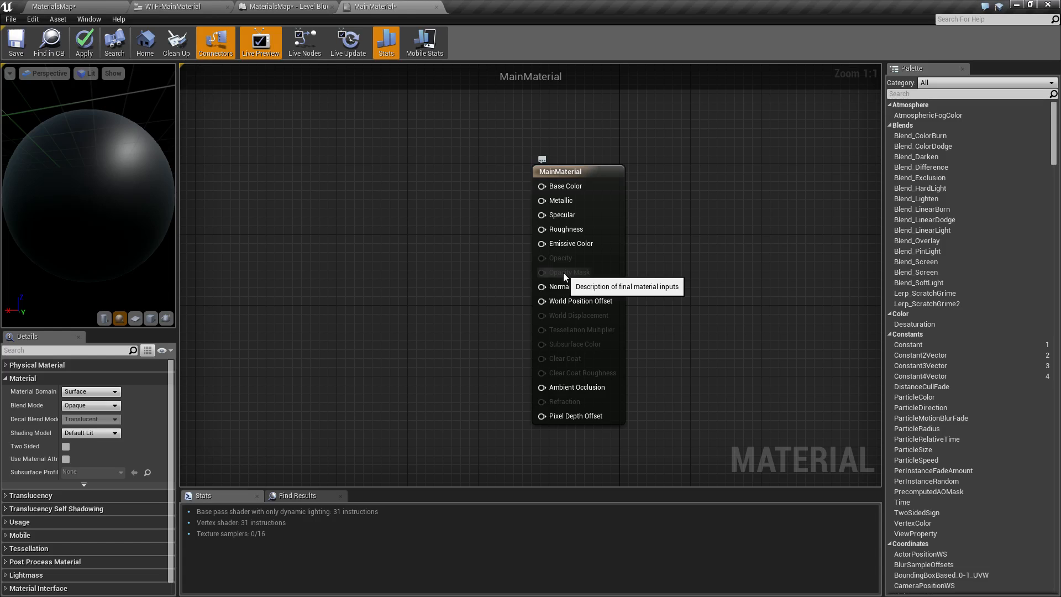
{"action": "mouse_move", "coordinate": [186, 392]}
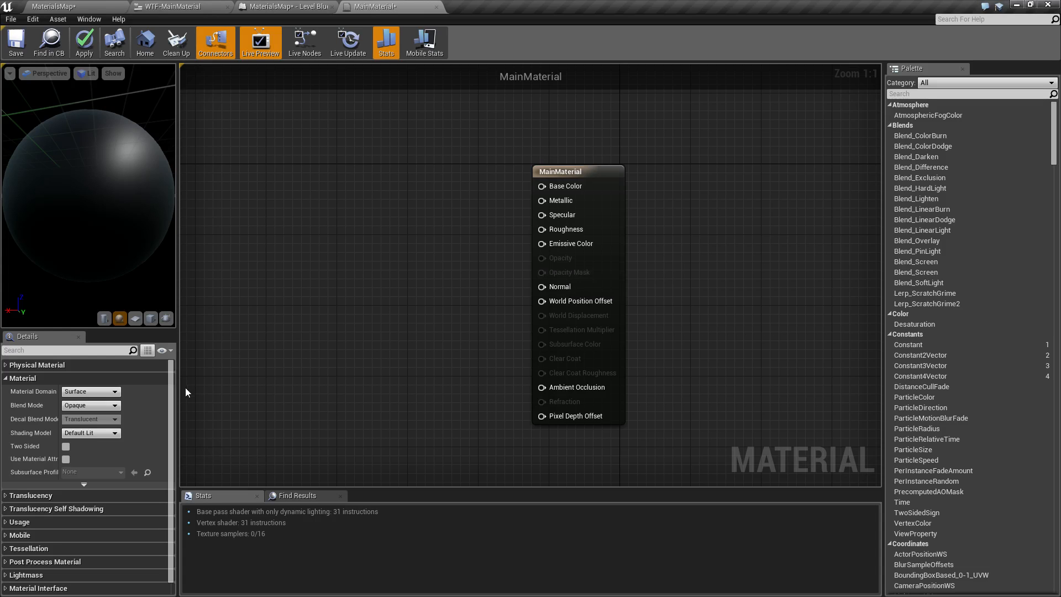
{"action": "mouse_move", "coordinate": [598, 273]}
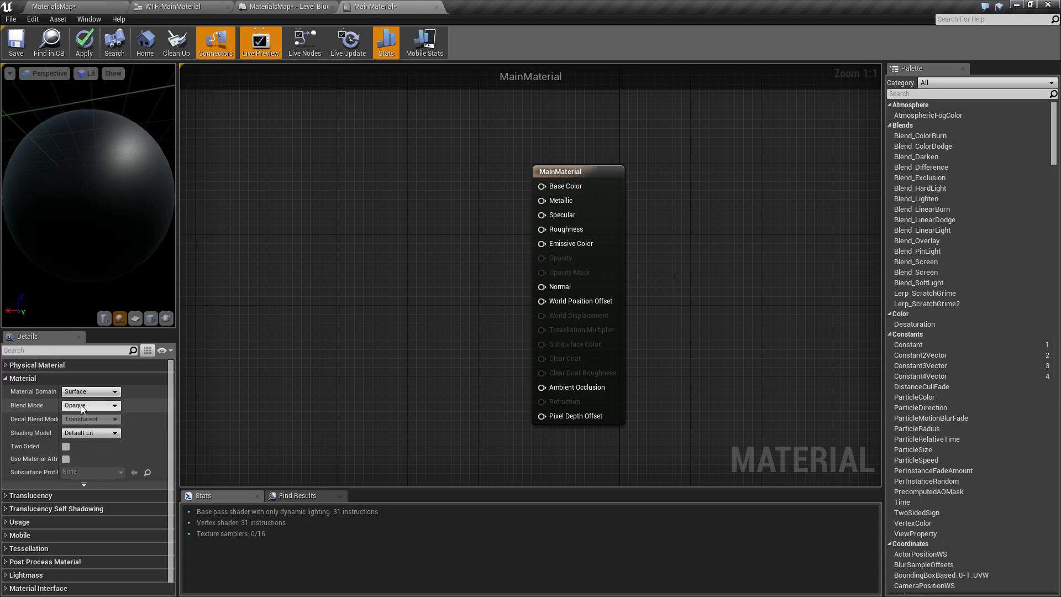
{"action": "left_click", "coordinate": [114, 405]}
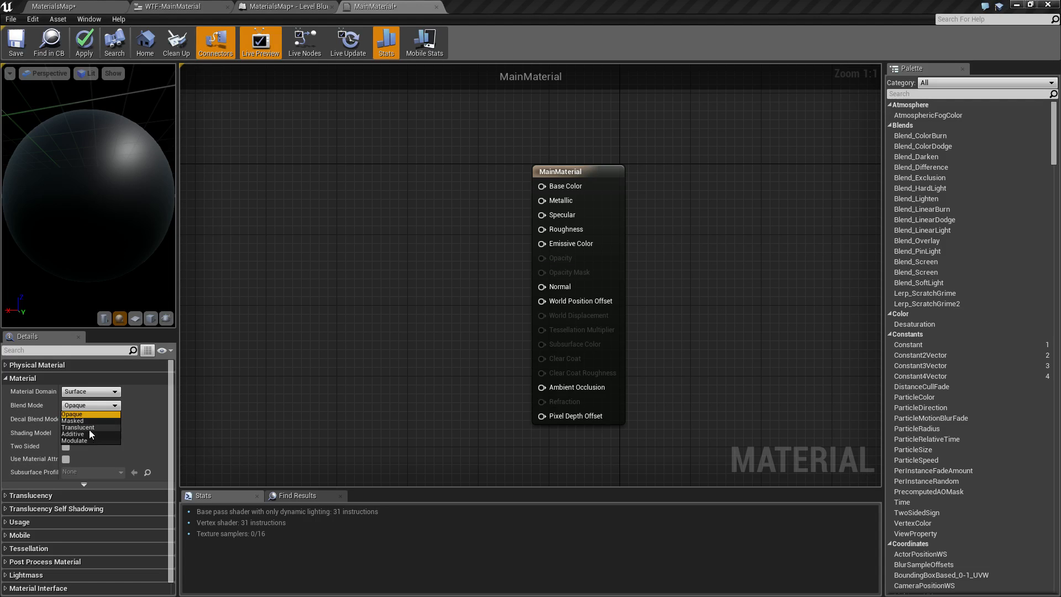
{"action": "left_click", "coordinate": [77, 427]}
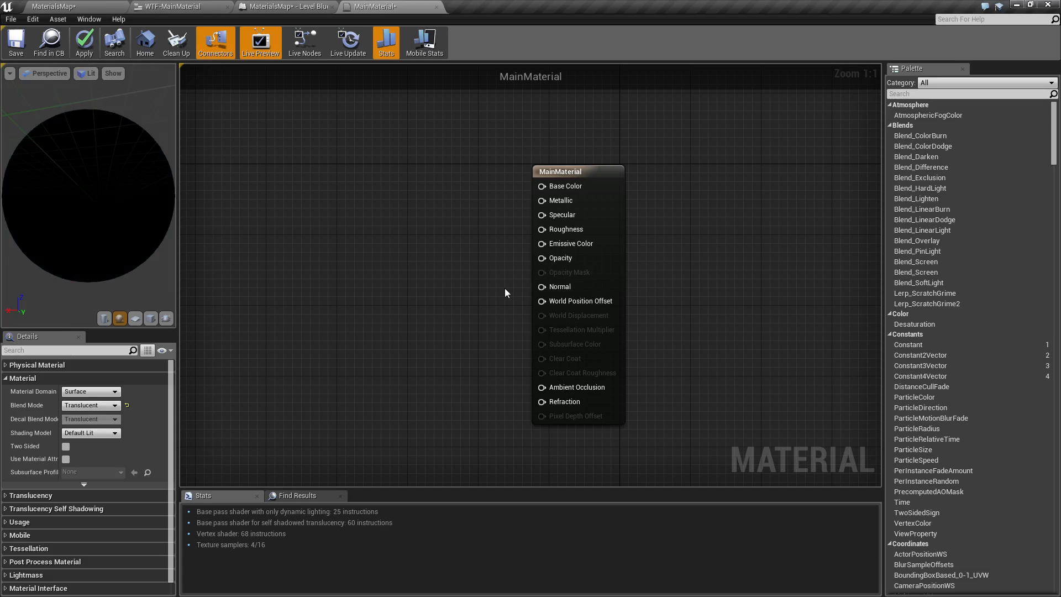
{"action": "mouse_move", "coordinate": [541, 277]}
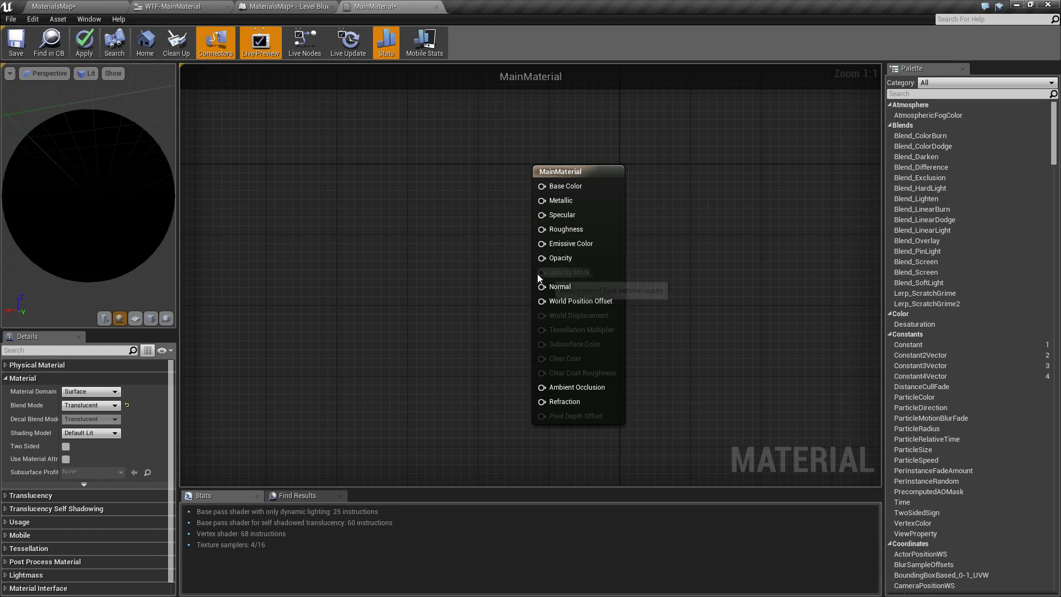
Set MainMaterial's Blend Mode to Masked, activating the Opacity Mask input.
{"action": "left_click", "coordinate": [90, 404]}
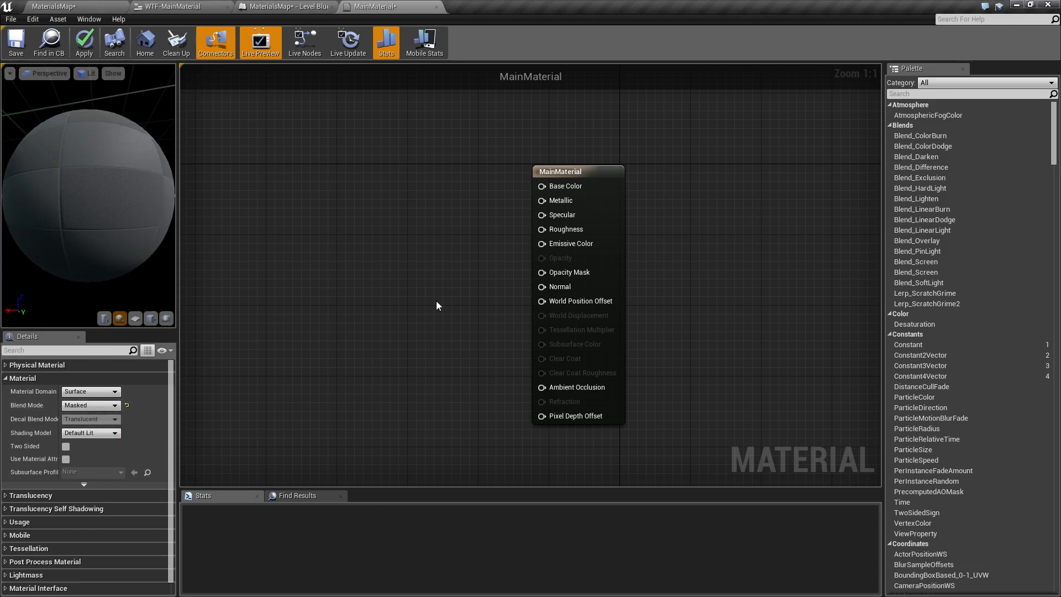
{"action": "mouse_move", "coordinate": [566, 272]}
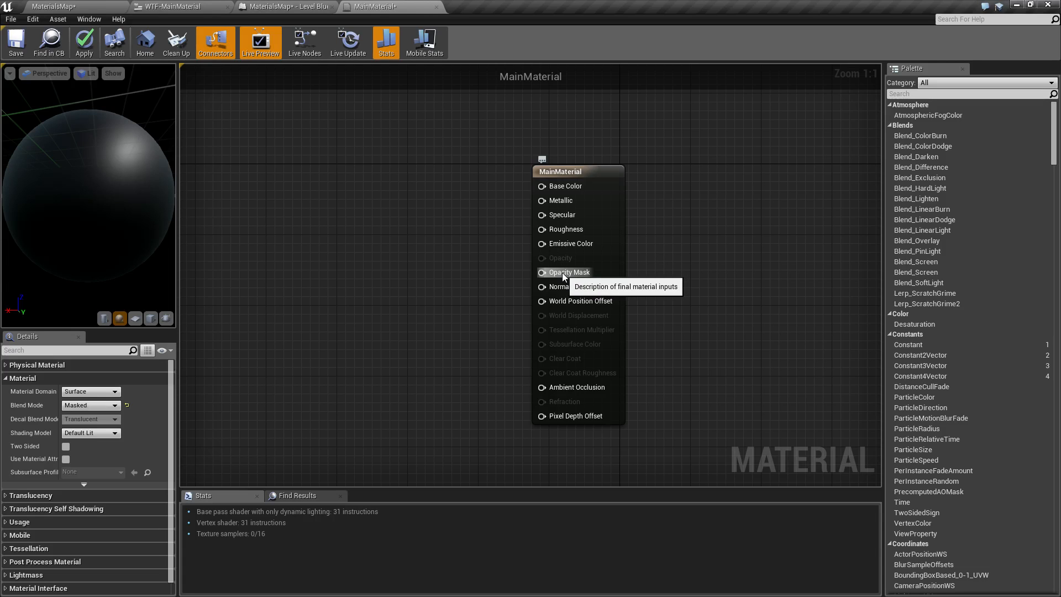
{"action": "mouse_move", "coordinate": [457, 286]}
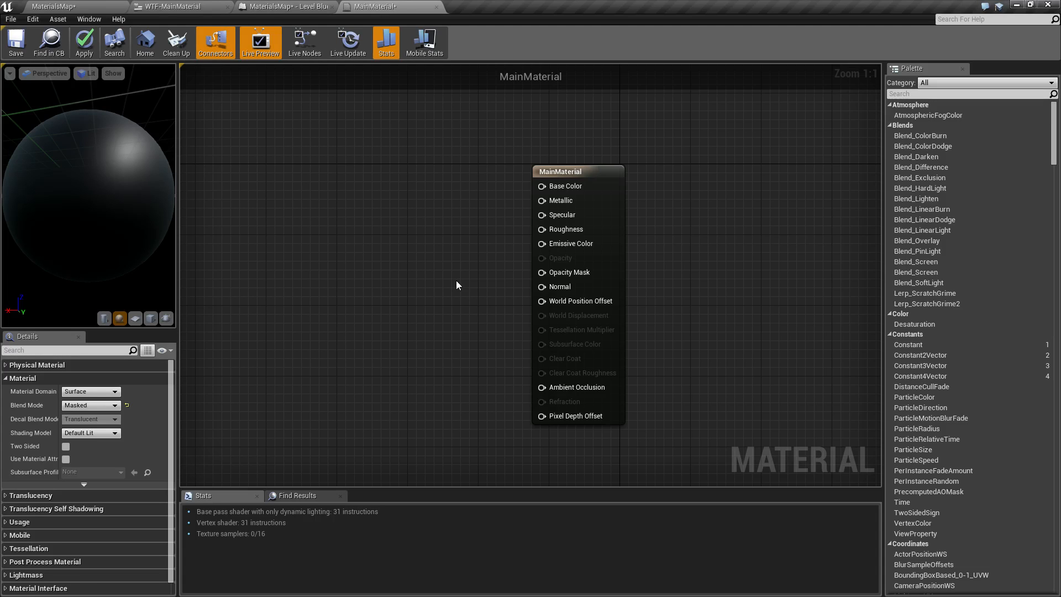
{"action": "mouse_move", "coordinate": [471, 385]}
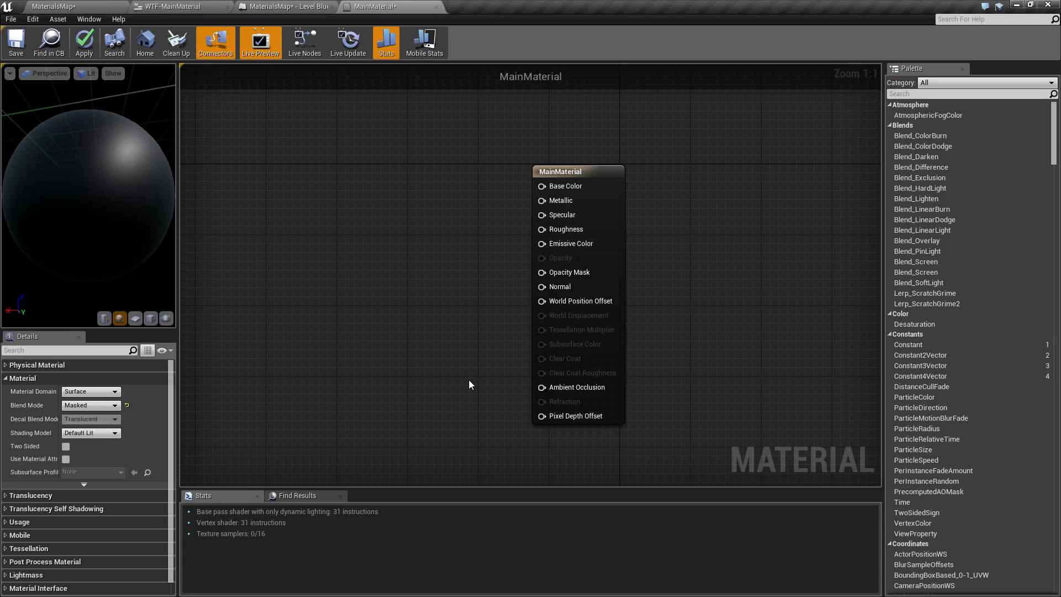
{"action": "mouse_move", "coordinate": [568, 286]}
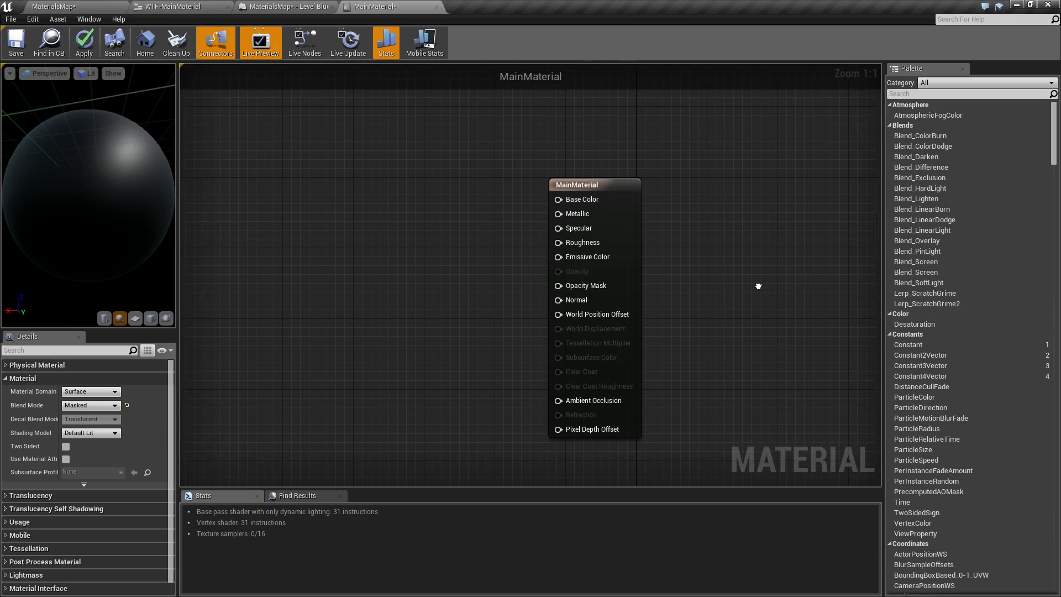
{"action": "mouse_move", "coordinate": [760, 291]}
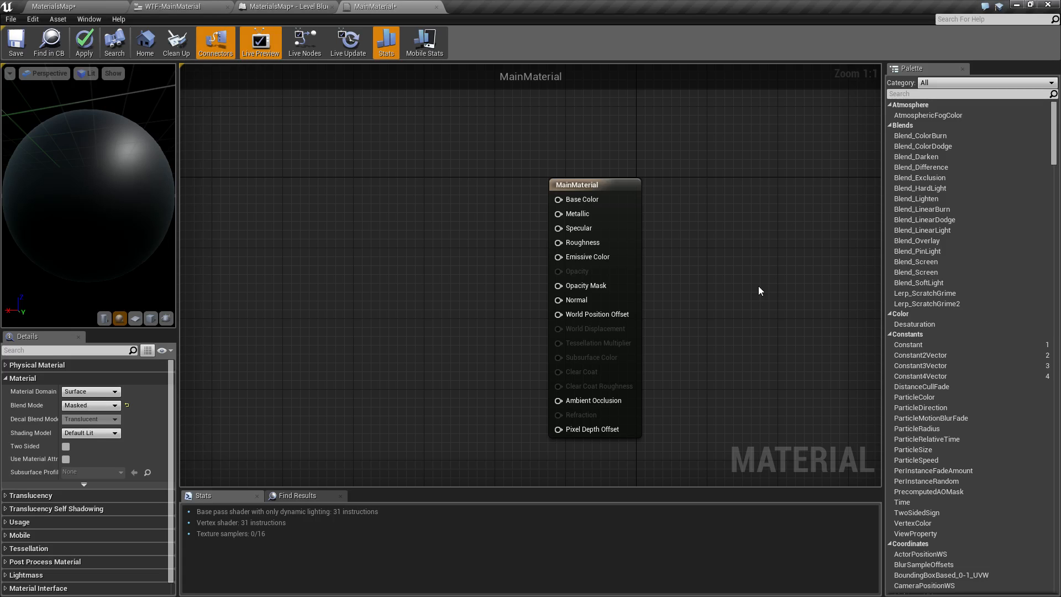
{"action": "mouse_move", "coordinate": [618, 306]}
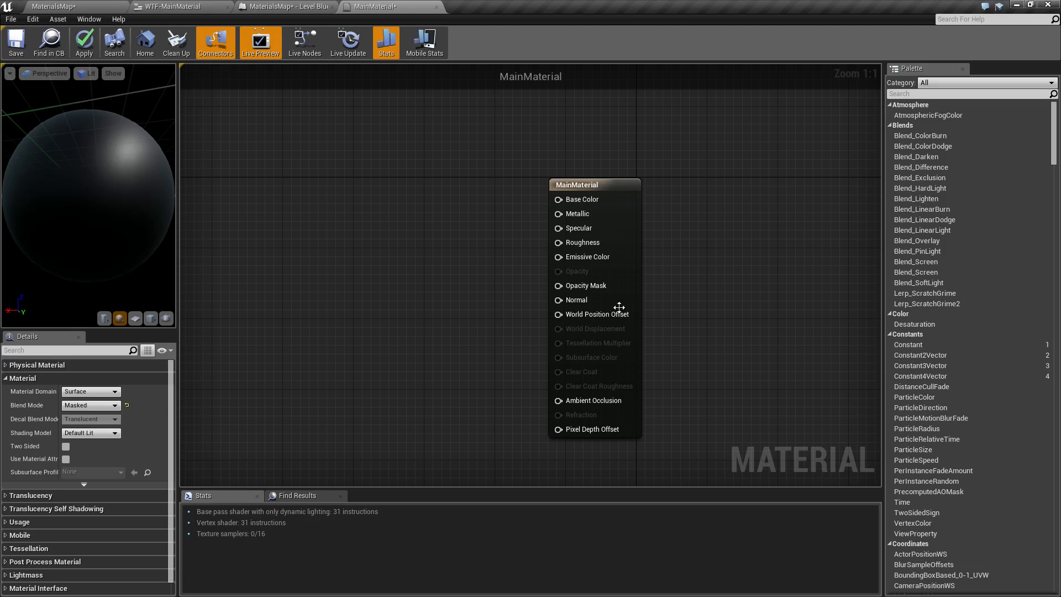
{"action": "mouse_move", "coordinate": [618, 306]}
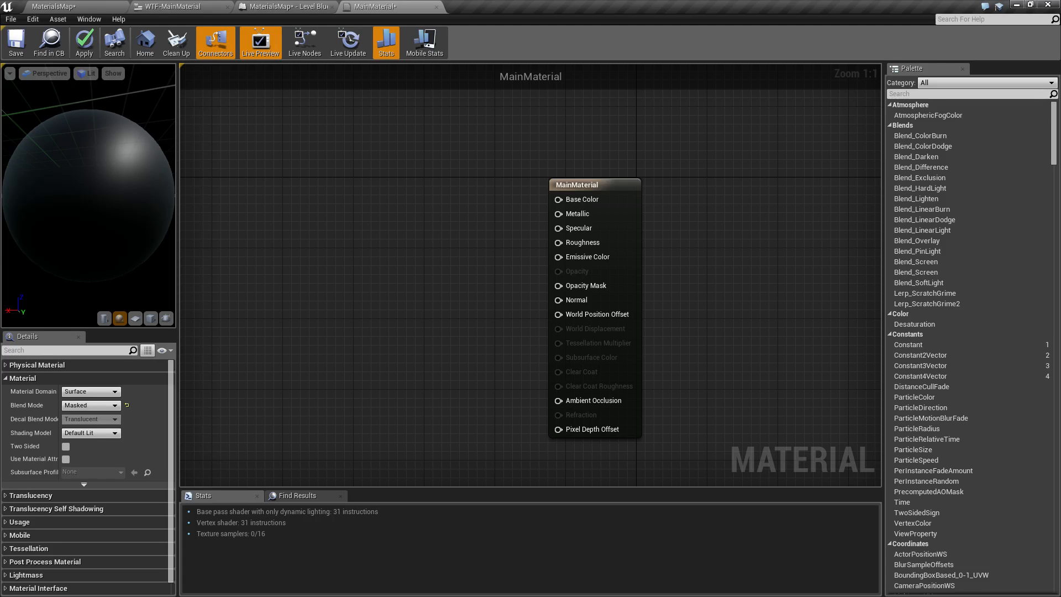
{"action": "mouse_move", "coordinate": [712, 343]}
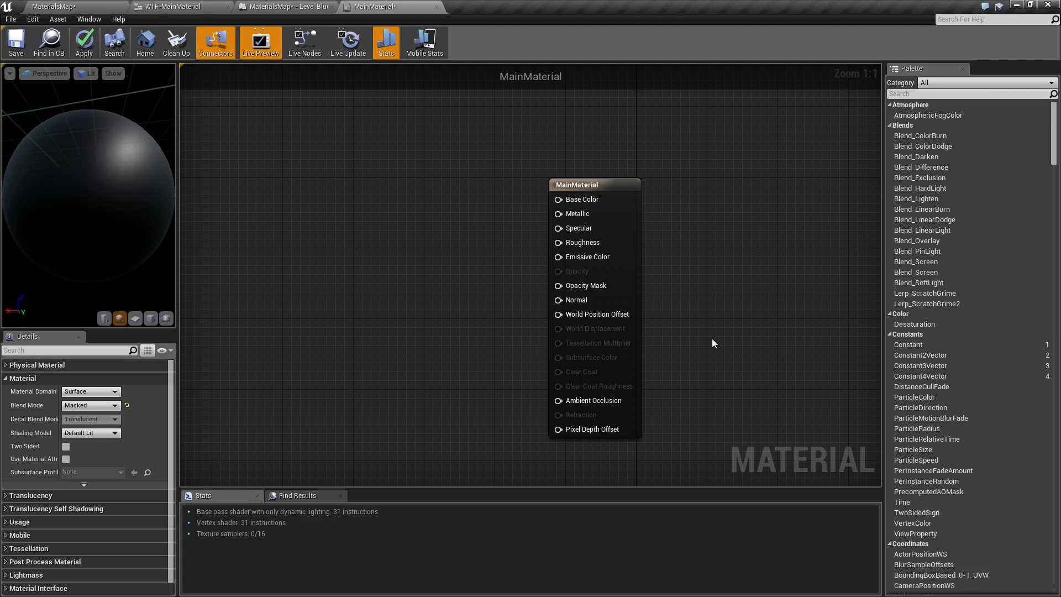
{"action": "mouse_move", "coordinate": [348, 224]}
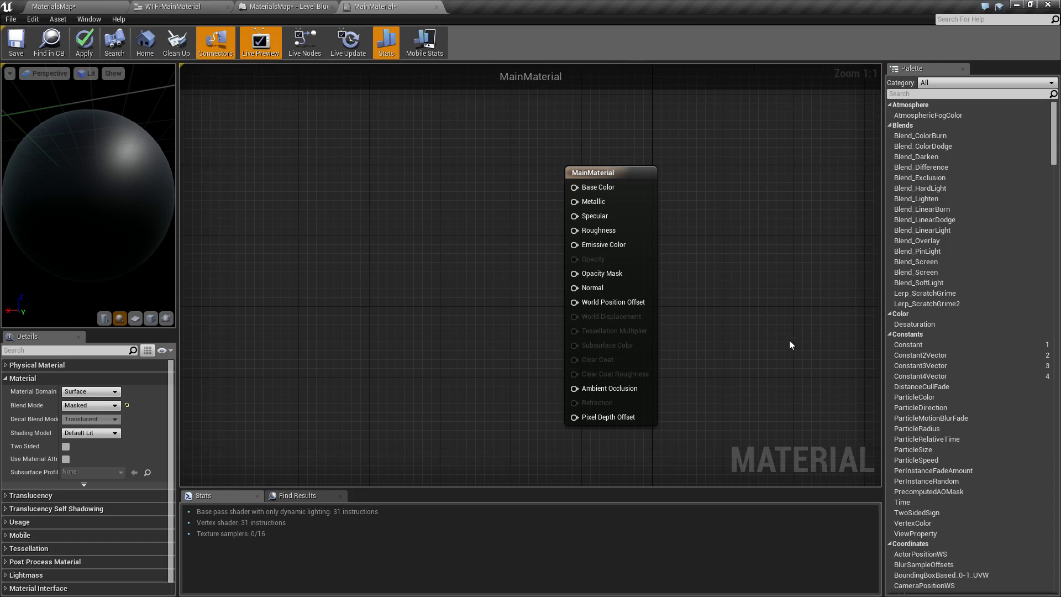
{"action": "mouse_move", "coordinate": [615, 301]}
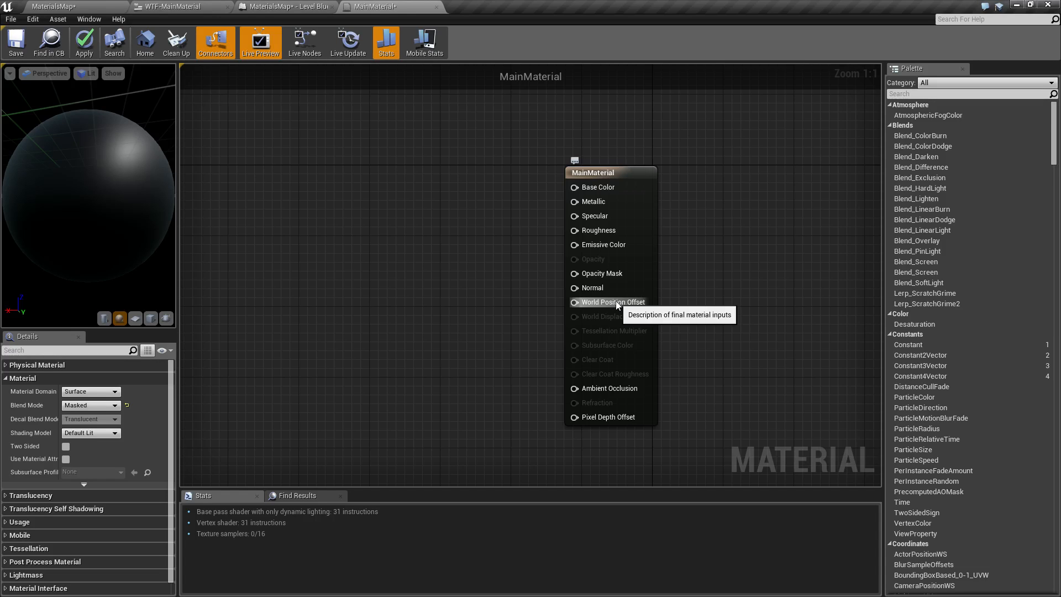
{"action": "mouse_move", "coordinate": [614, 327]}
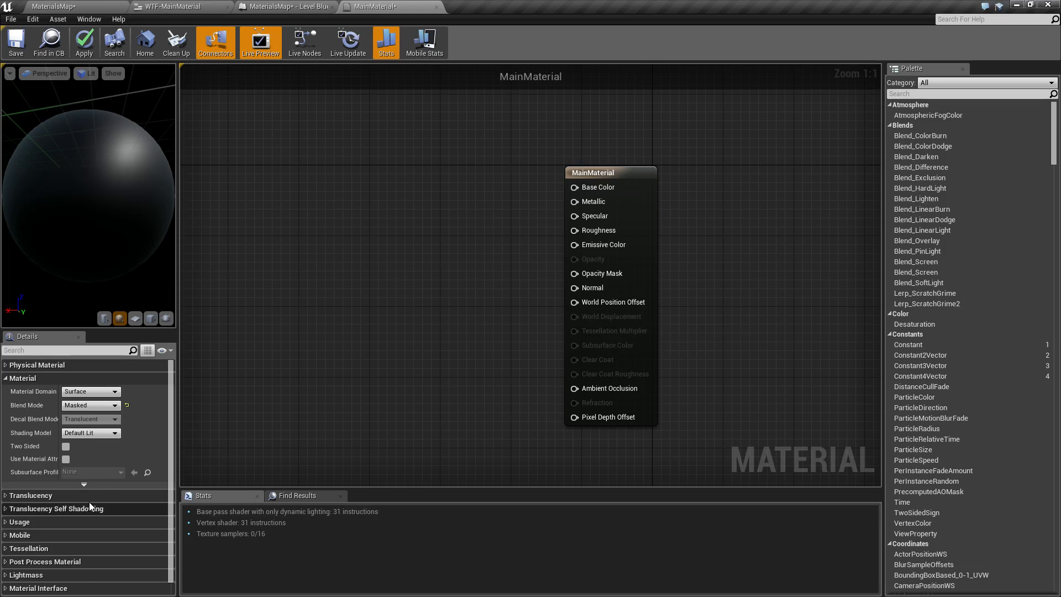
{"action": "left_click", "coordinate": [90, 495]}
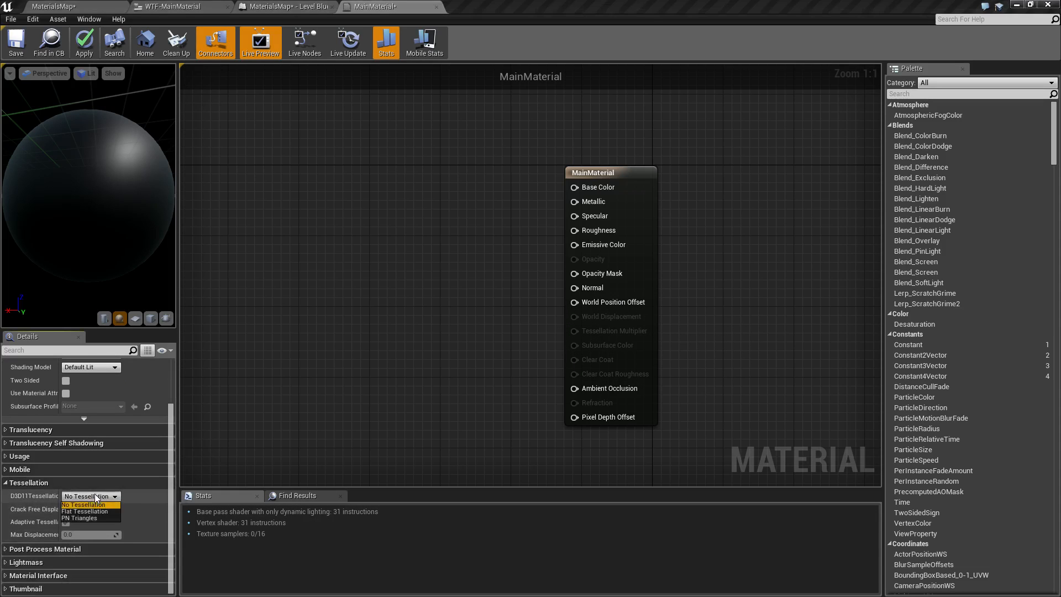
{"action": "left_click", "coordinate": [81, 517]}
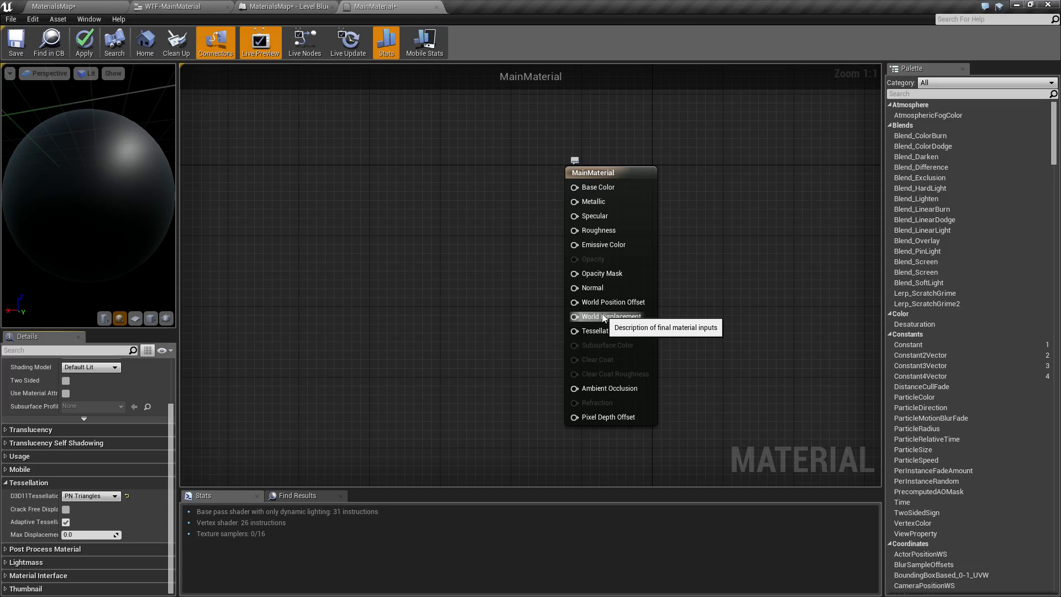
{"action": "mouse_move", "coordinate": [606, 331]}
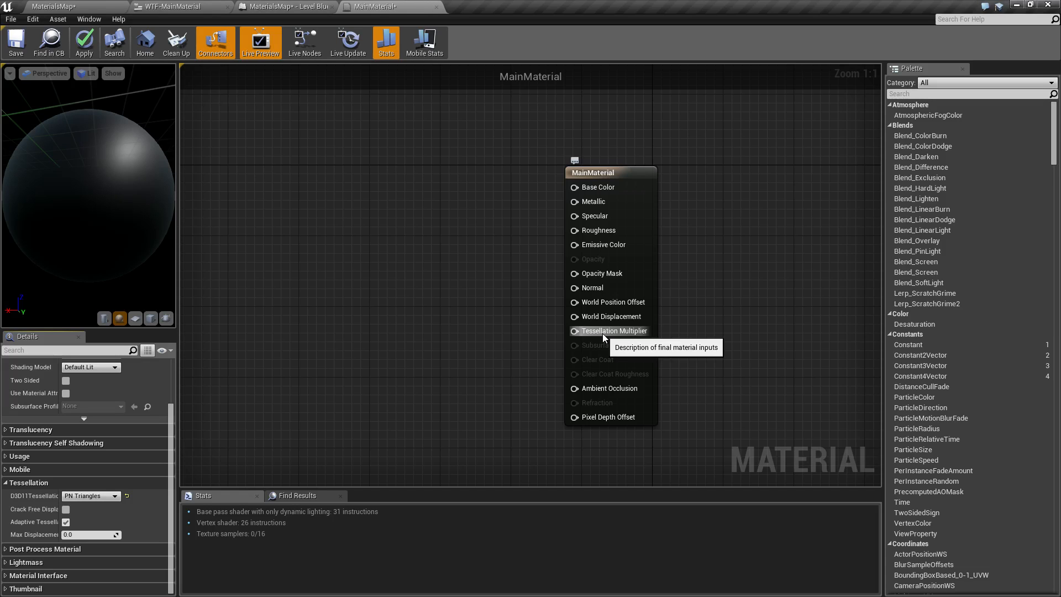
{"action": "mouse_move", "coordinate": [622, 331]}
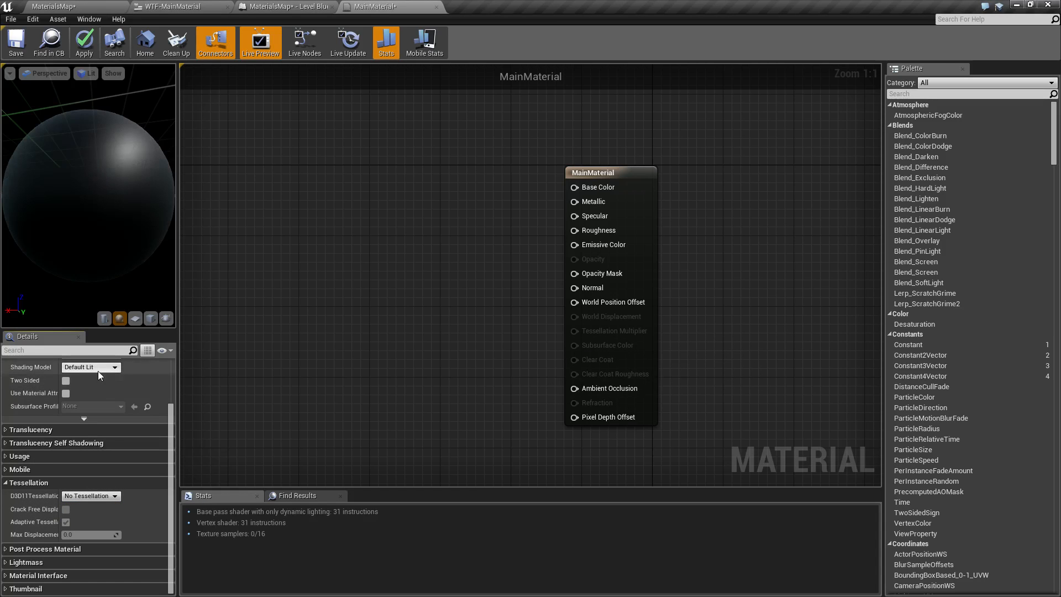
Bring up the Shading Model choices while Subsurface remains applied.
{"action": "left_click", "coordinate": [89, 367]}
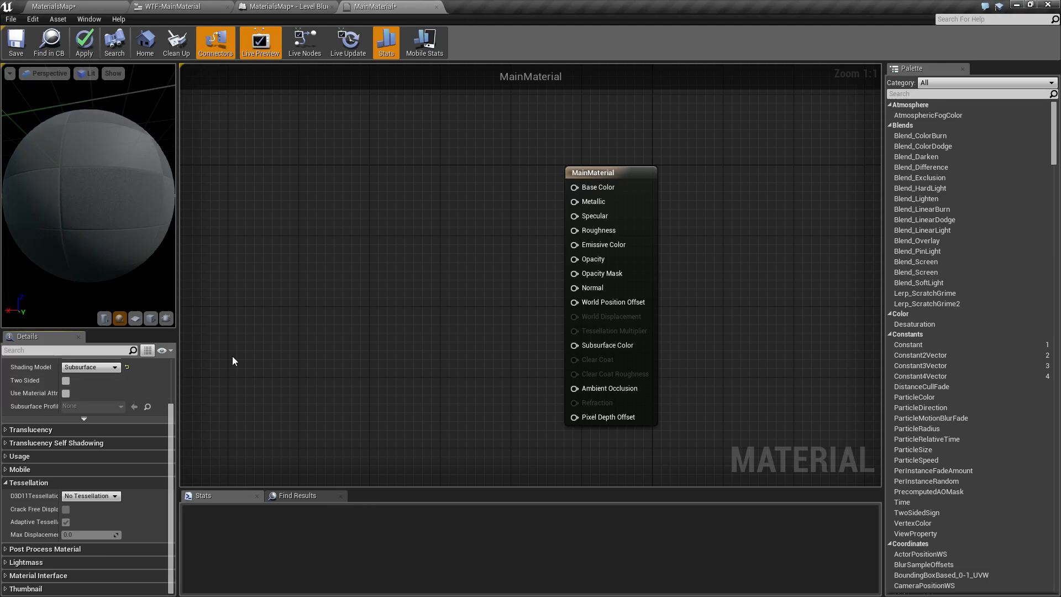
{"action": "mouse_move", "coordinate": [602, 352]}
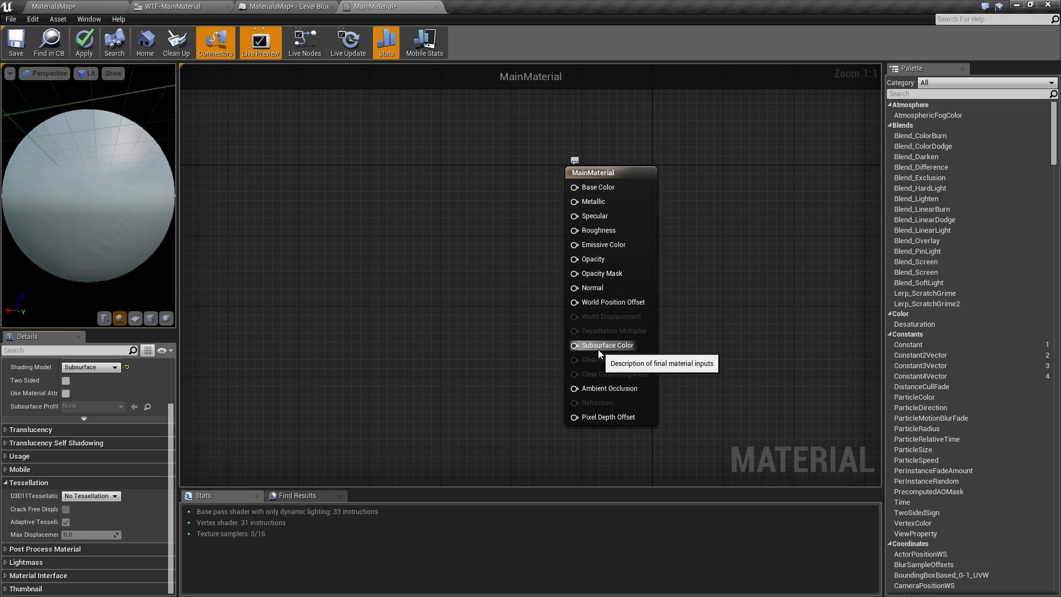
{"action": "mouse_move", "coordinate": [608, 351]}
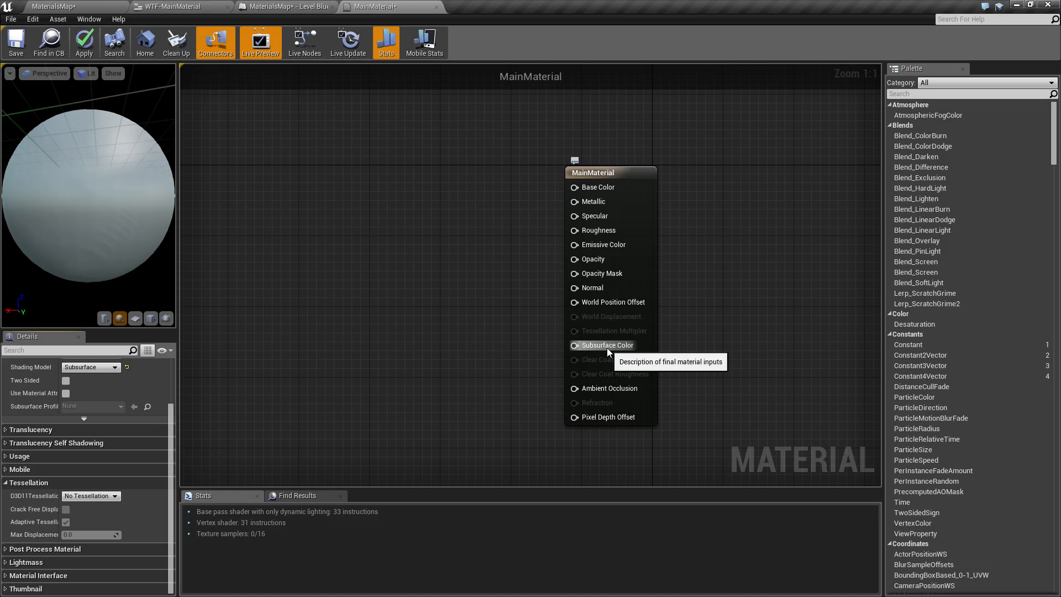
{"action": "left_click", "coordinate": [89, 367]}
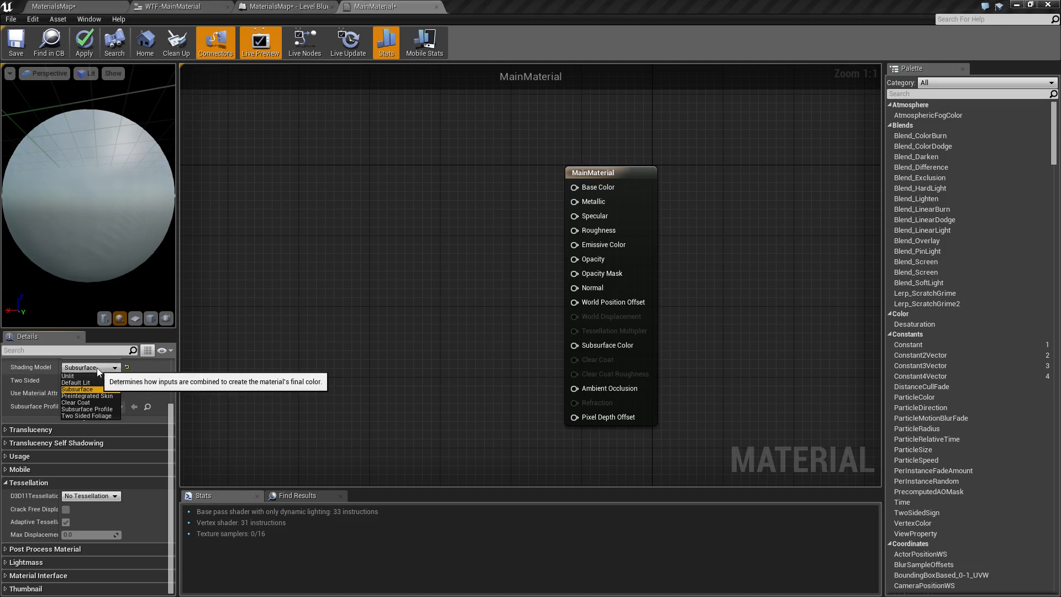
Set the Shading Model to Clear Coat, enabling Clear Coat and Clear Coat Roughness inputs.
{"action": "left_click", "coordinate": [75, 402]}
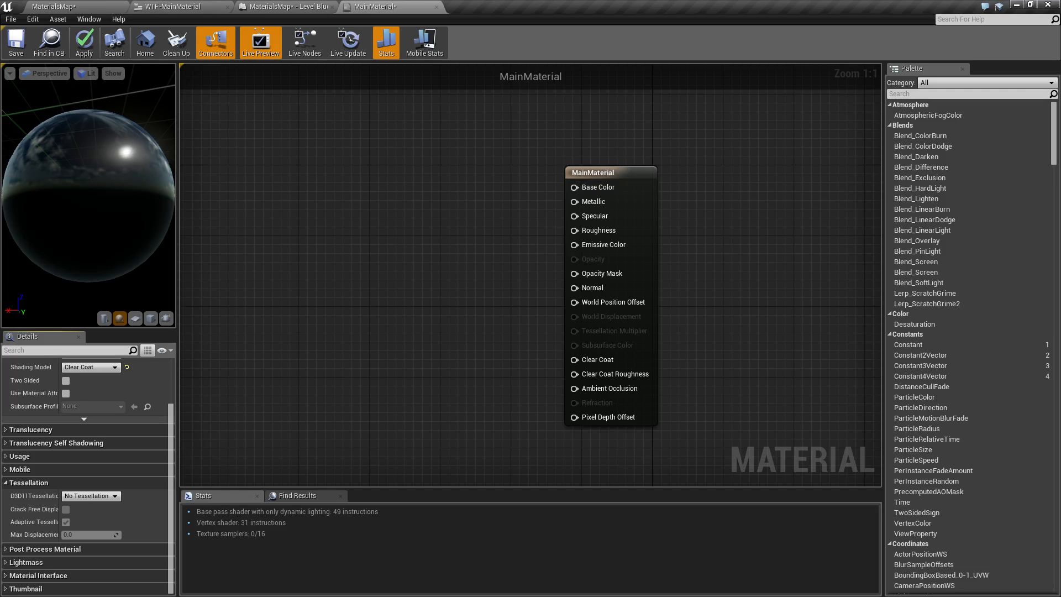
{"action": "mouse_move", "coordinate": [612, 374]}
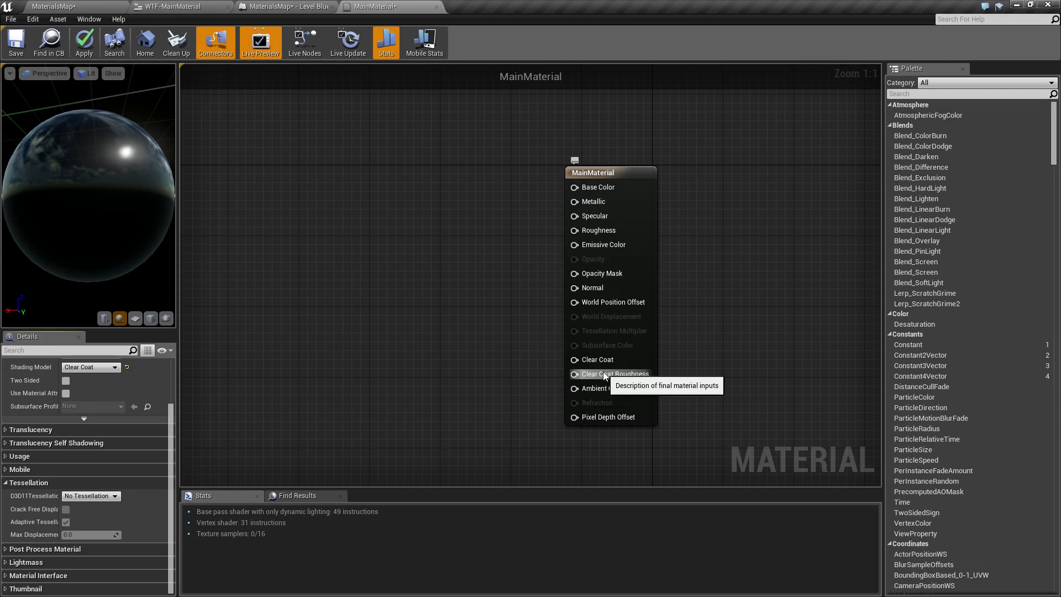
{"action": "mouse_move", "coordinate": [606, 388]}
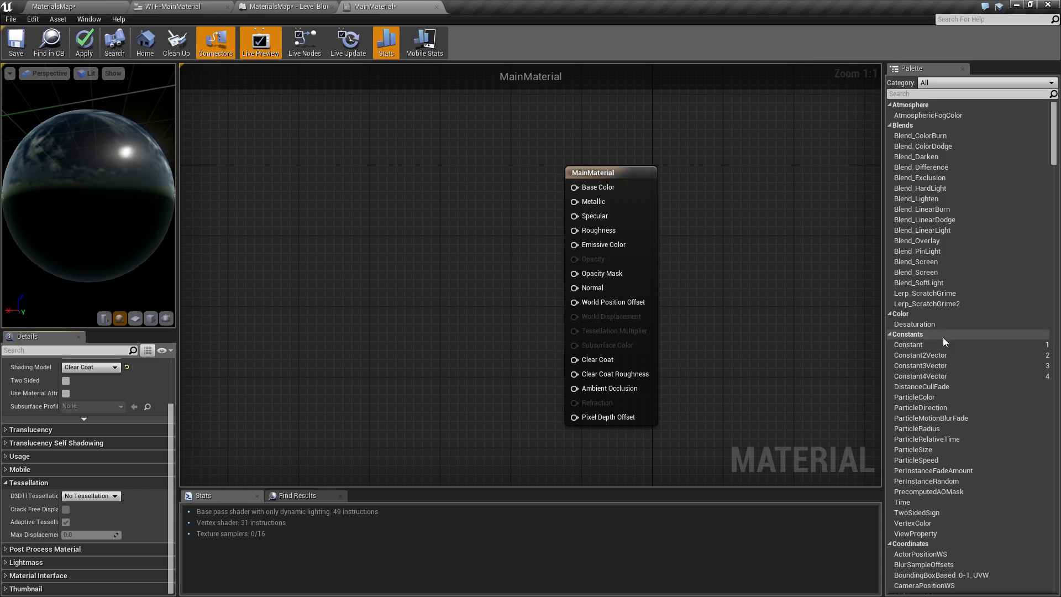
{"action": "mouse_move", "coordinate": [693, 322]}
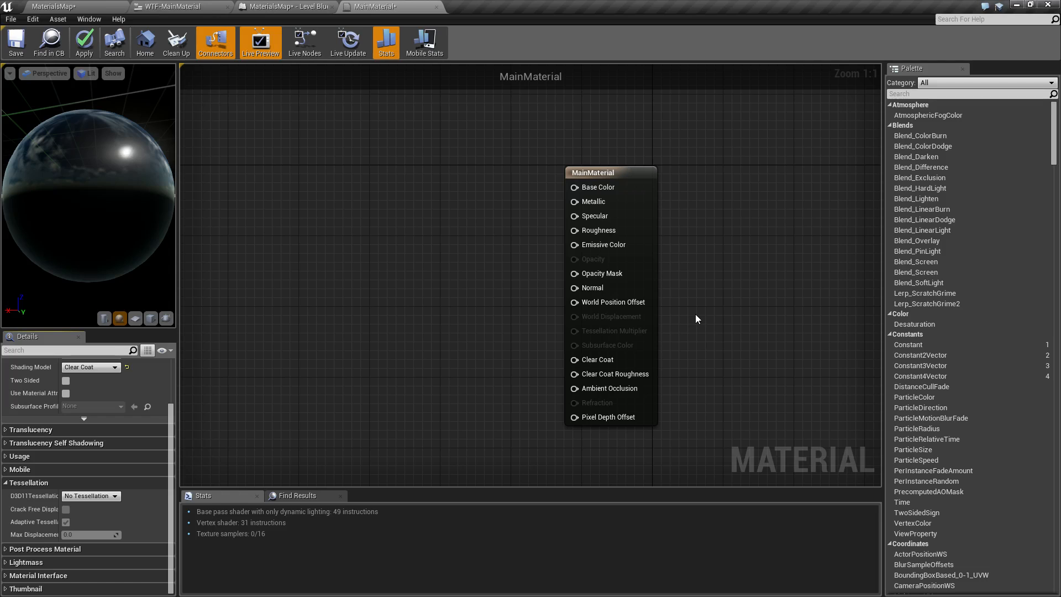
{"action": "mouse_move", "coordinate": [79, 406]}
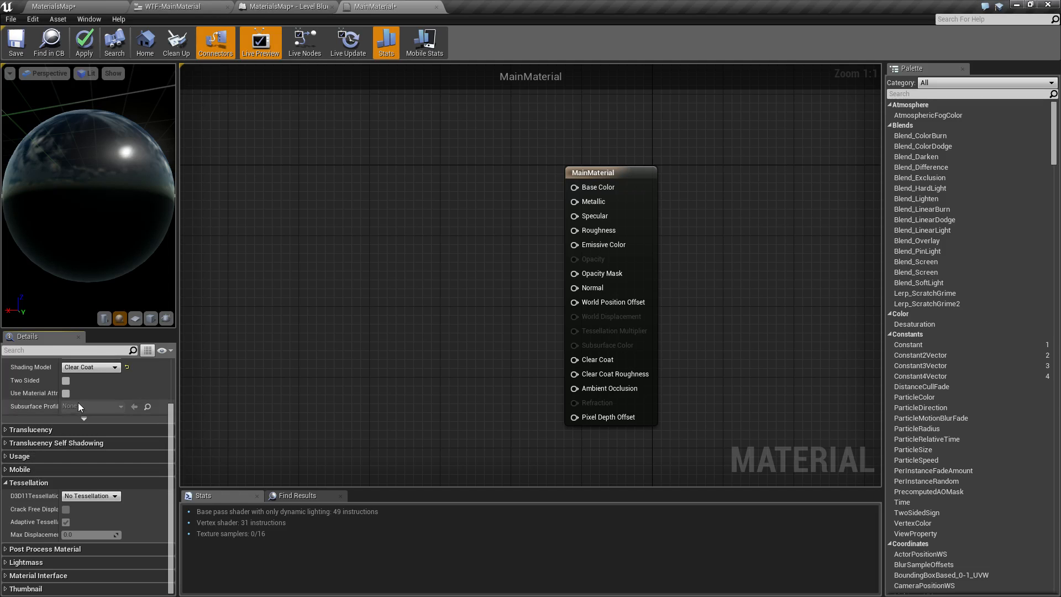
Set the Blend Mode to Translucent, enabling Opacity and Refraction with Clear Coat shading.
{"action": "left_click", "coordinate": [115, 367]}
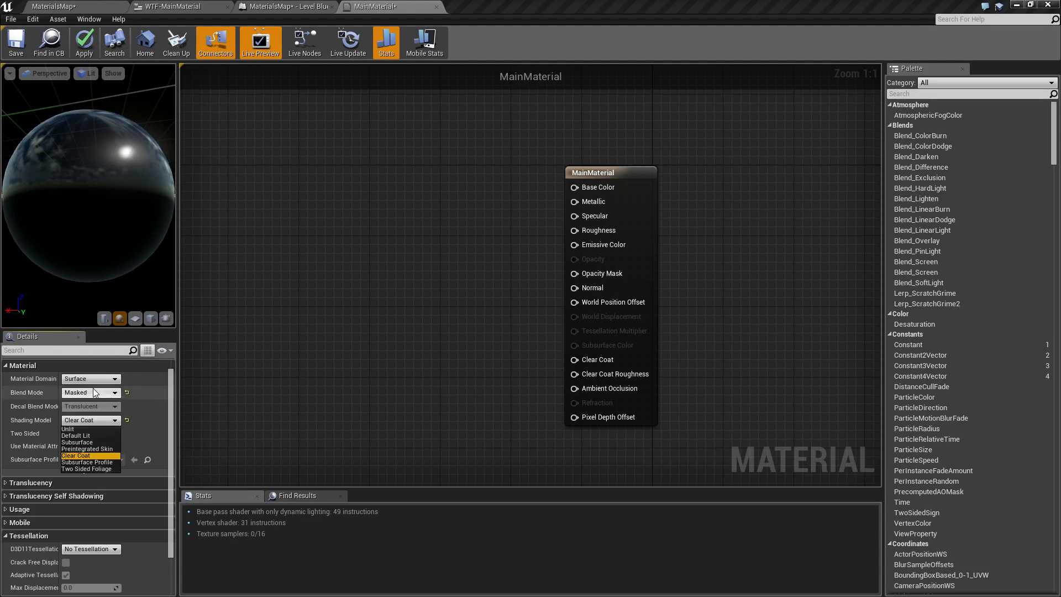
{"action": "left_click", "coordinate": [90, 392]}
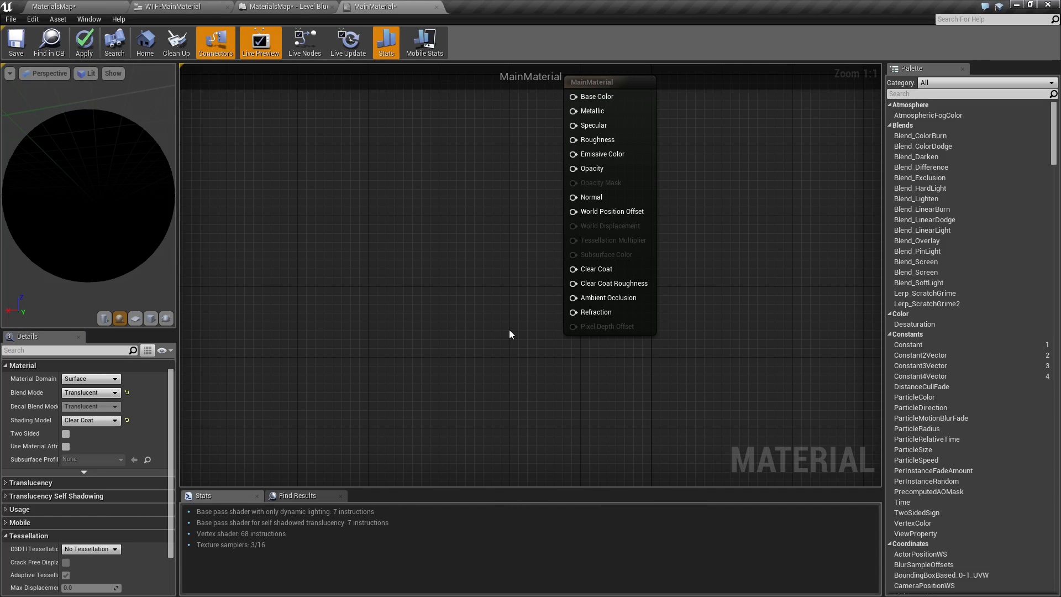
{"action": "mouse_move", "coordinate": [595, 347]}
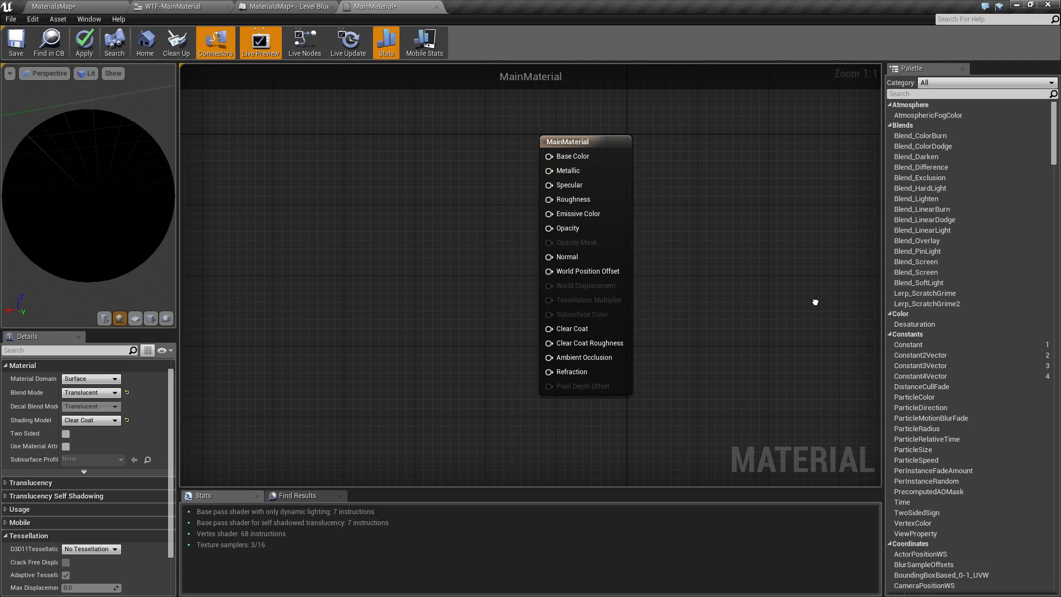
{"action": "mouse_move", "coordinate": [739, 307]}
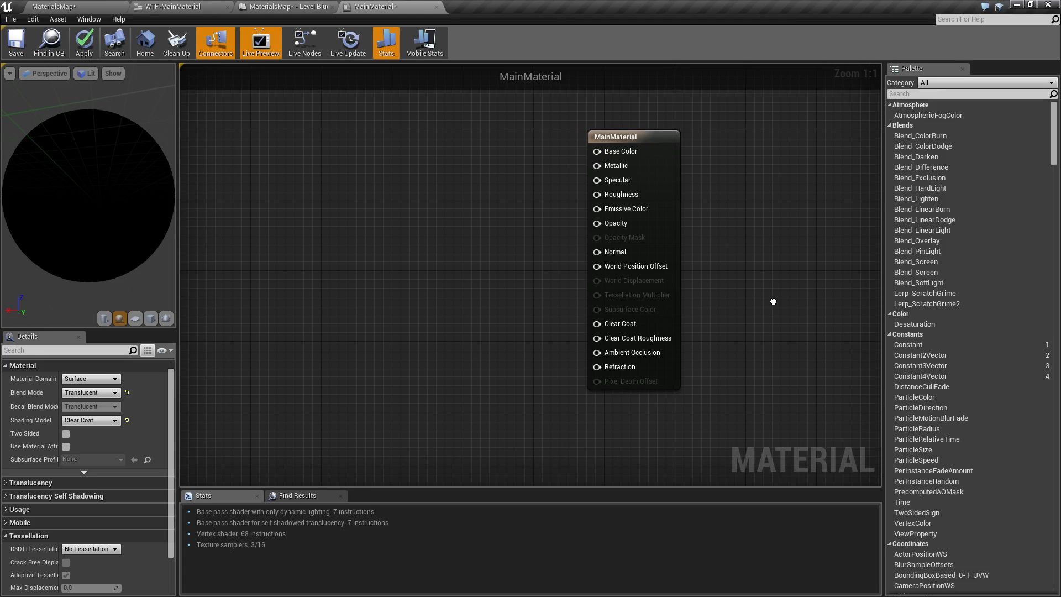
{"action": "mouse_move", "coordinate": [700, 390]}
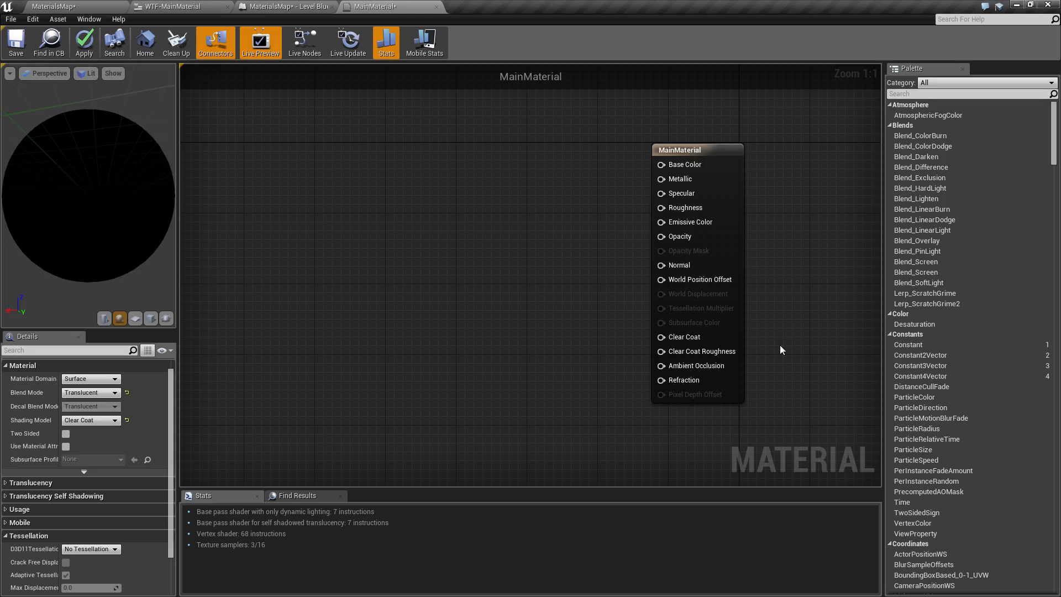
{"action": "mouse_move", "coordinate": [781, 336]}
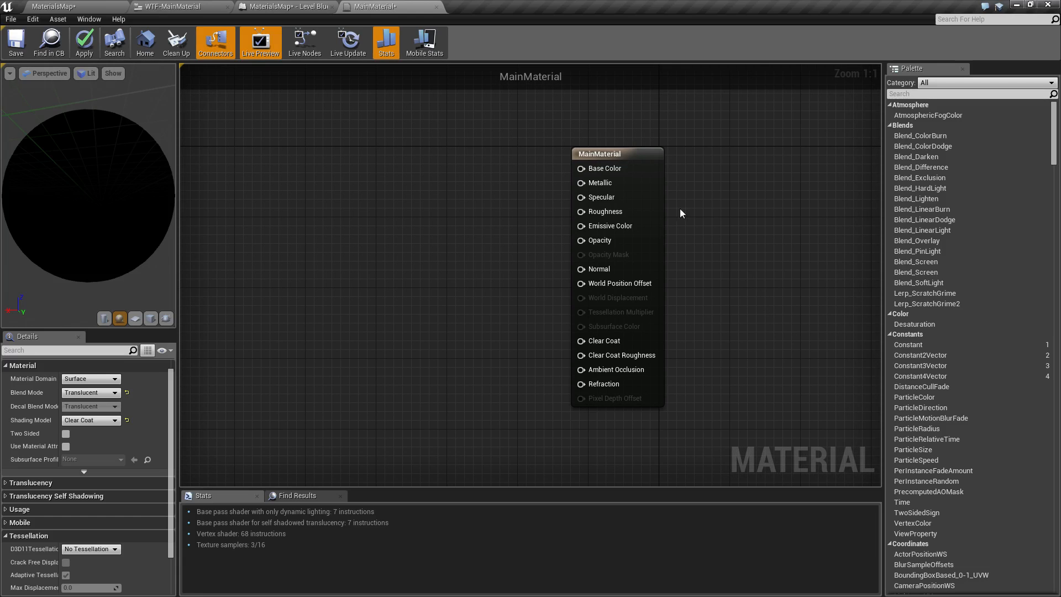
{"action": "mouse_move", "coordinate": [740, 334]}
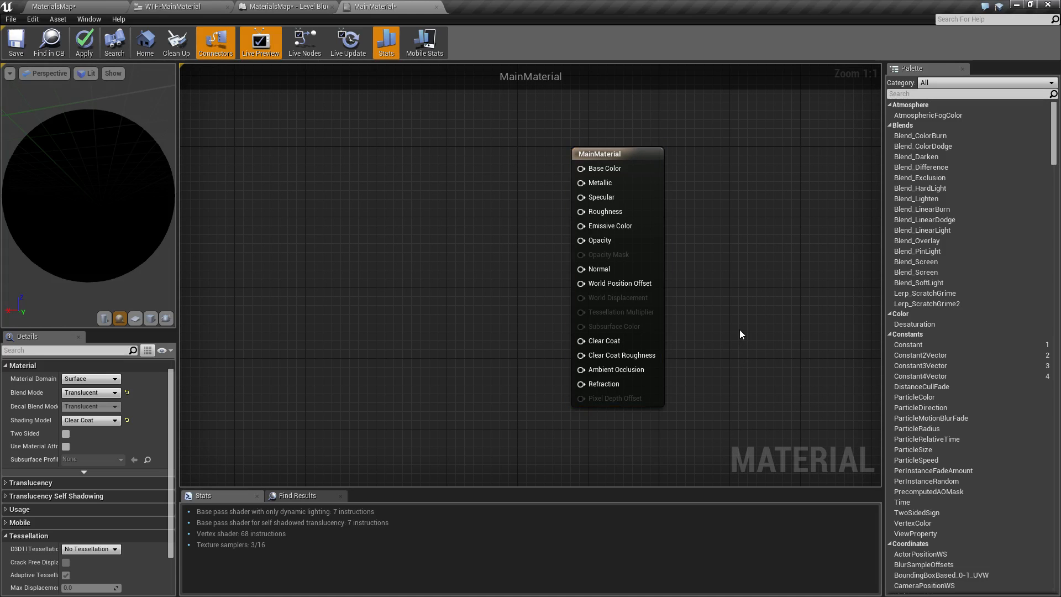
{"action": "mouse_move", "coordinate": [547, 135]}
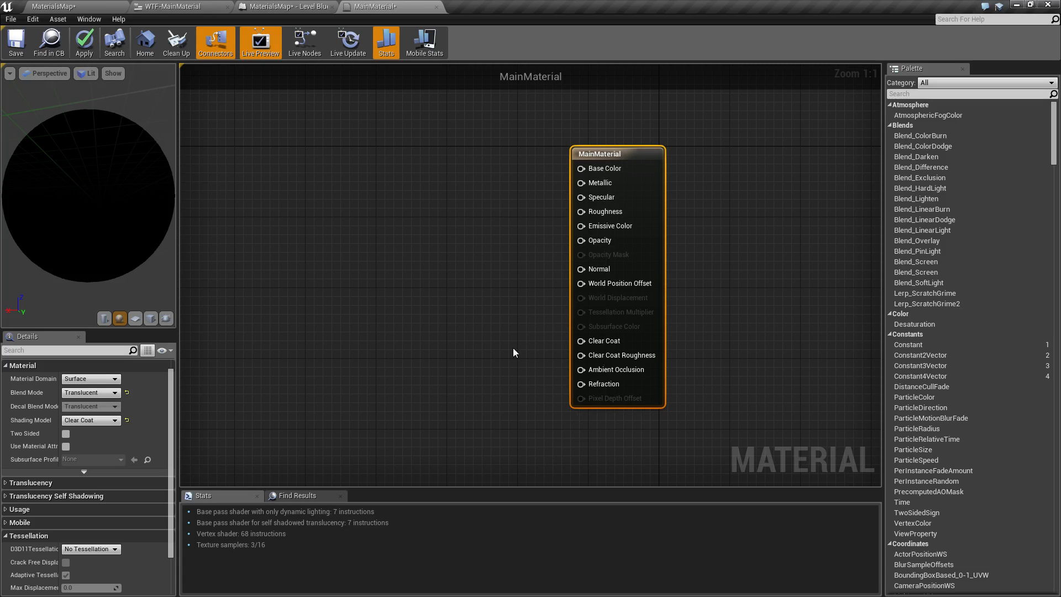
{"action": "mouse_move", "coordinate": [636, 152]}
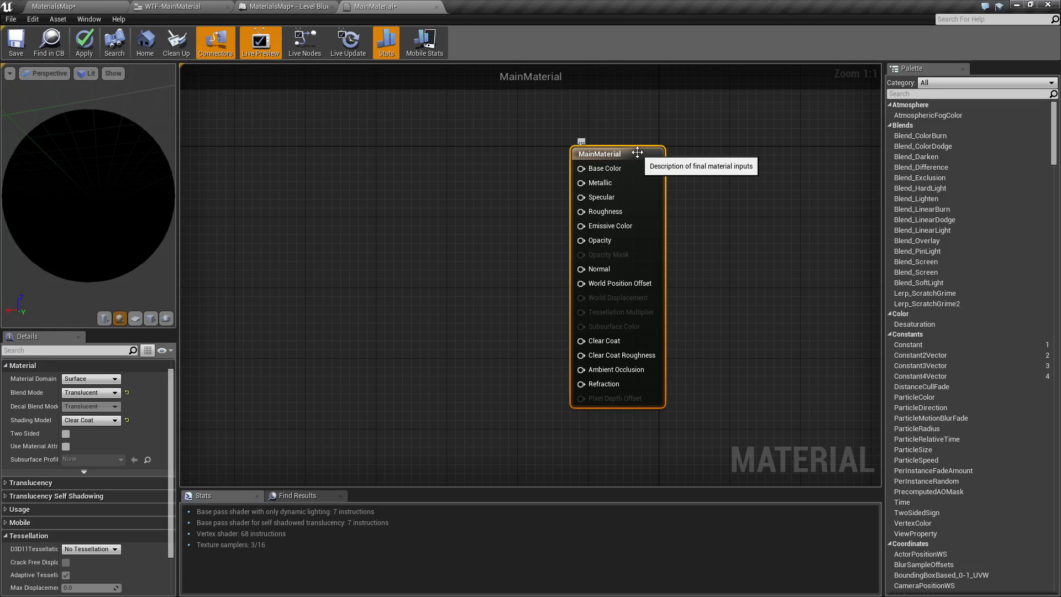
{"action": "mouse_move", "coordinate": [75, 195]}
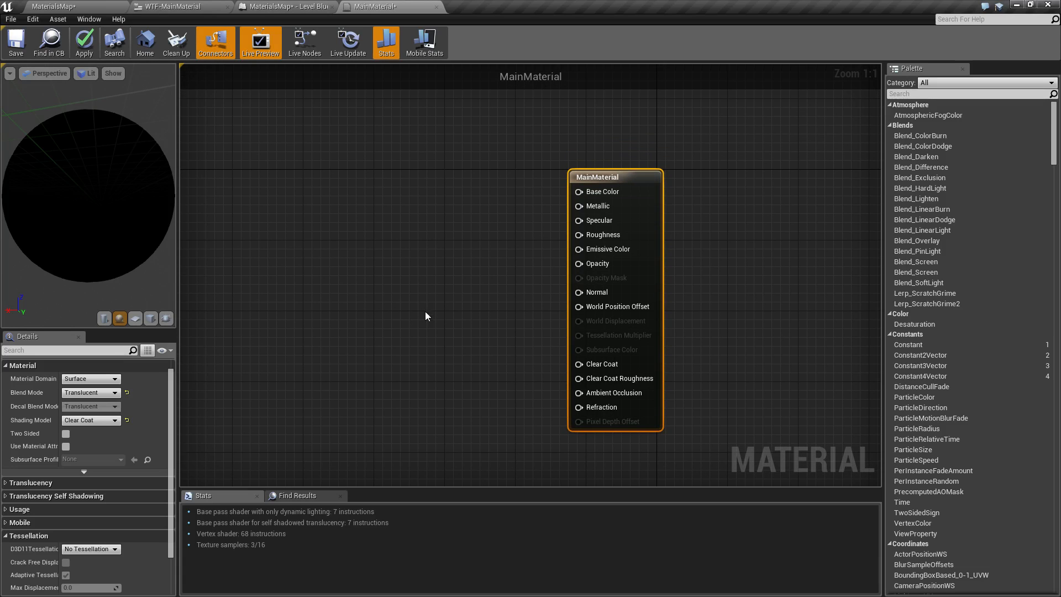
Collapse the material settings and expand Physical Material, showing None assigned.
{"action": "left_click", "coordinate": [22, 366]}
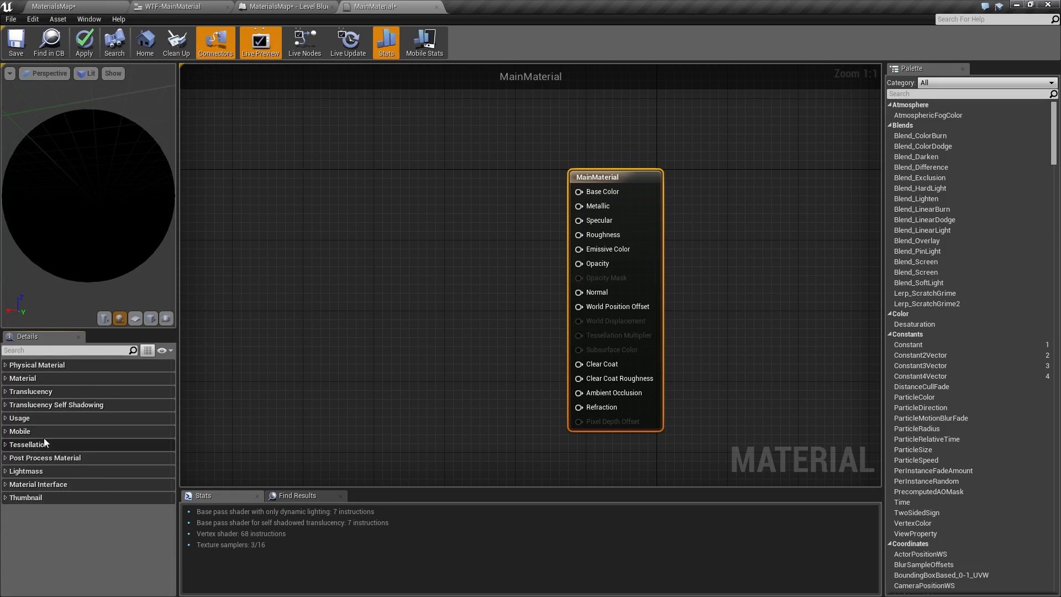
{"action": "mouse_move", "coordinate": [520, 308]}
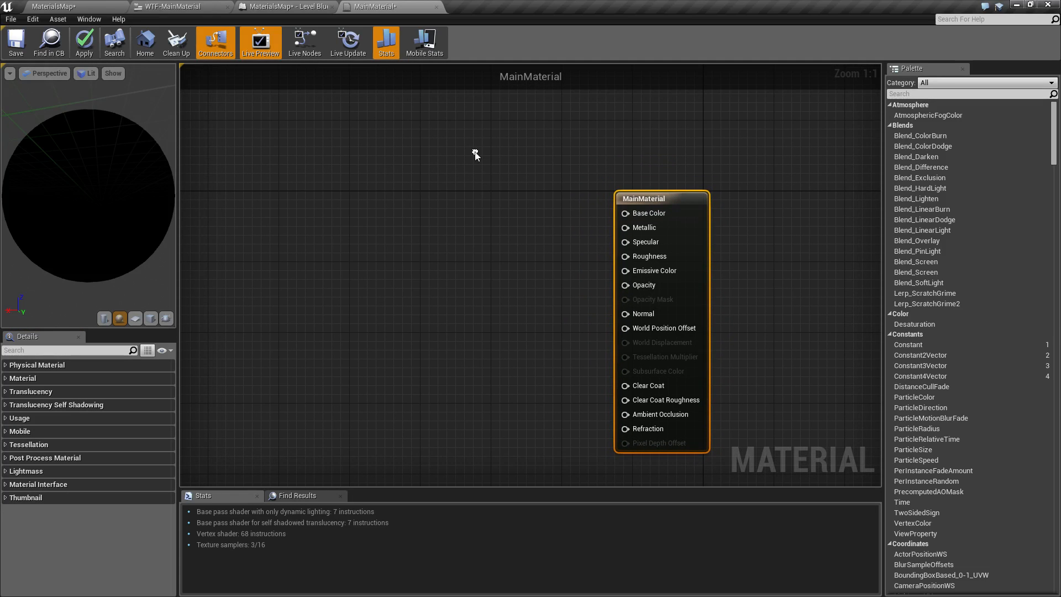
{"action": "mouse_move", "coordinate": [653, 227]}
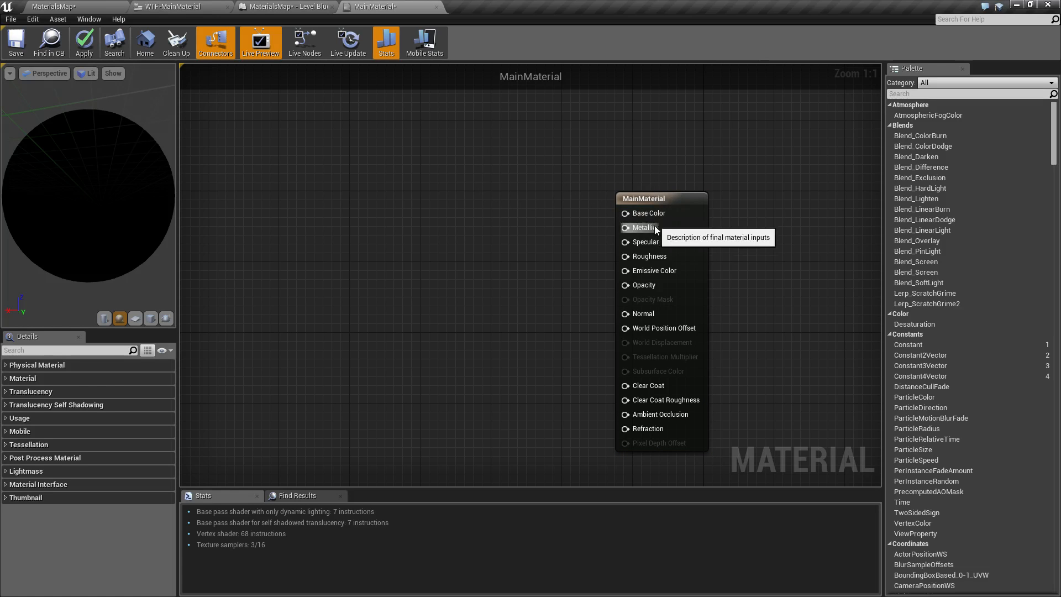
{"action": "left_click", "coordinate": [37, 364]}
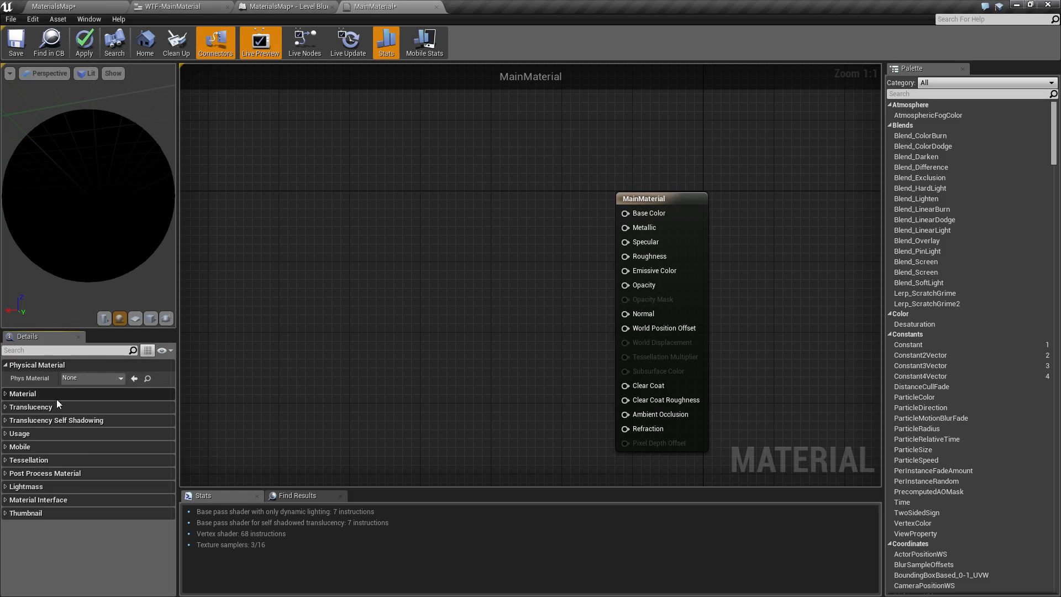
{"action": "mouse_move", "coordinate": [51, 406]}
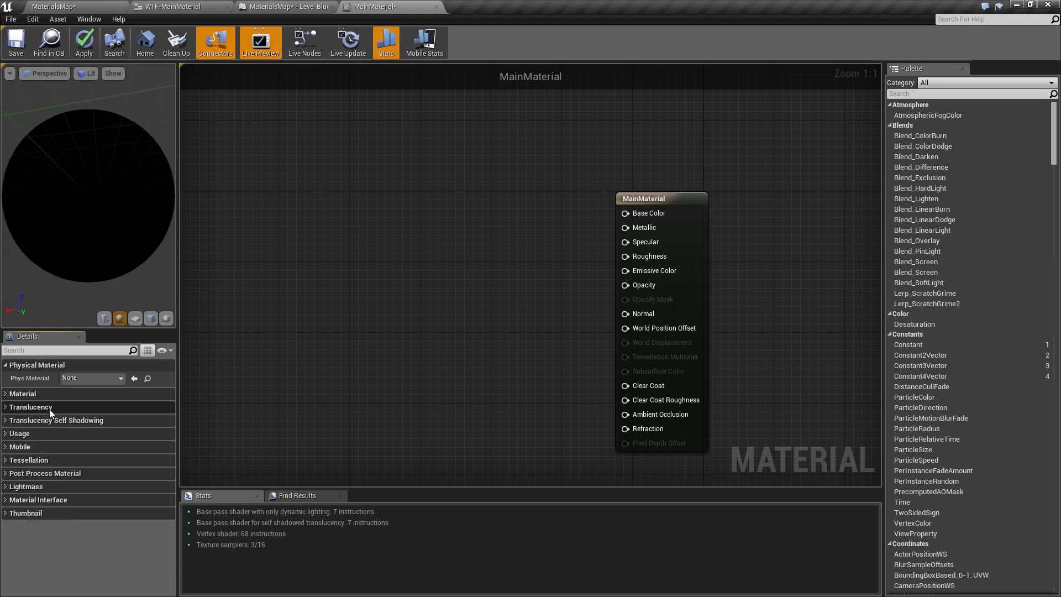
{"action": "mouse_move", "coordinate": [68, 446]}
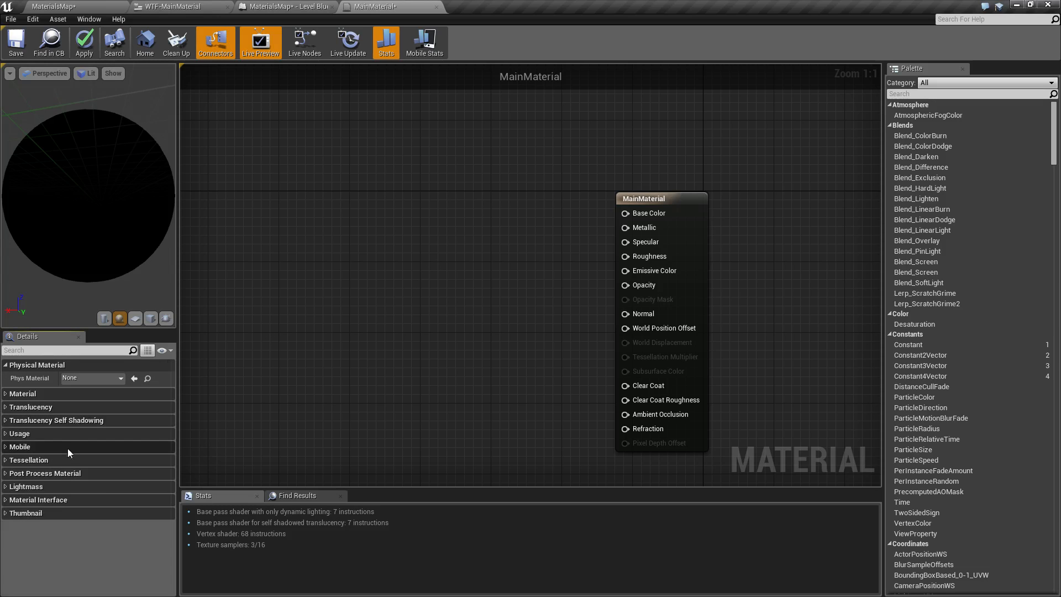
{"action": "mouse_move", "coordinate": [139, 412]}
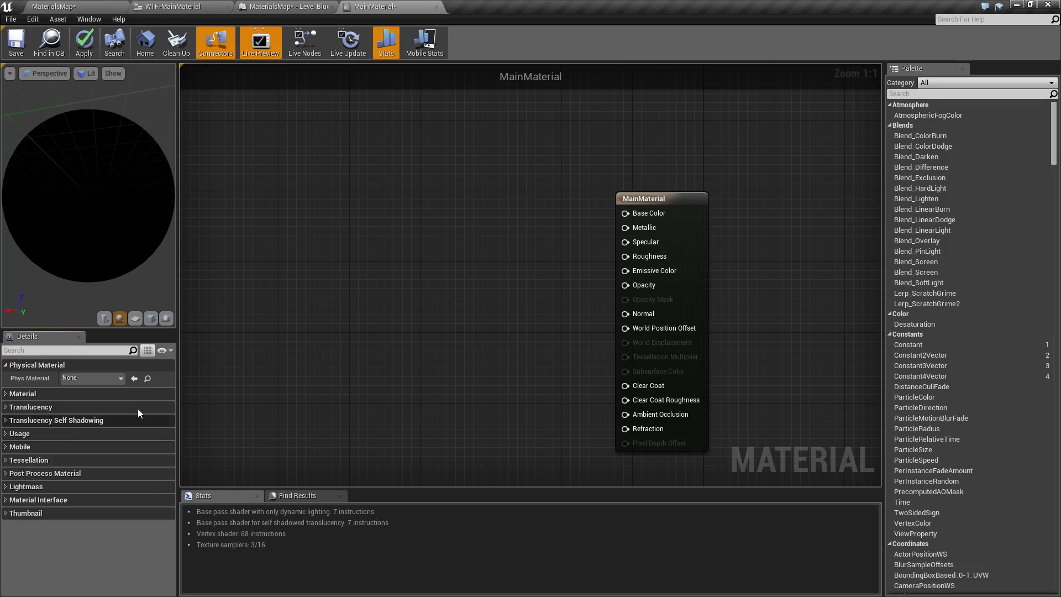